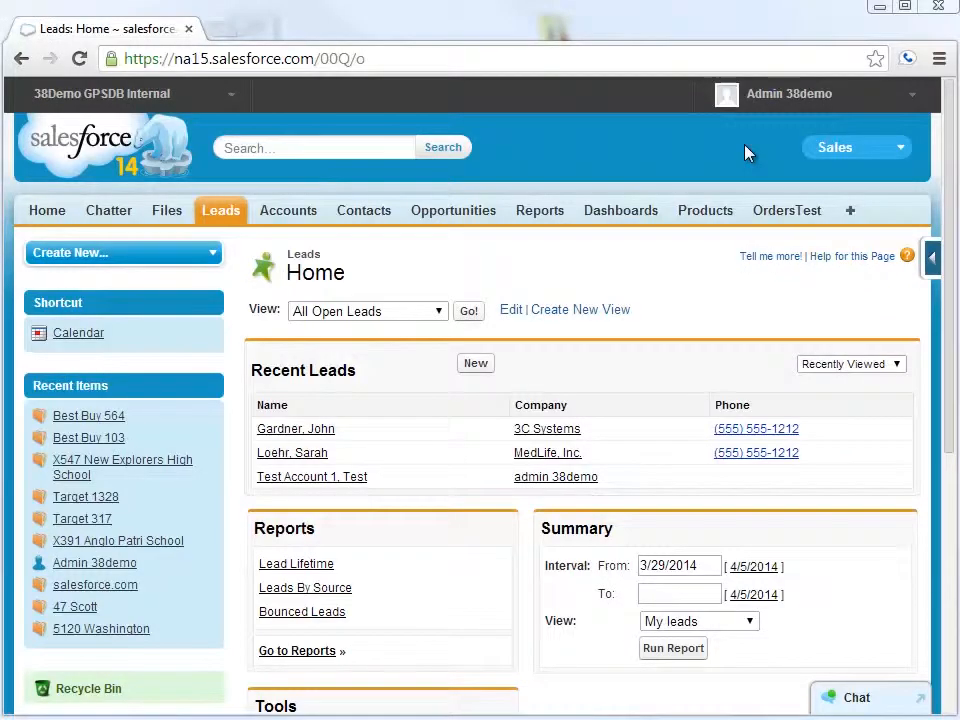
Reach Activity Custom Fields via Setup > Customize > Activities.
{"action": "left_click", "coordinate": [788, 94]}
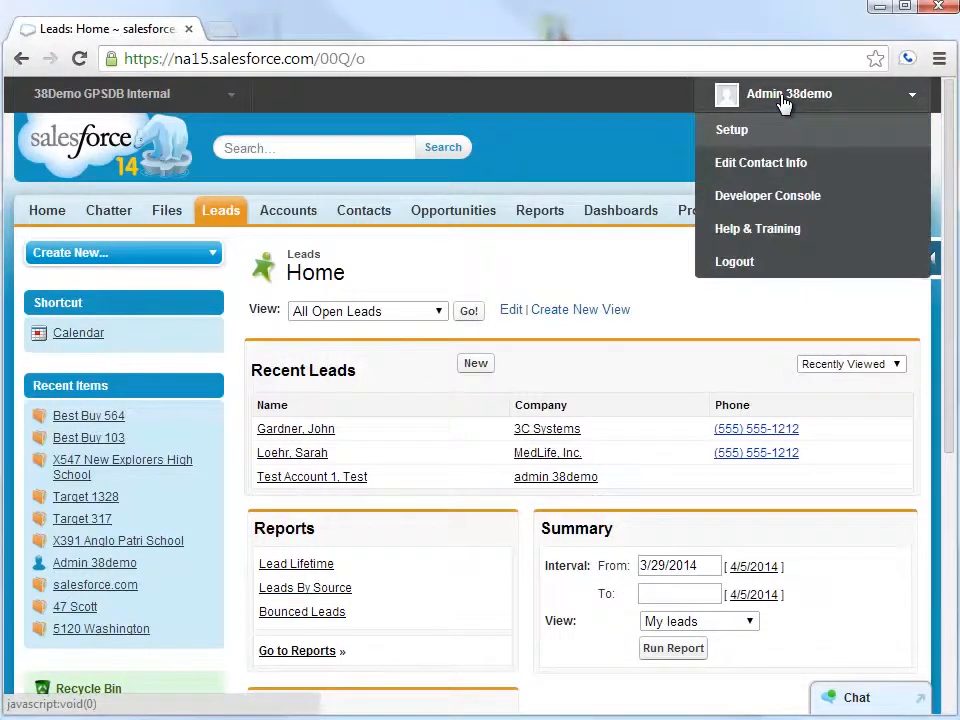
{"action": "left_click", "coordinate": [732, 128]}
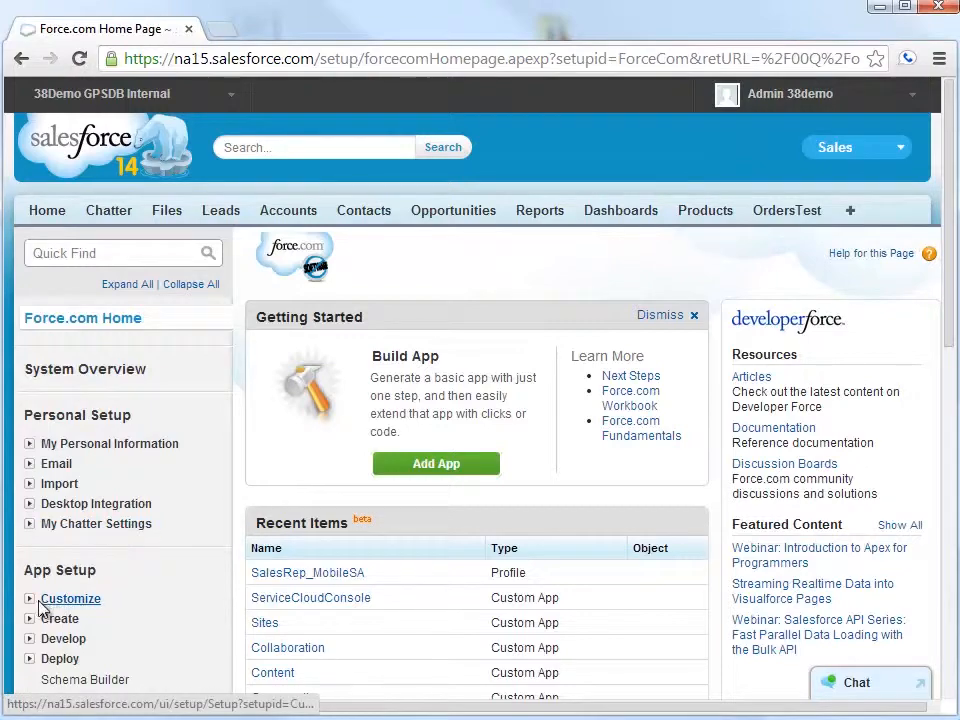
{"action": "left_click", "coordinate": [70, 598]}
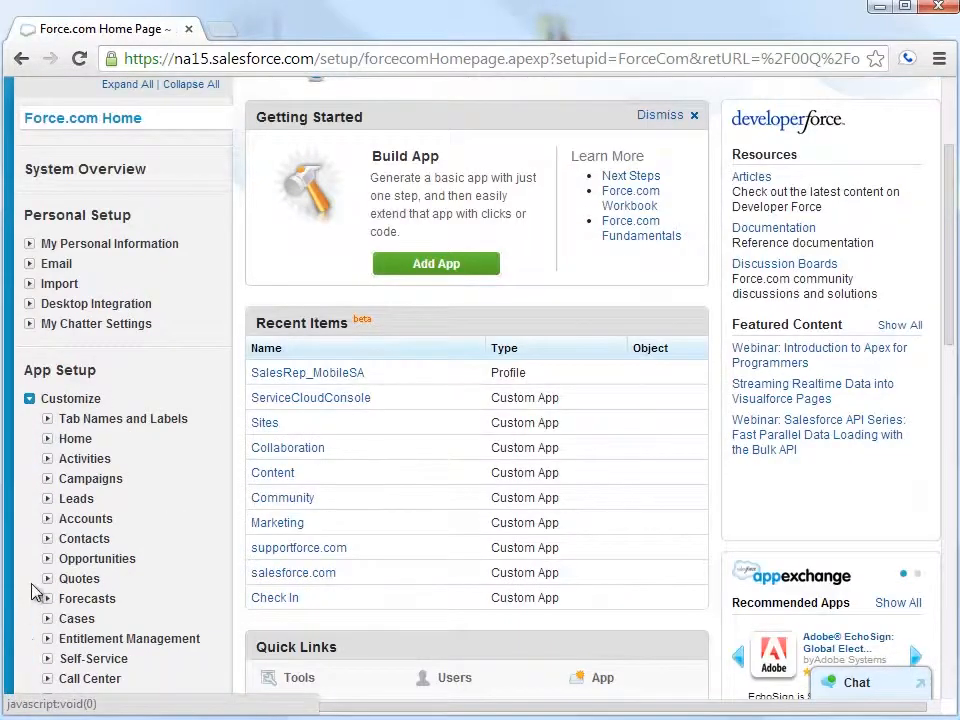
{"action": "left_click", "coordinate": [84, 458]}
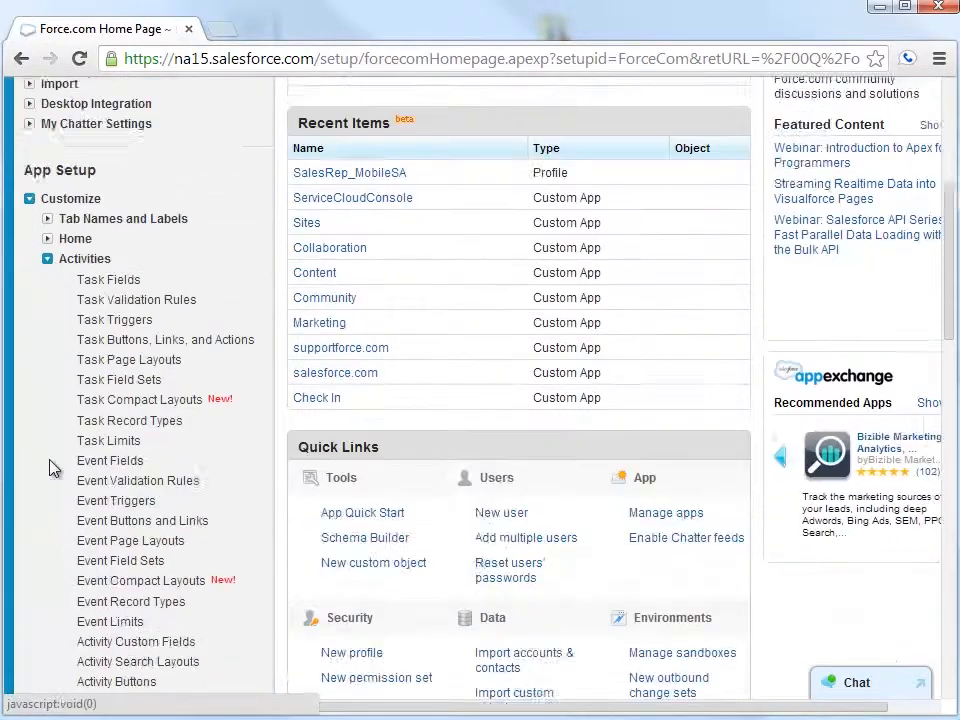
{"action": "scroll", "scroll_direction": "down", "scroll_amount": 3}
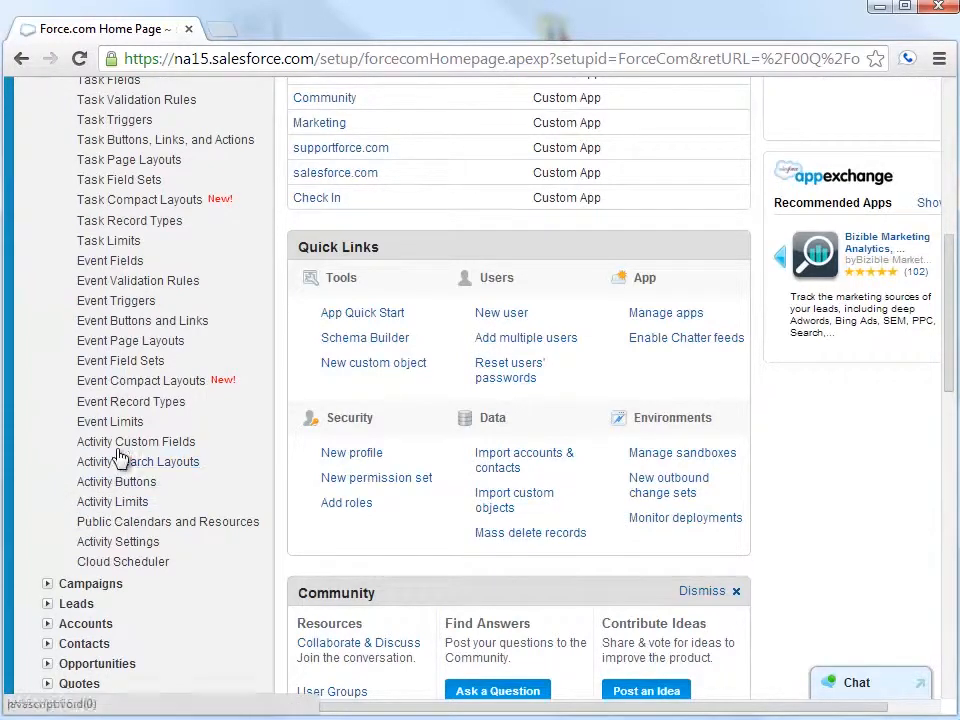
{"action": "left_click", "coordinate": [136, 442]}
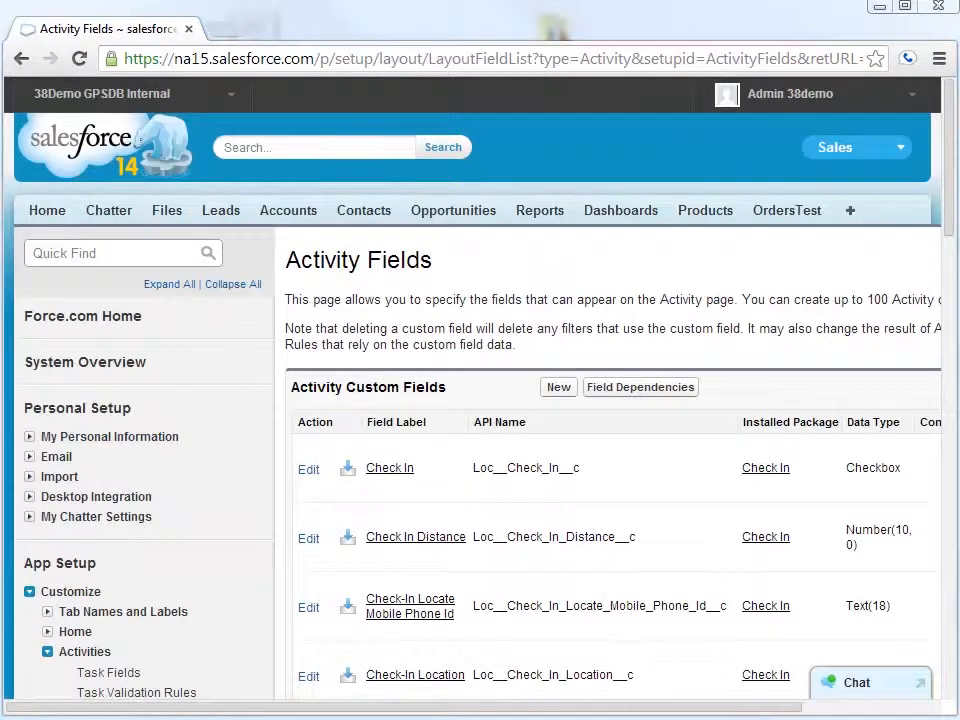
Begin a new activity custom field with Picklist (Multi-Select) as its data type.
{"action": "left_click", "coordinate": [556, 388]}
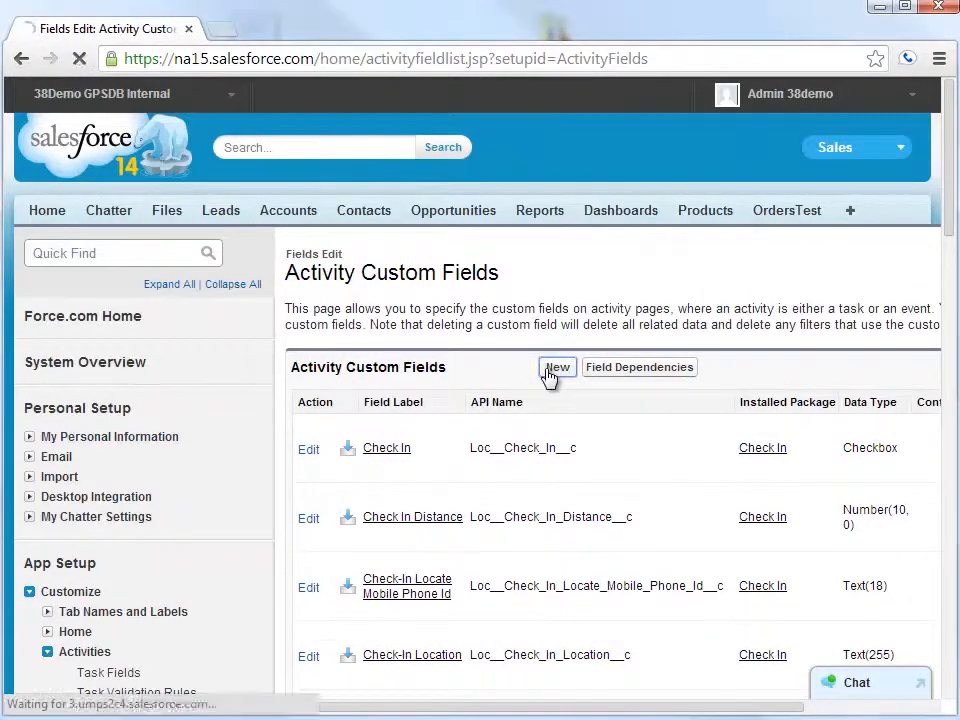
{"action": "left_click", "coordinate": [556, 368]}
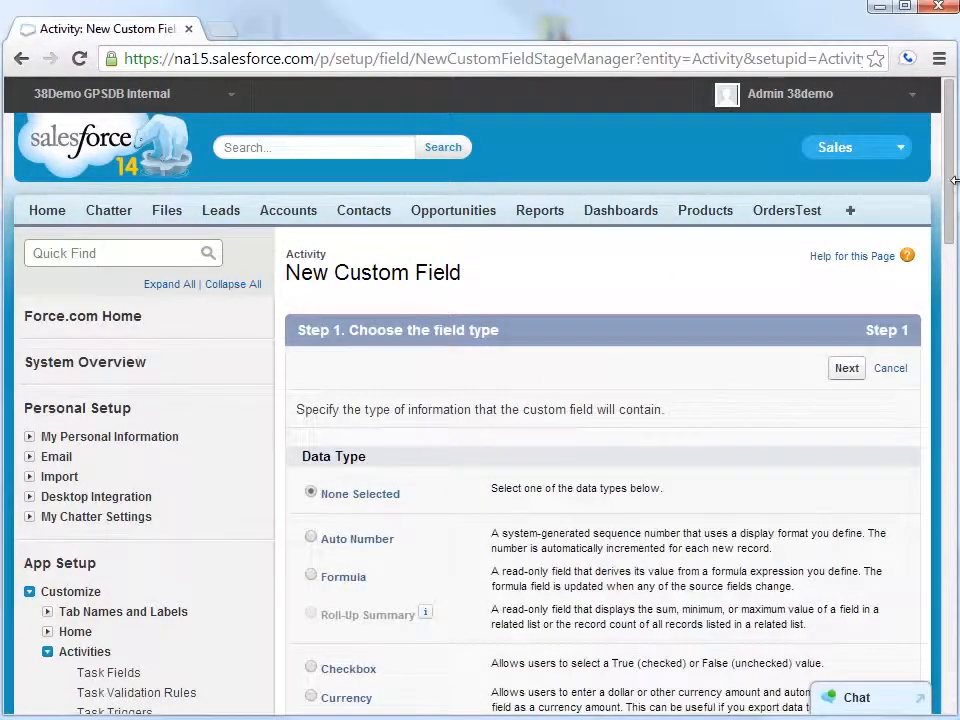
{"action": "scroll", "scroll_direction": "down", "scroll_amount": 3}
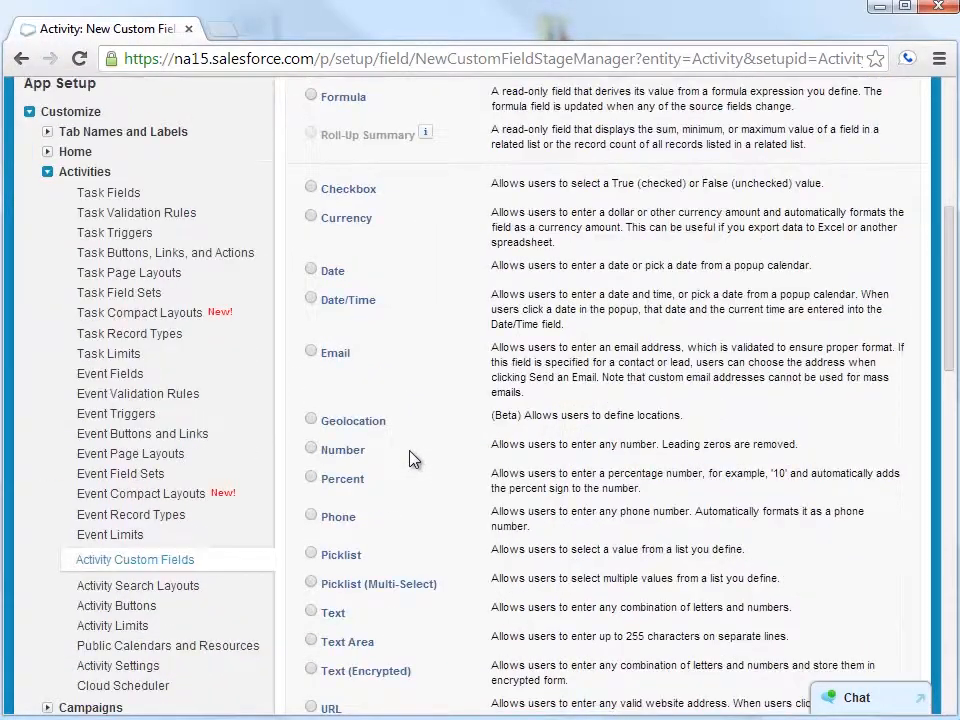
{"action": "scroll", "scroll_direction": "down", "scroll_amount": 3}
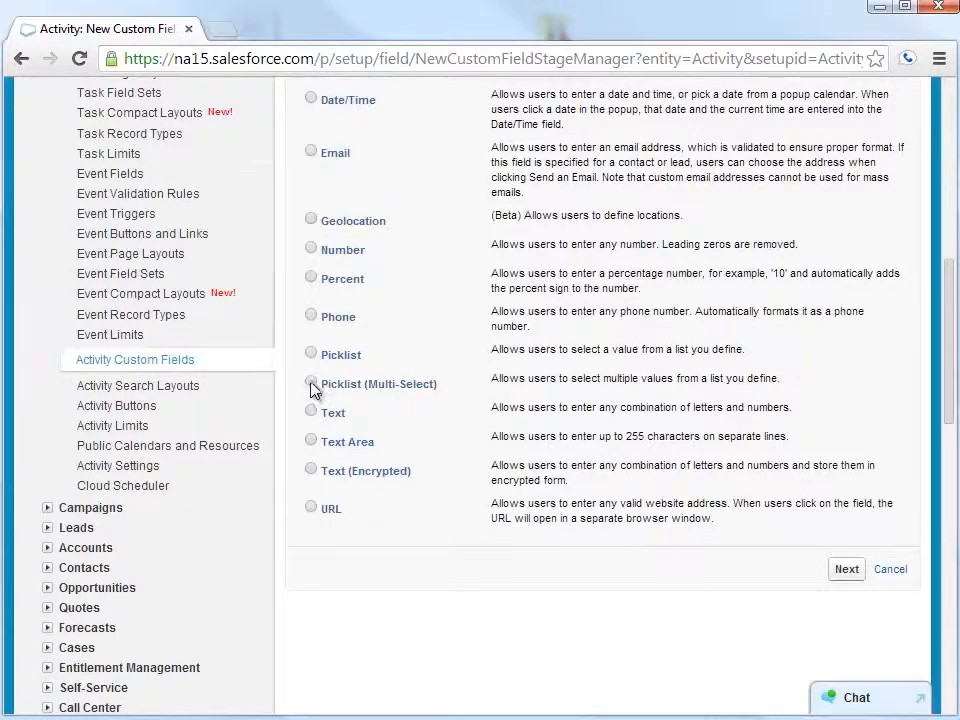
{"action": "left_click", "coordinate": [312, 384]}
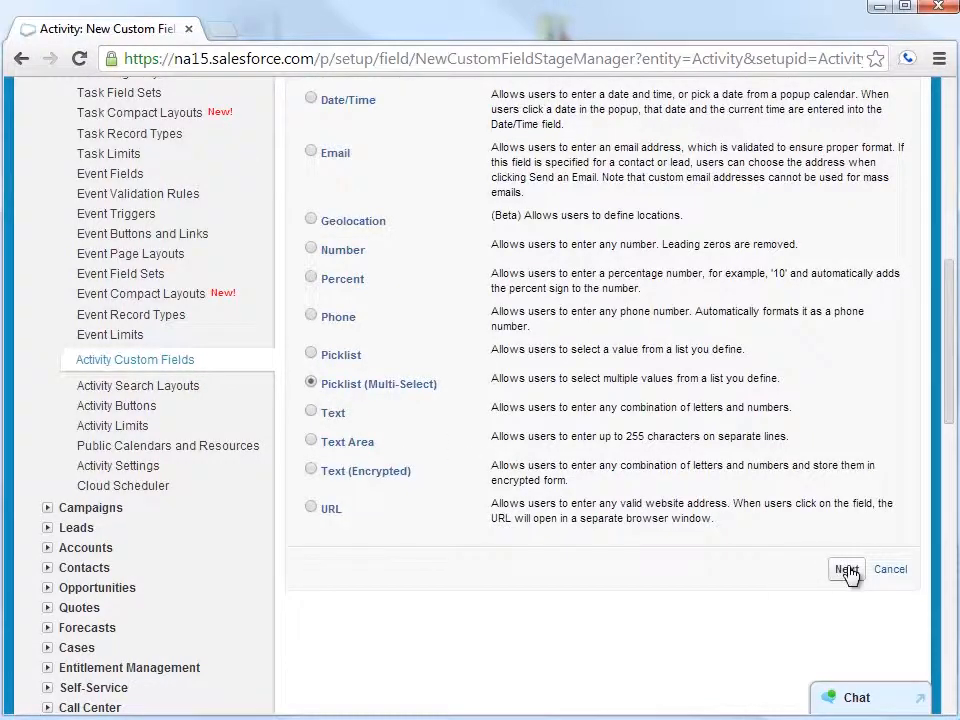
Label the new multi-select field ACME New SKUs.
{"action": "left_click", "coordinate": [846, 568]}
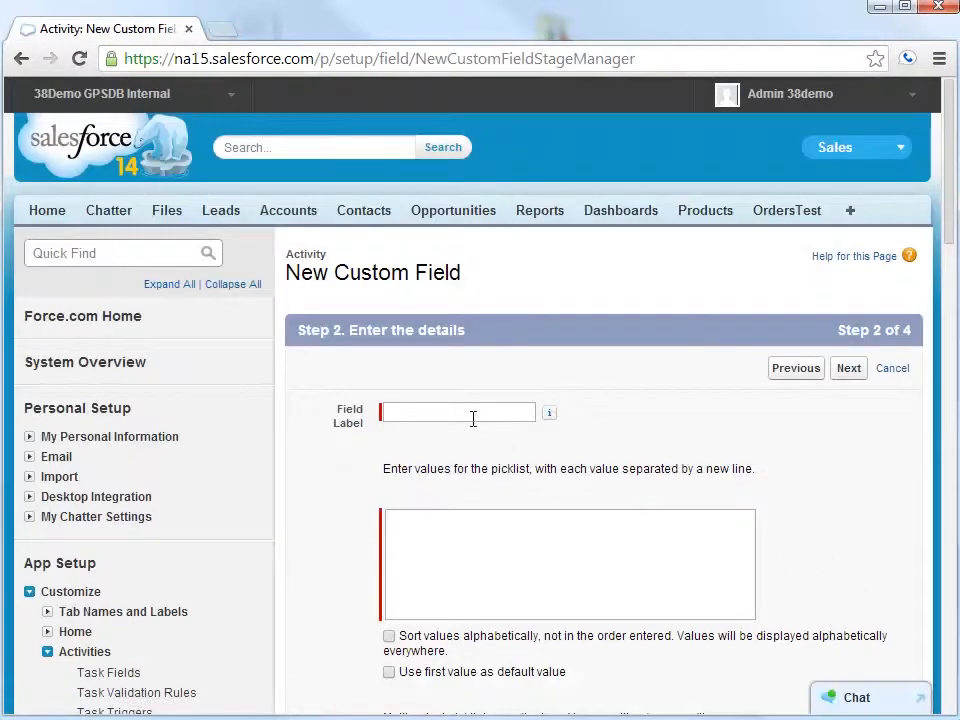
{"action": "type", "text": "ACME New"}
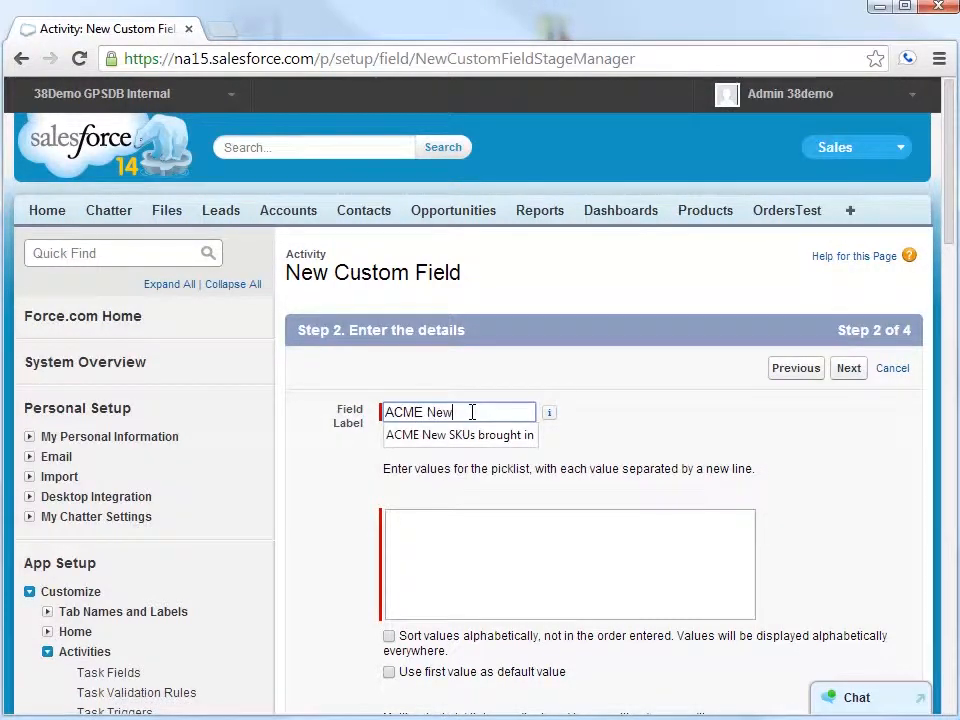
{"action": "type", "text": "DKUs"}
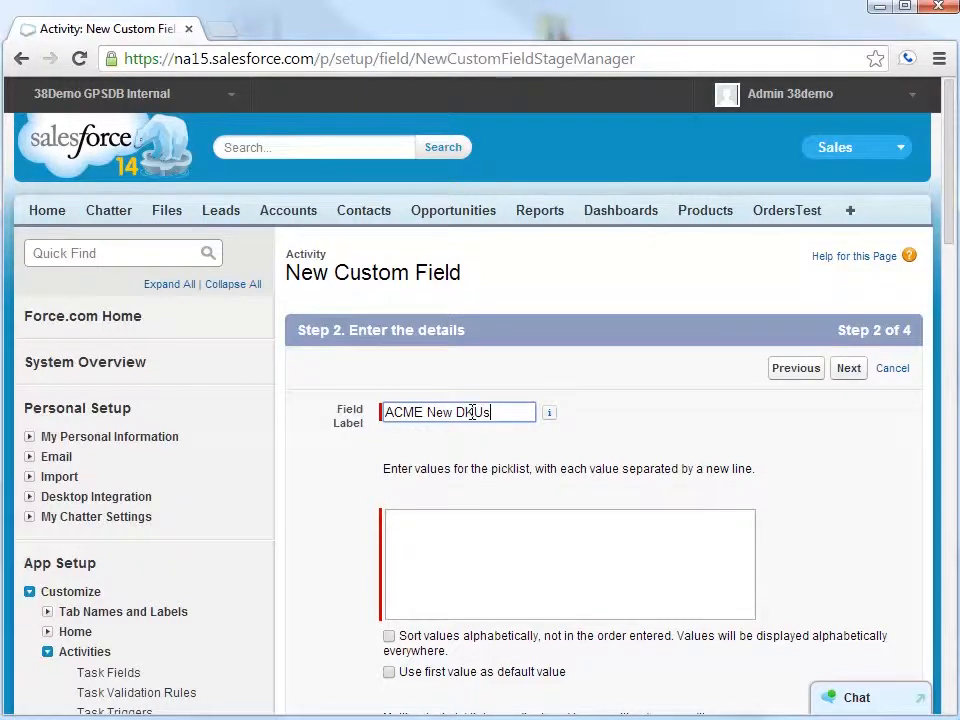
{"action": "type", "text": "ACME New S"}
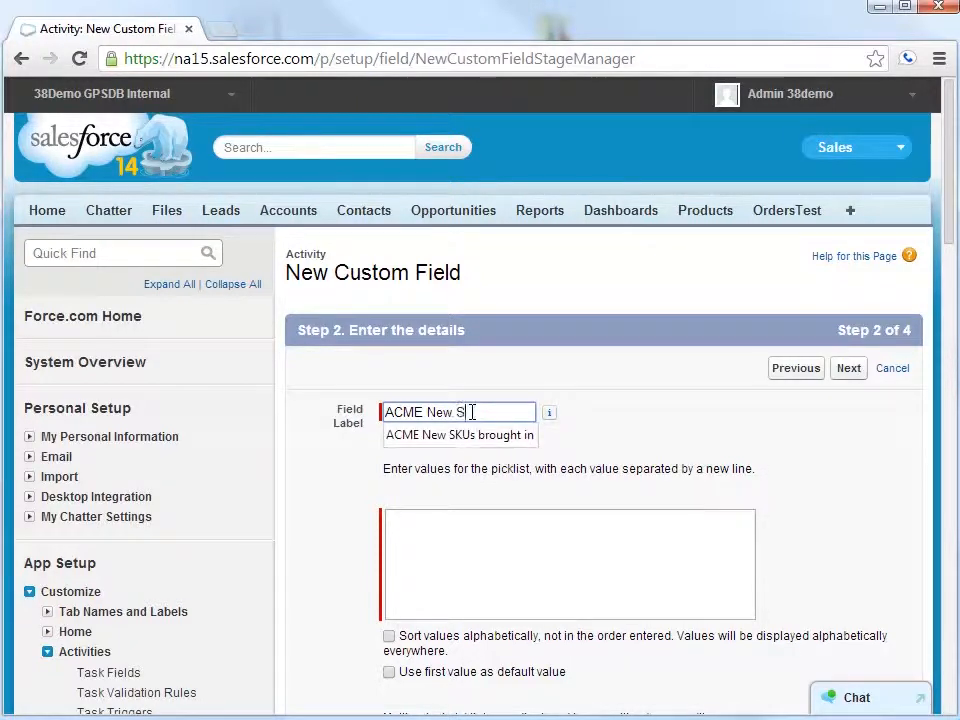
{"action": "type", "text": "KUs"}
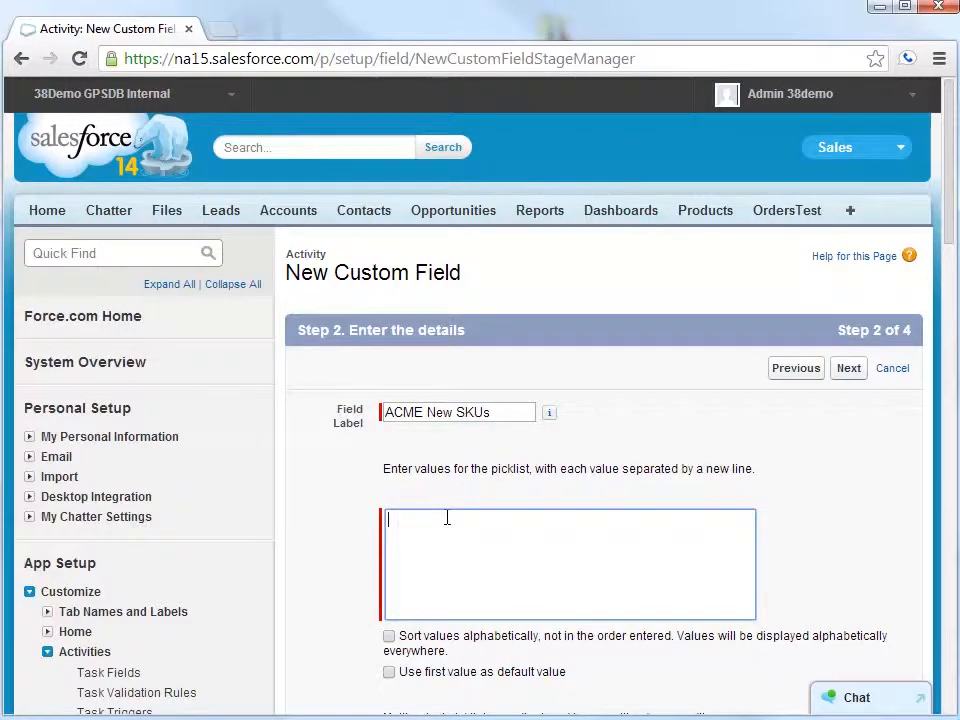
Add values Widget Red, Widget White, SKU 123456, SKU 987654 and continue to security.
{"action": "type", "text": "Widget"}
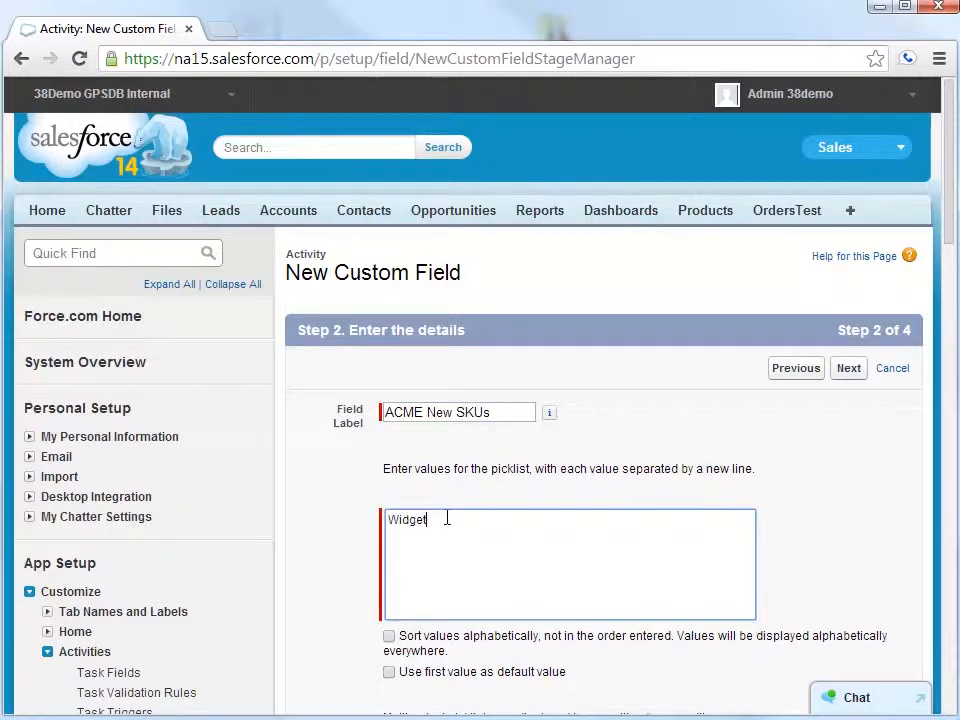
{"action": "type", "text": "Red"}
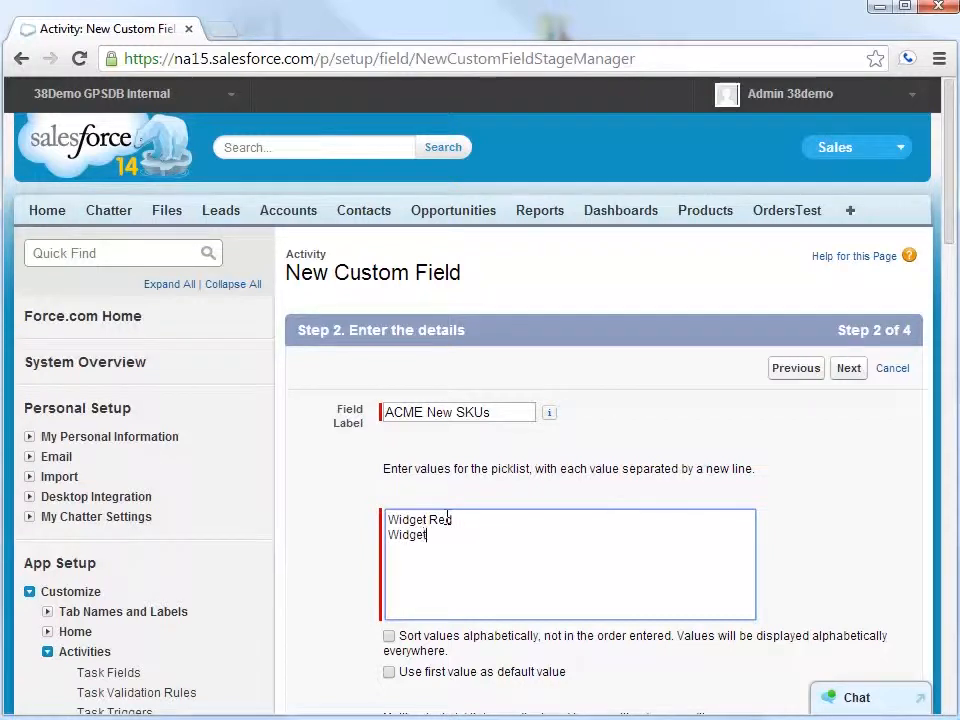
{"action": "type", "text": "White"}
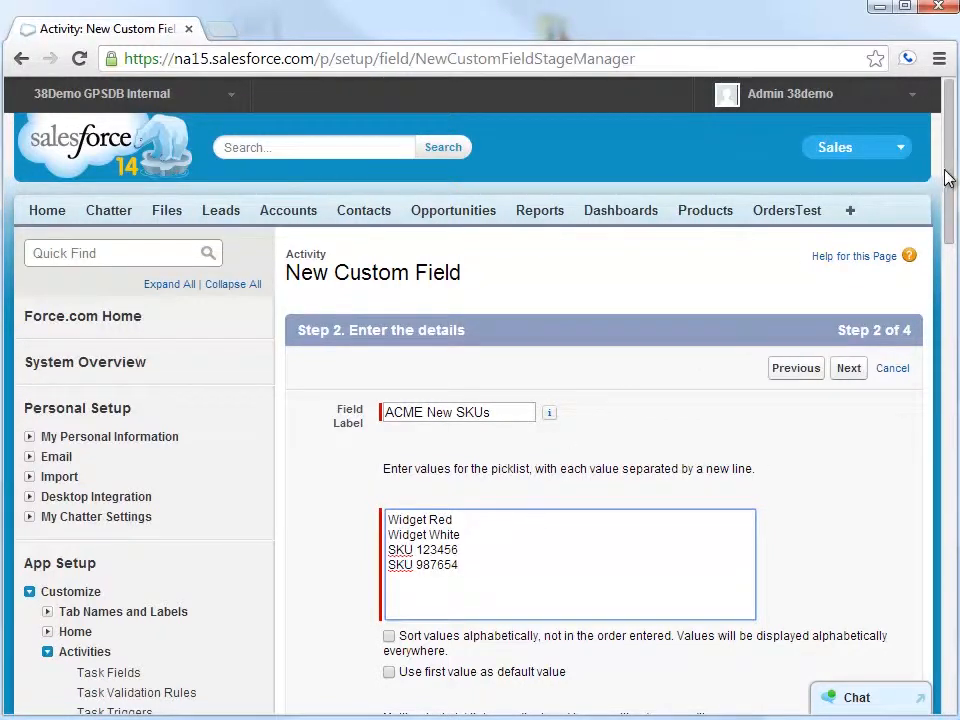
{"action": "scroll", "scroll_direction": "down", "scroll_amount": 3}
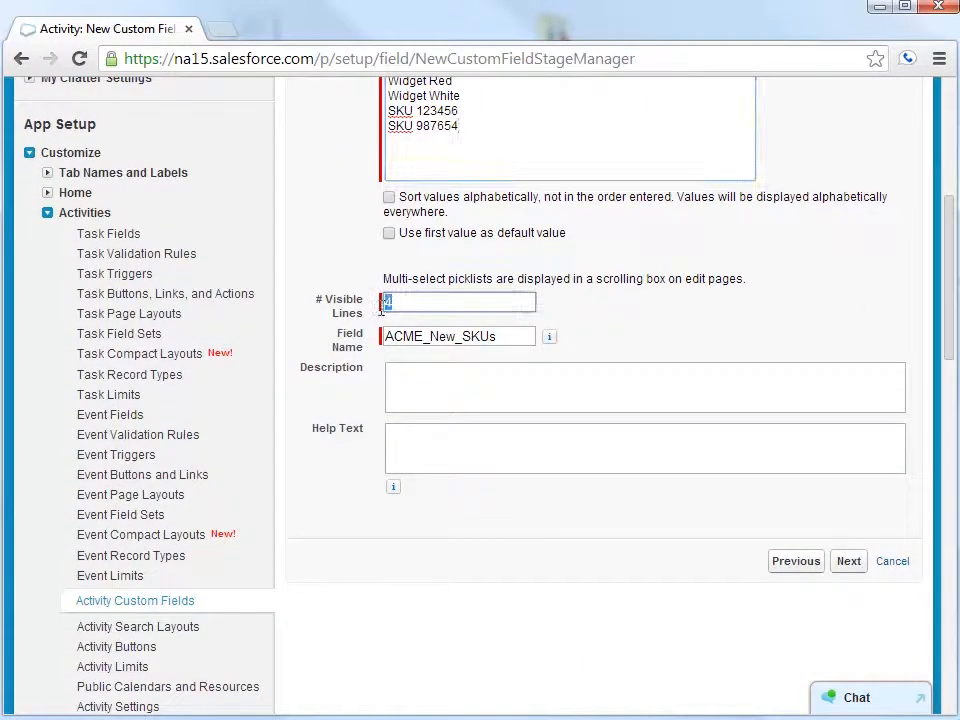
{"action": "left_click", "coordinate": [848, 560]}
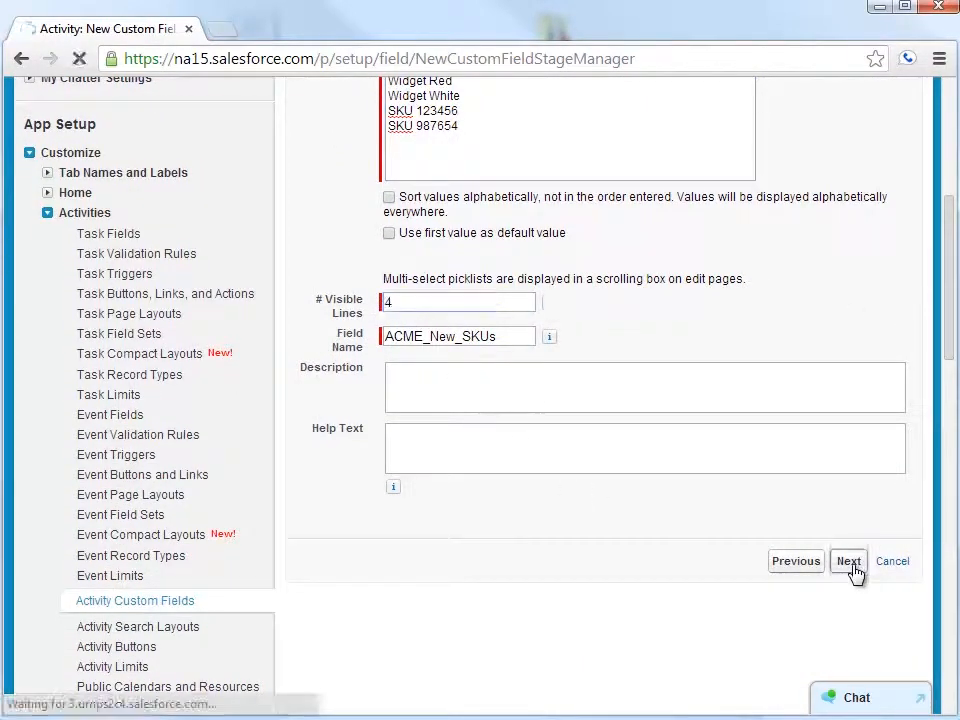
Keep default visibility for all profiles and clear all page layouts before choosing Event Layout.
{"action": "left_click", "coordinate": [848, 560]}
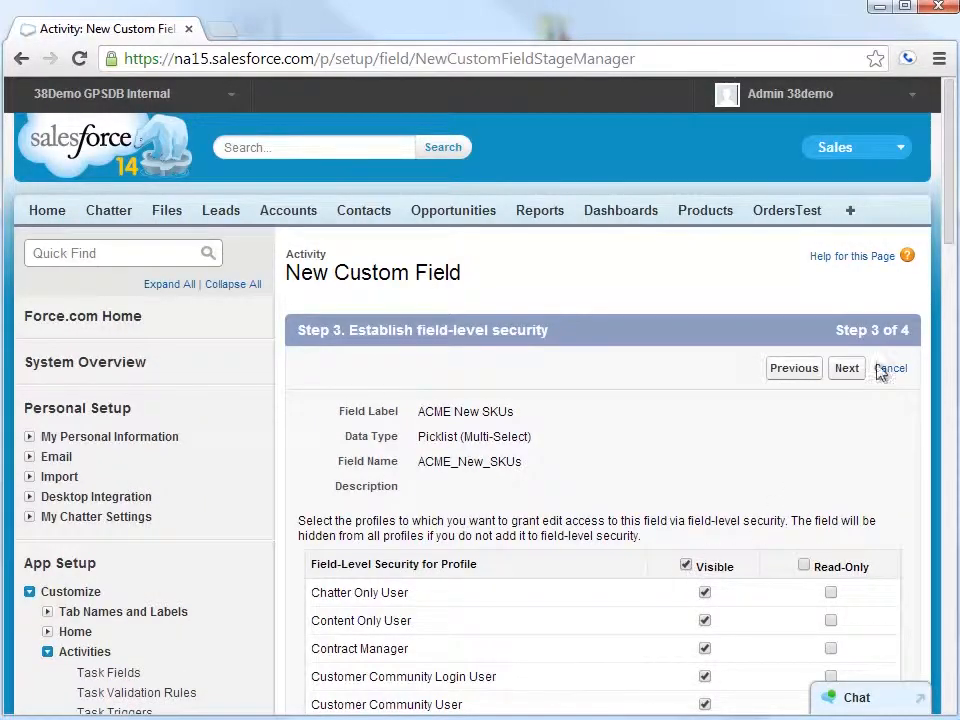
{"action": "scroll", "scroll_direction": "down", "scroll_amount": 3}
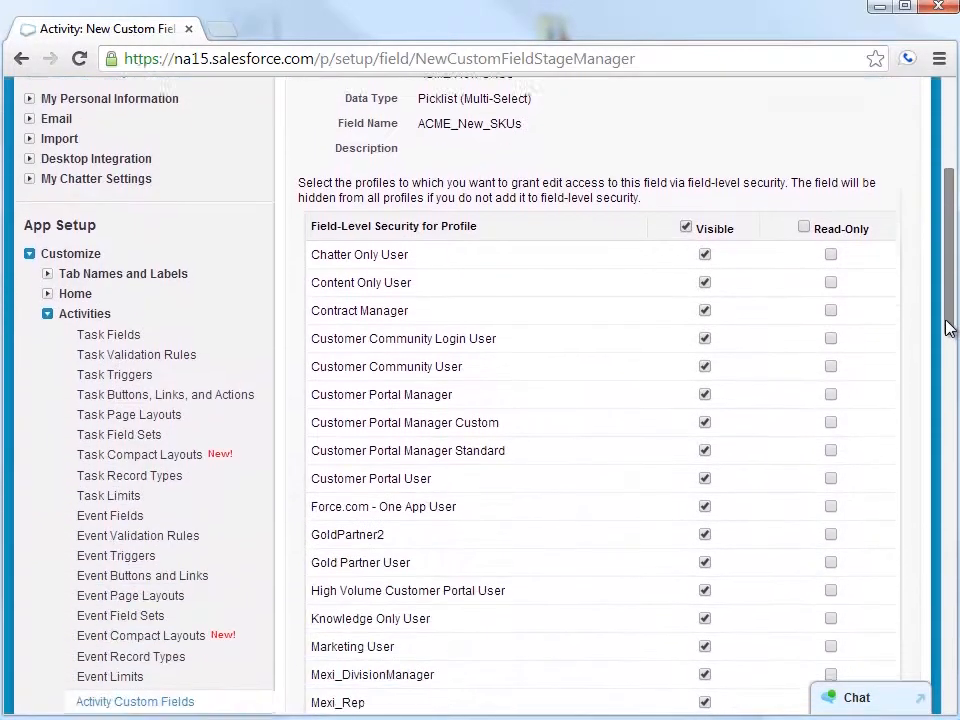
{"action": "scroll", "scroll_direction": "down", "scroll_amount": 3}
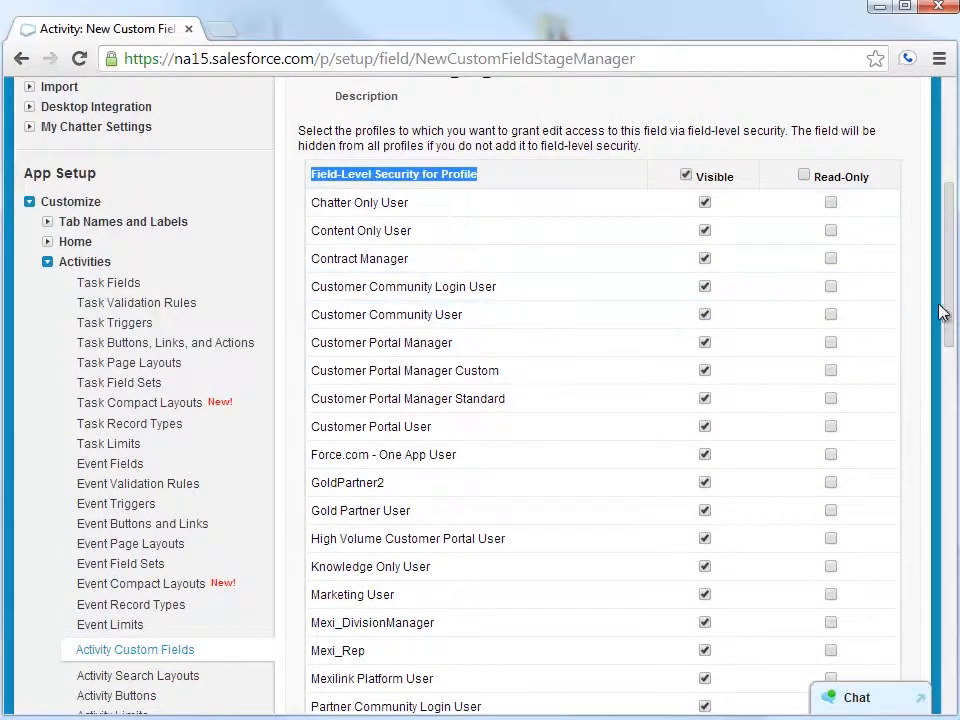
{"action": "scroll", "scroll_direction": "down", "scroll_amount": 3}
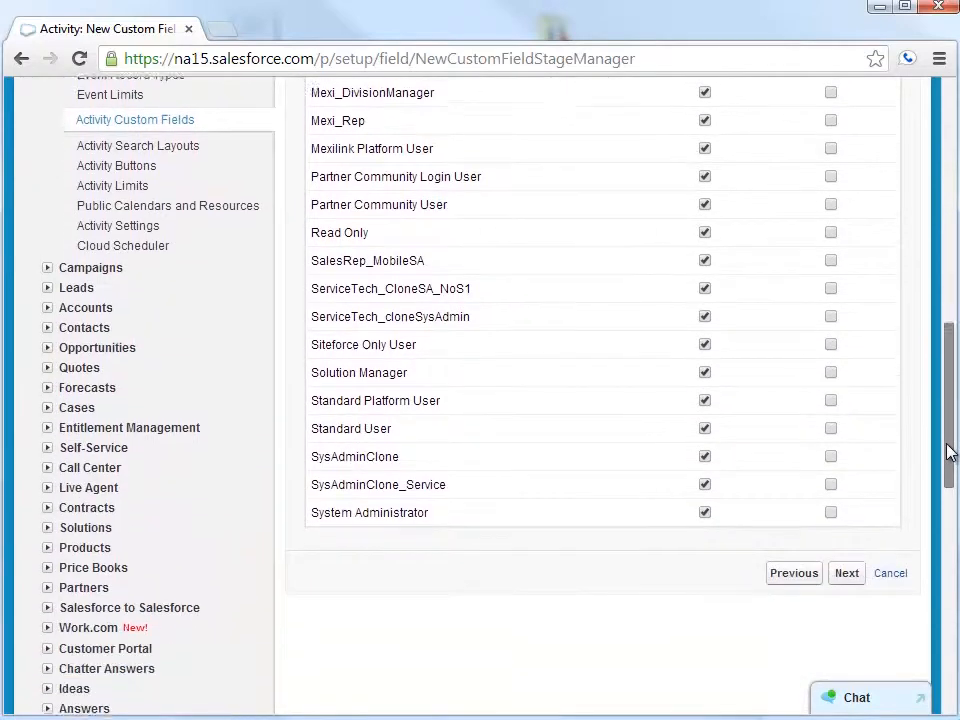
{"action": "left_click", "coordinate": [844, 572]}
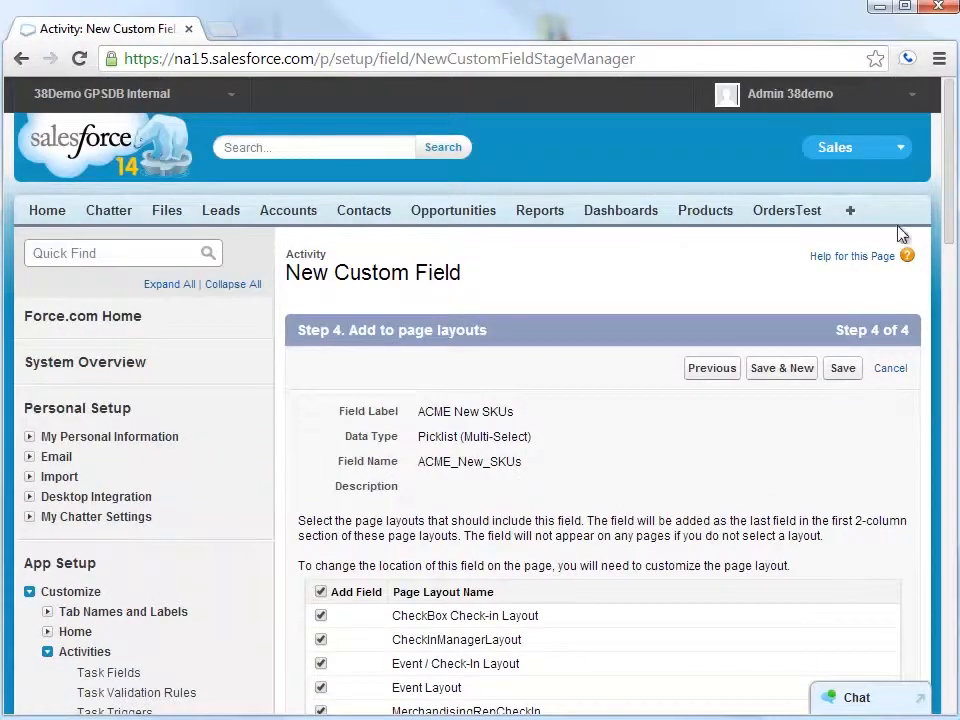
{"action": "scroll", "scroll_direction": "down", "scroll_amount": 3}
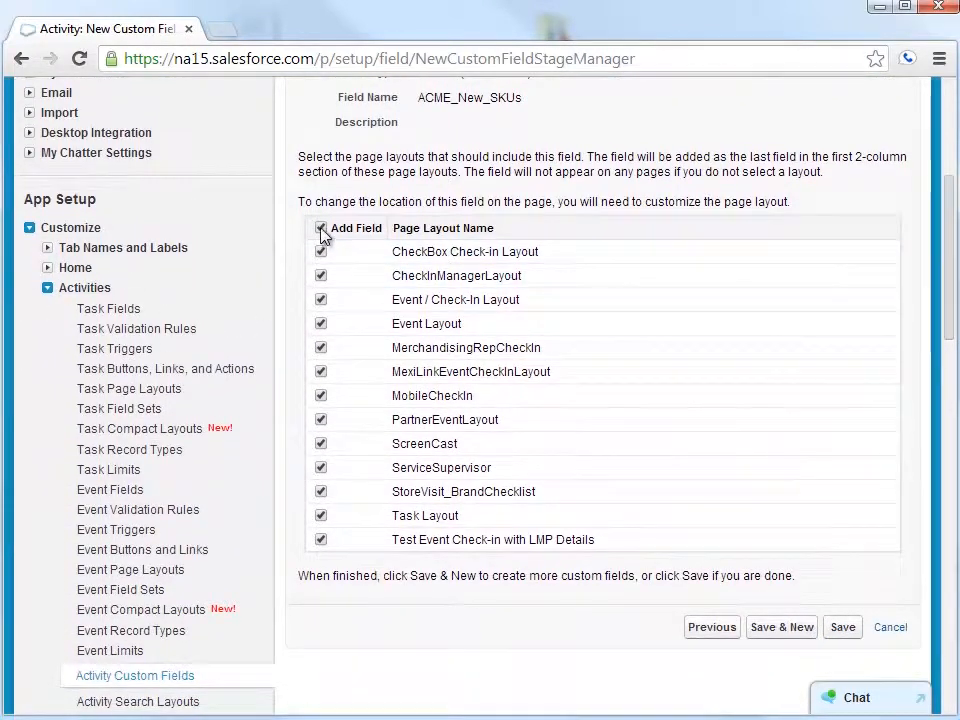
{"action": "left_click", "coordinate": [320, 228]}
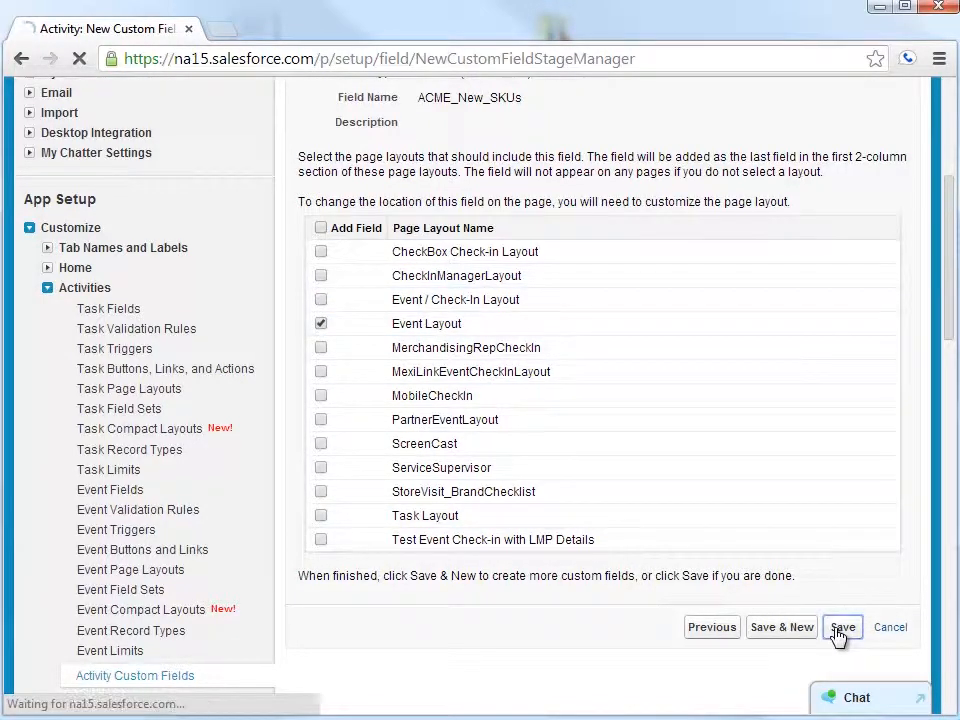
Save ACME New SKUs and begin another field with Picklist as its data type.
{"action": "left_click", "coordinate": [842, 628]}
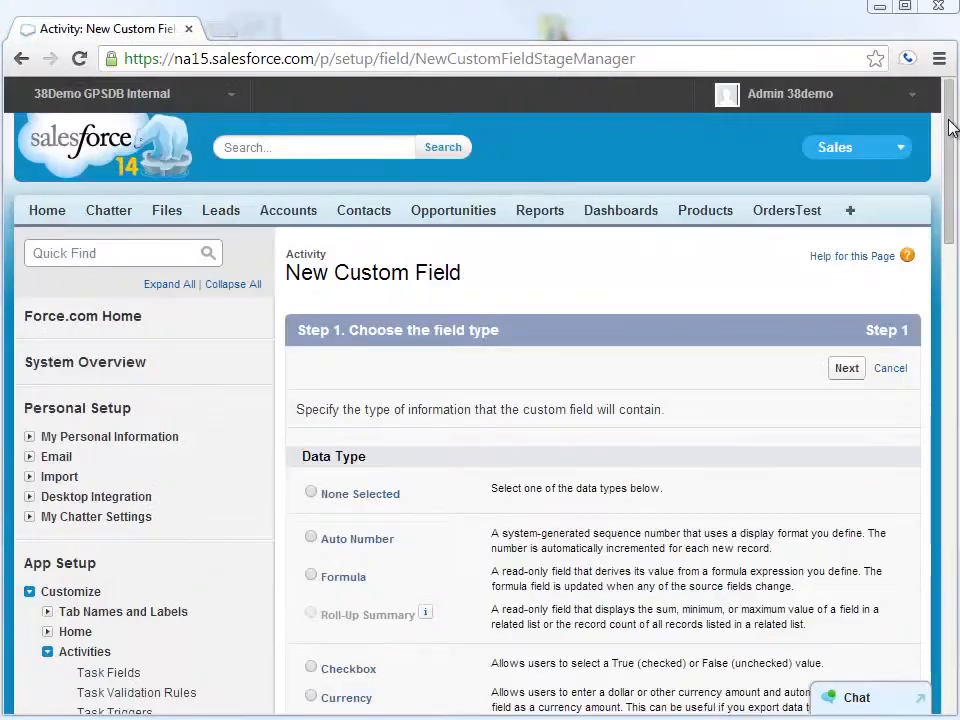
{"action": "scroll", "scroll_direction": "down", "scroll_amount": 3}
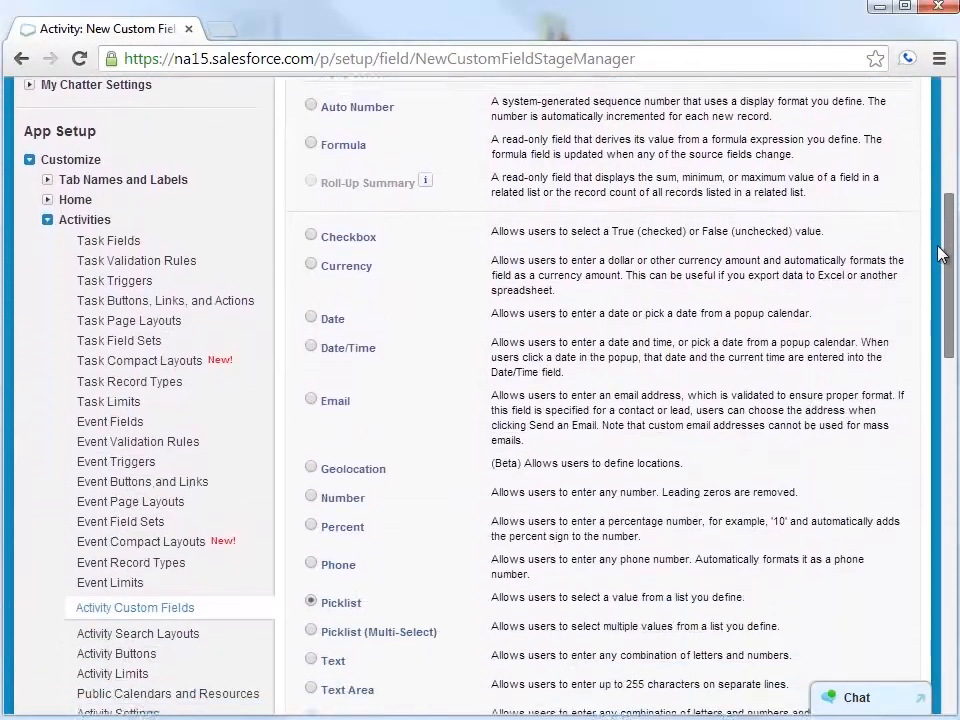
{"action": "scroll", "scroll_direction": "down", "scroll_amount": 3}
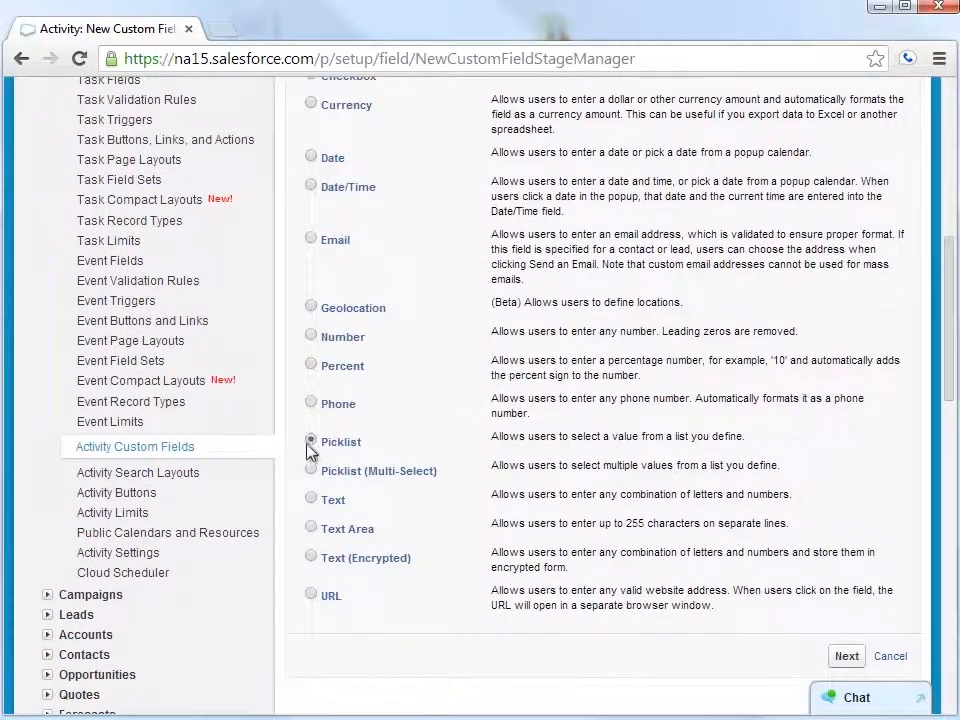
{"action": "left_click", "coordinate": [312, 442]}
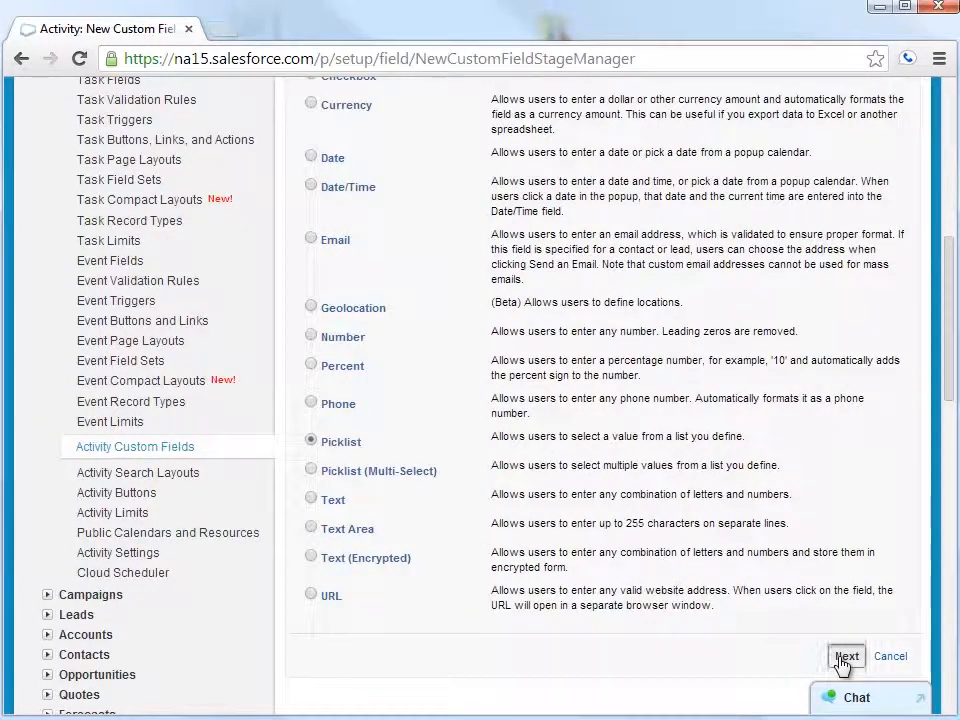
Label the picklist 'How interested are they (1-5)?' with values 1 to 5.
{"action": "left_click", "coordinate": [846, 656]}
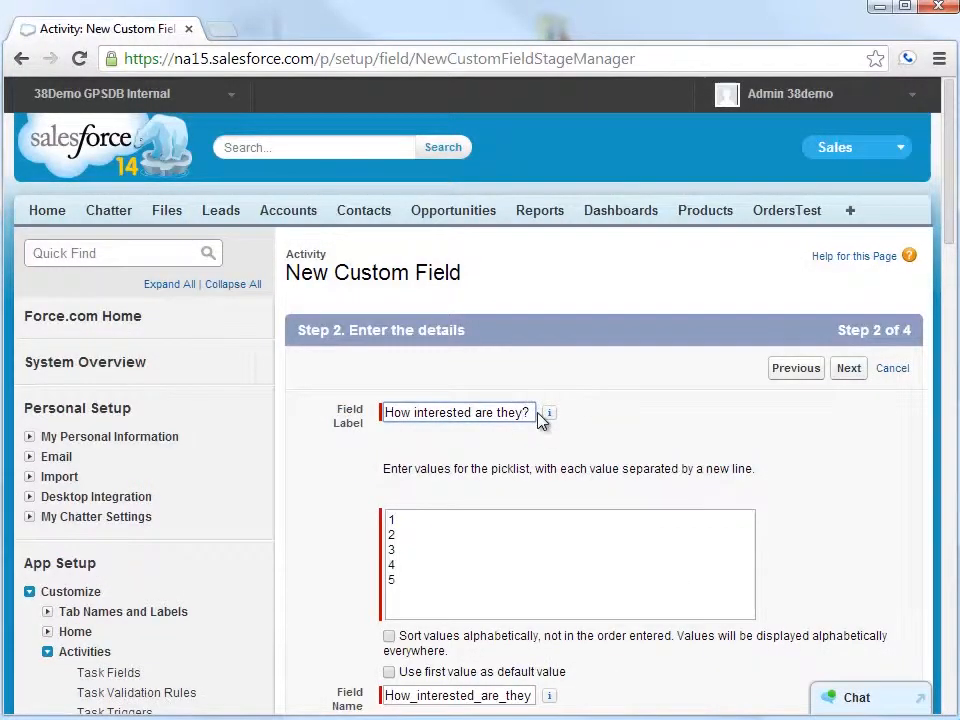
{"action": "type", "text": "(1)"}
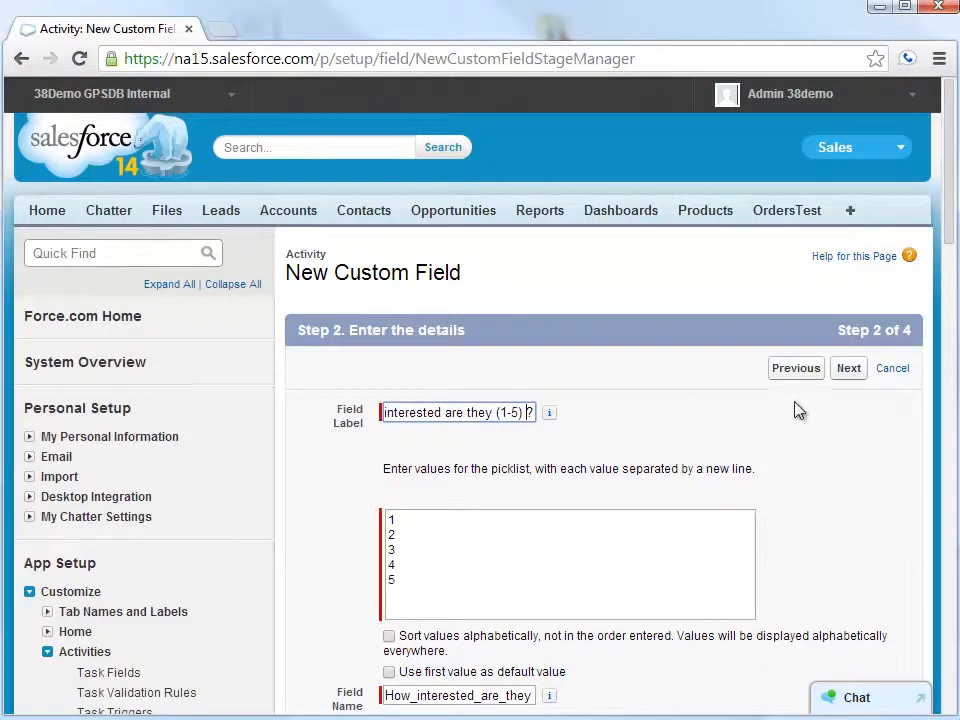
{"action": "left_click", "coordinate": [848, 368]}
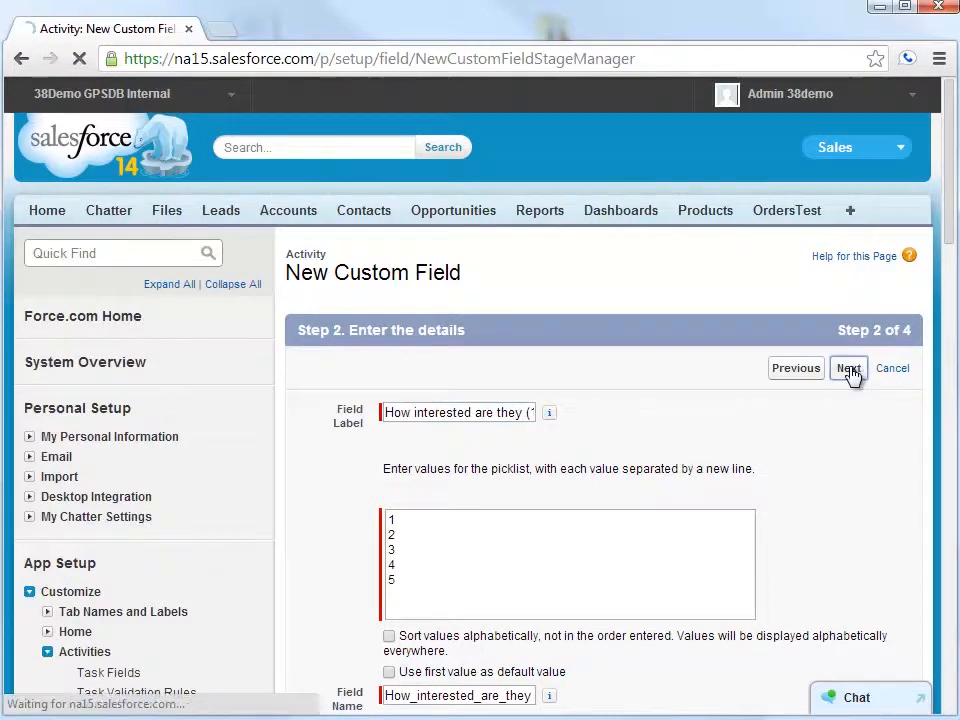
{"action": "left_click", "coordinate": [848, 368]}
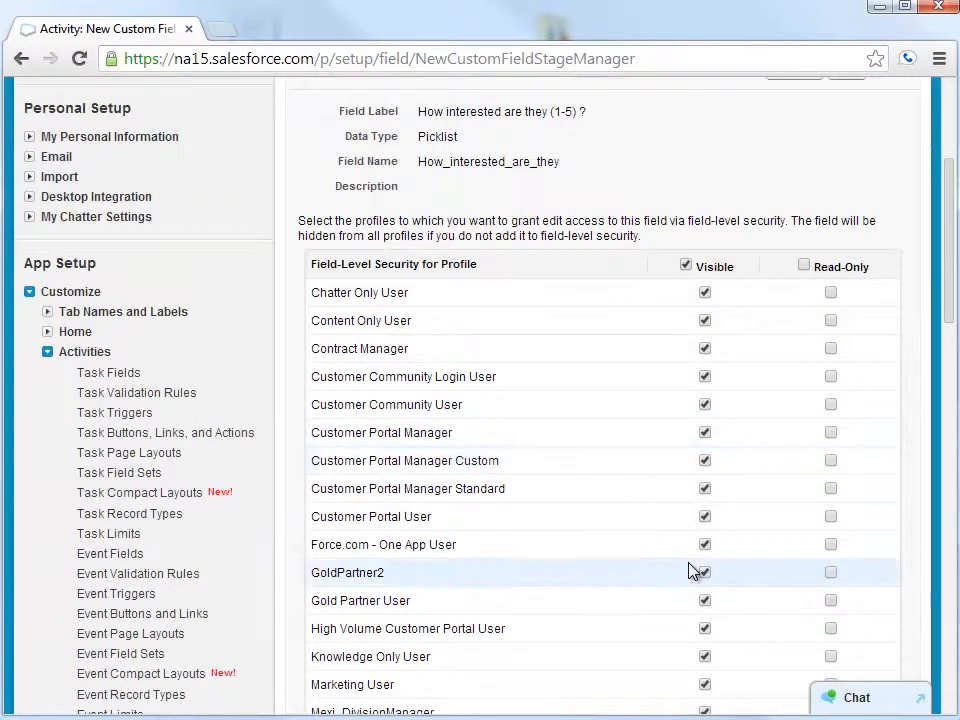
Keep default visibility and assign the field to Event Layout only.
{"action": "scroll", "scroll_direction": "down", "scroll_amount": 3}
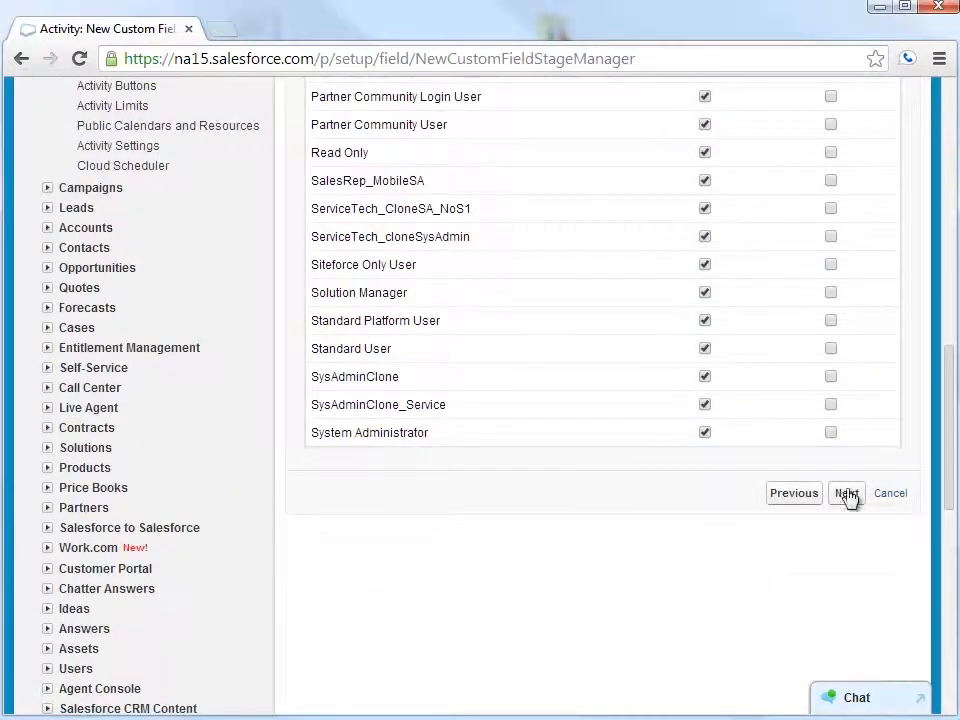
{"action": "left_click", "coordinate": [846, 492]}
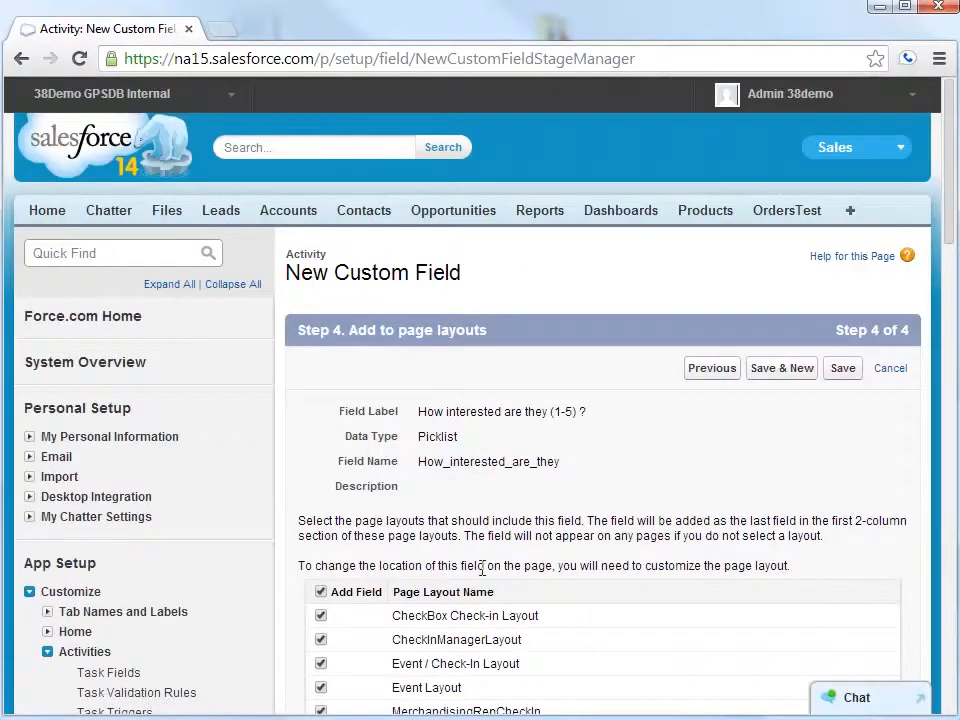
{"action": "left_click", "coordinate": [320, 592]}
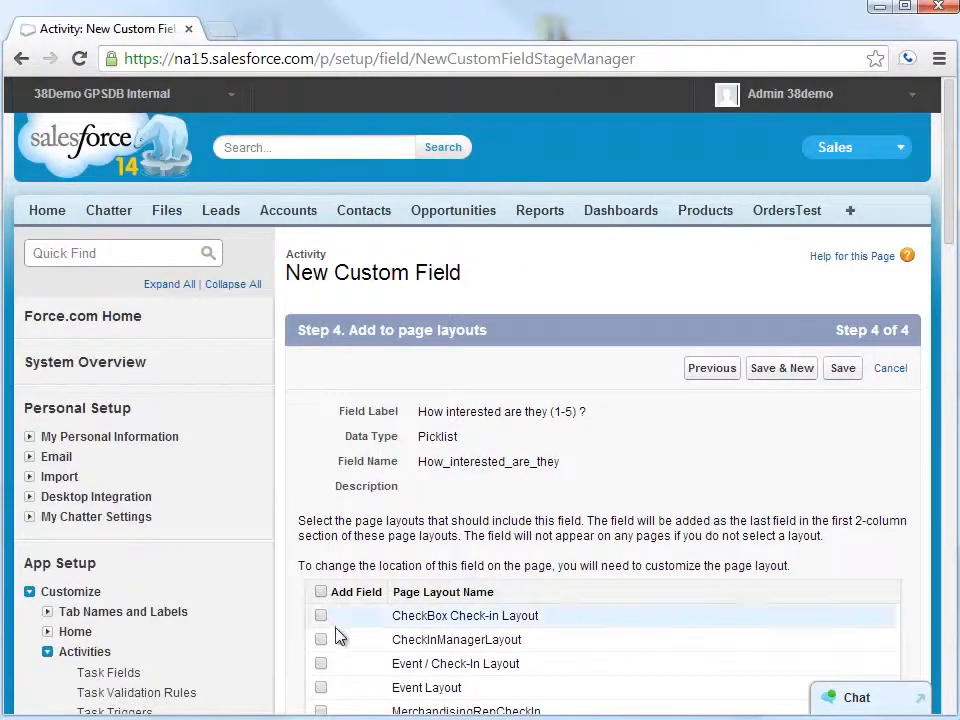
{"action": "left_click", "coordinate": [320, 688]}
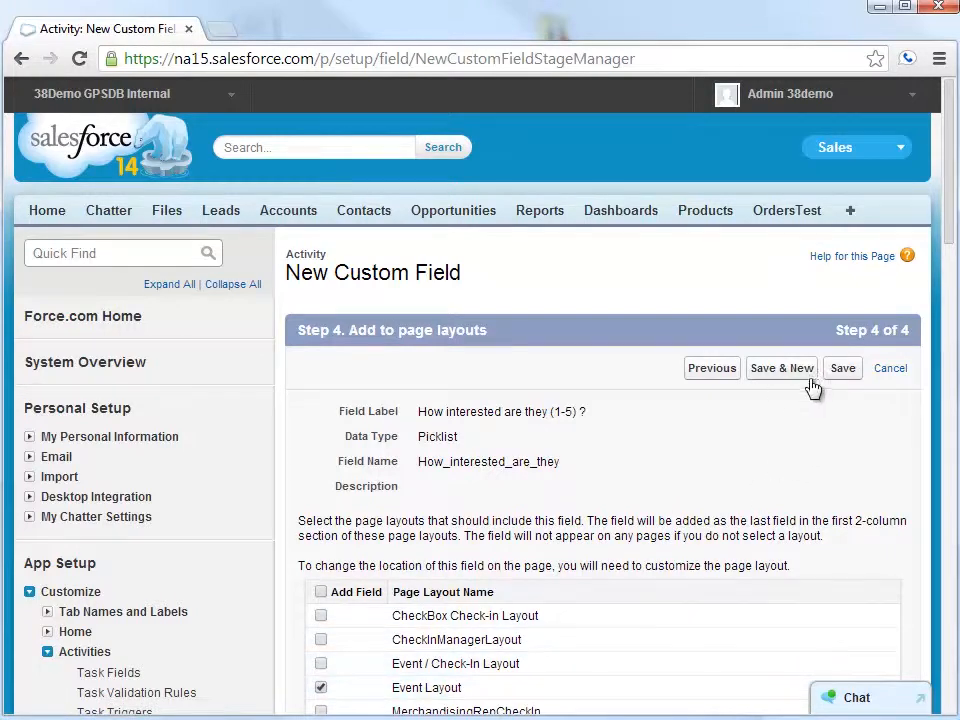
Save the picklist and define a Text field 'Who did you talk to?' of length 100.
{"action": "left_click", "coordinate": [780, 368]}
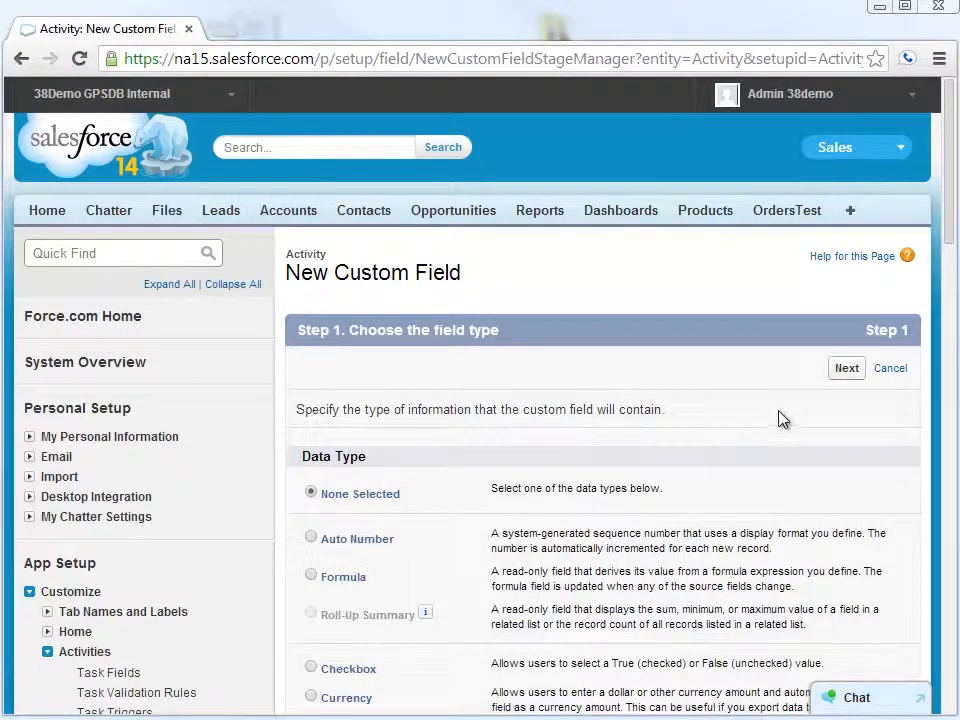
{"action": "scroll", "scroll_direction": "down", "scroll_amount": 3}
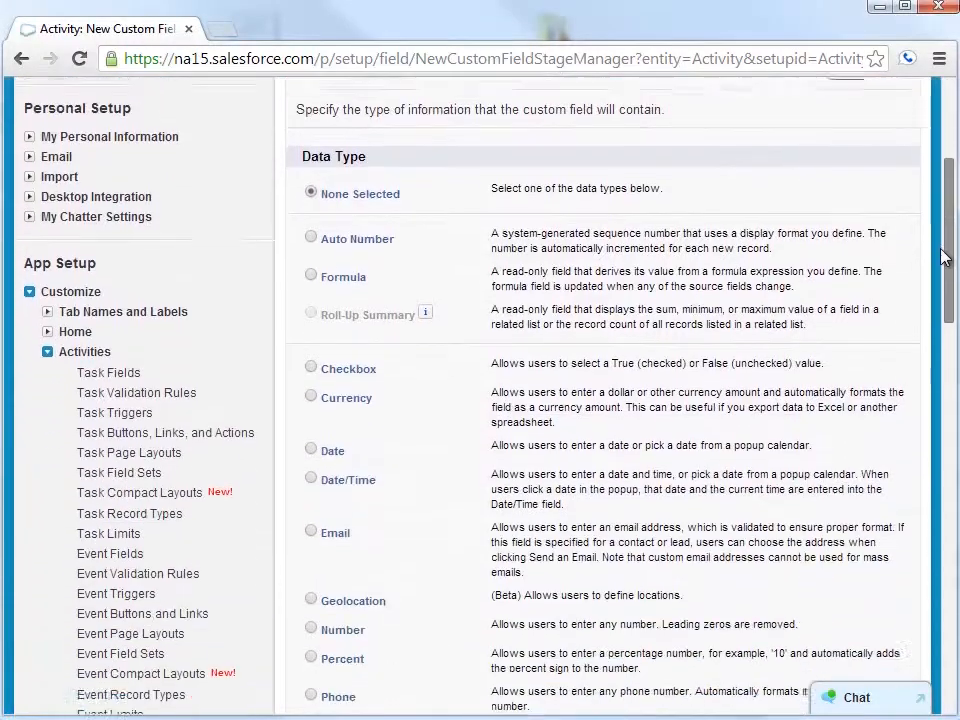
{"action": "scroll", "scroll_direction": "down", "scroll_amount": 3}
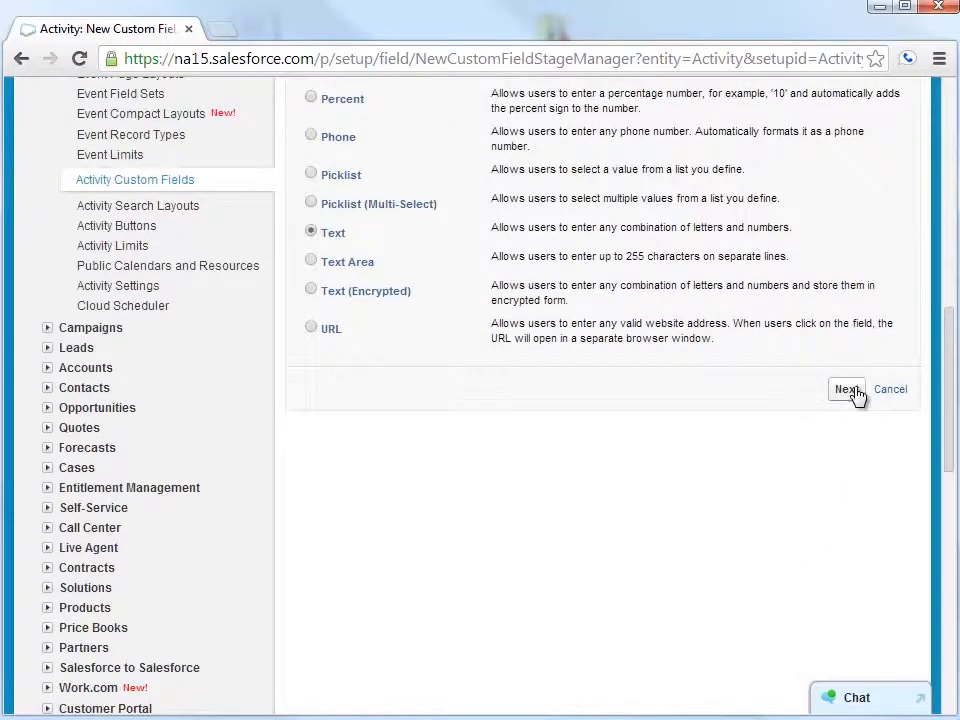
{"action": "left_click", "coordinate": [846, 388]}
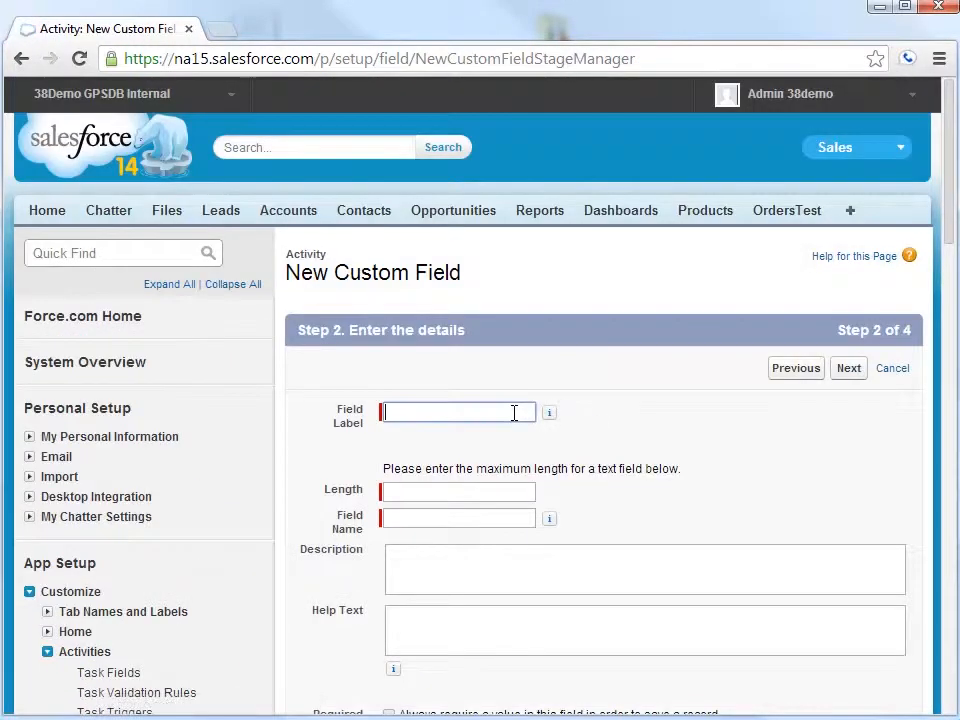
{"action": "type", "text": "Who"}
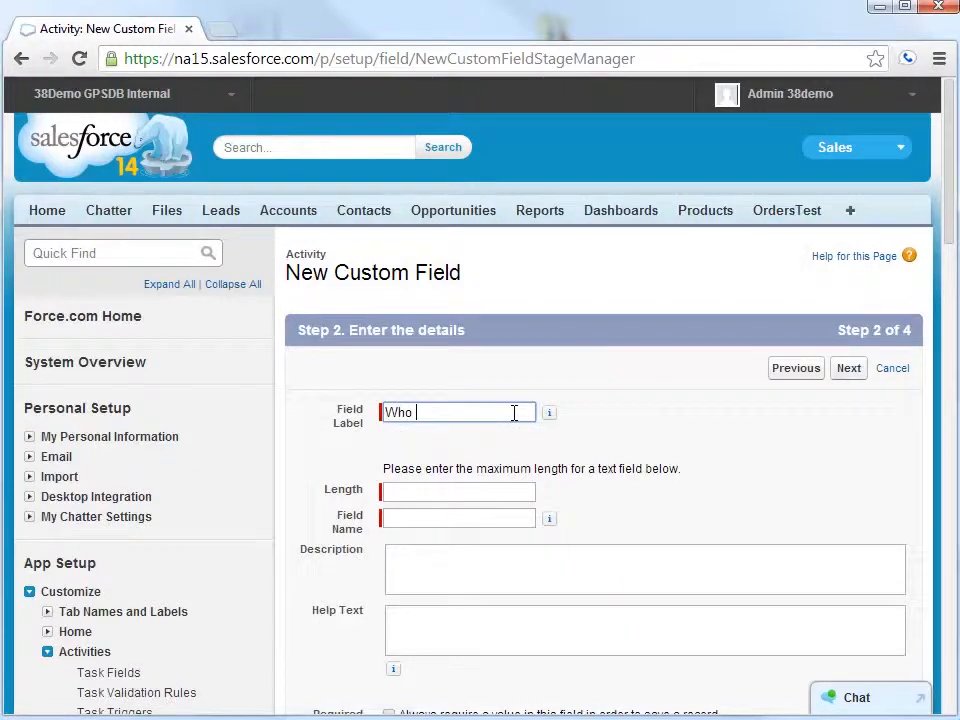
{"action": "type", "text": "did you talk"}
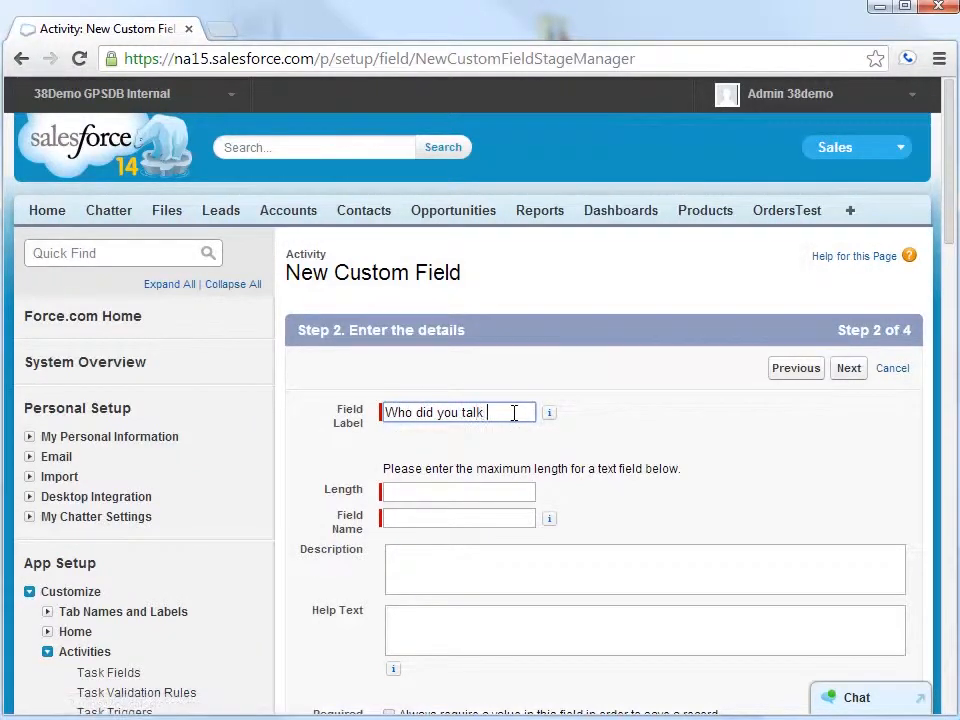
{"action": "type", "text": "to?"}
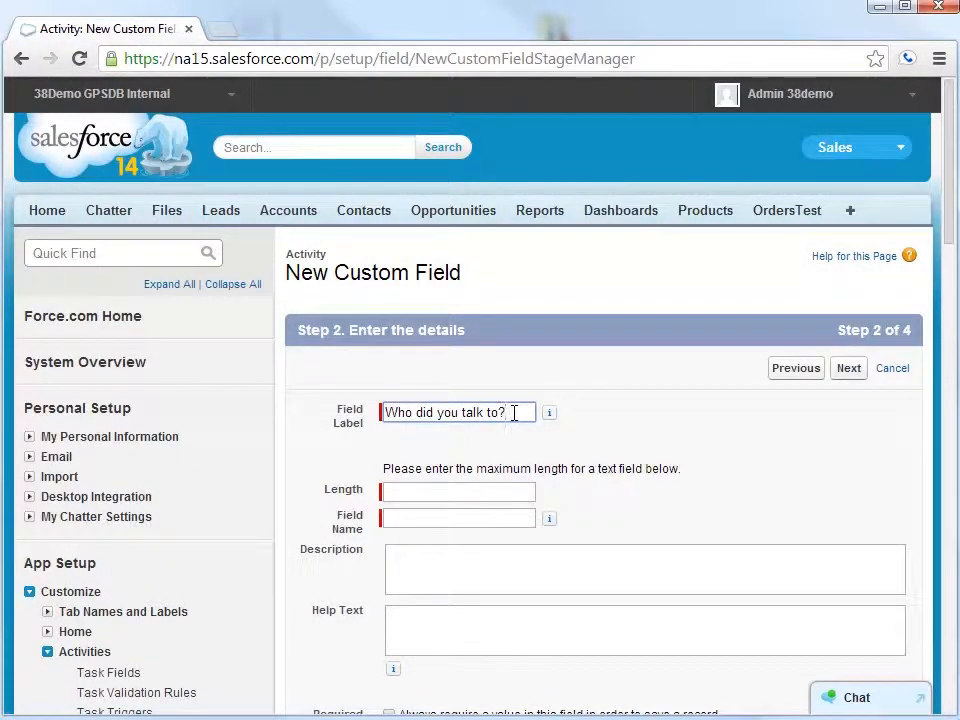
{"action": "left_click", "coordinate": [456, 492]}
{"action": "type", "text": "100"}
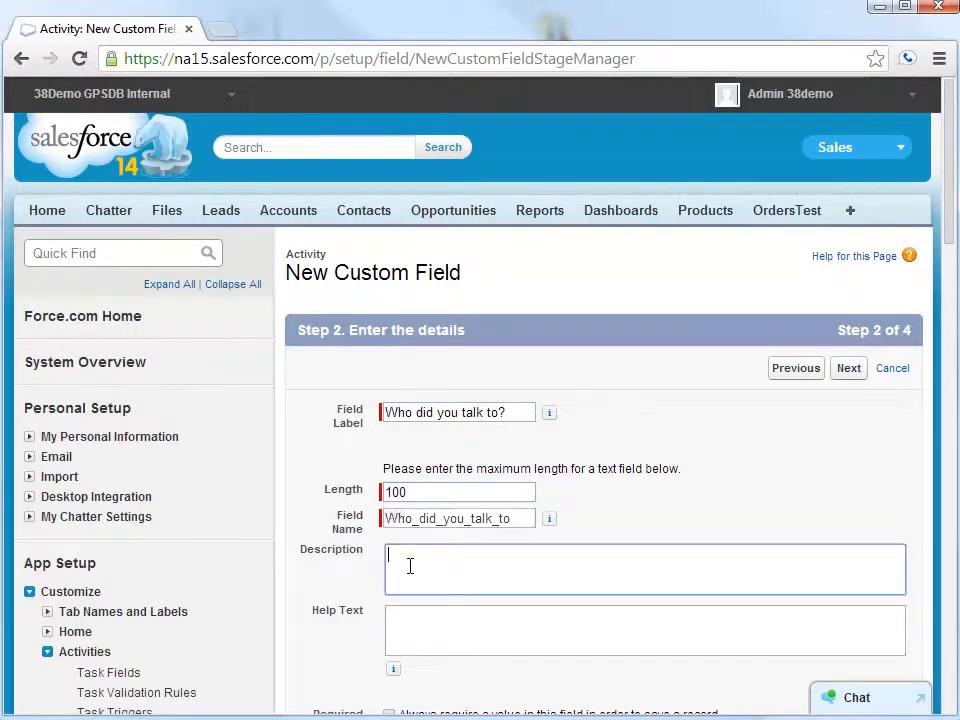
Make the text field visible to all profiles and assign it to Event Layout only.
{"action": "scroll", "scroll_direction": "down", "scroll_amount": 3}
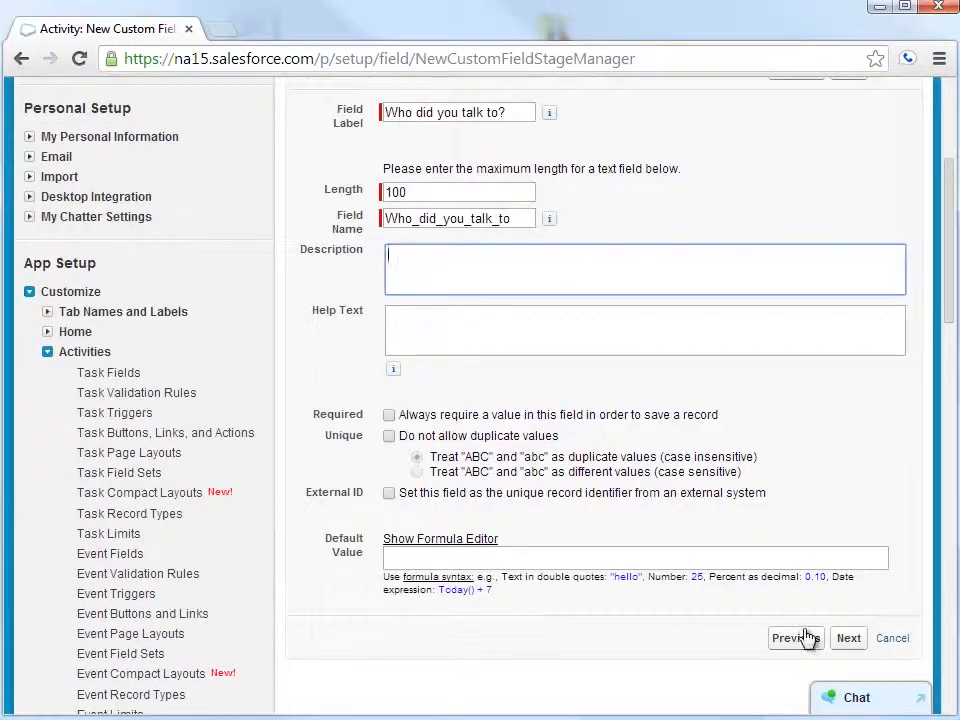
{"action": "left_click", "coordinate": [848, 638]}
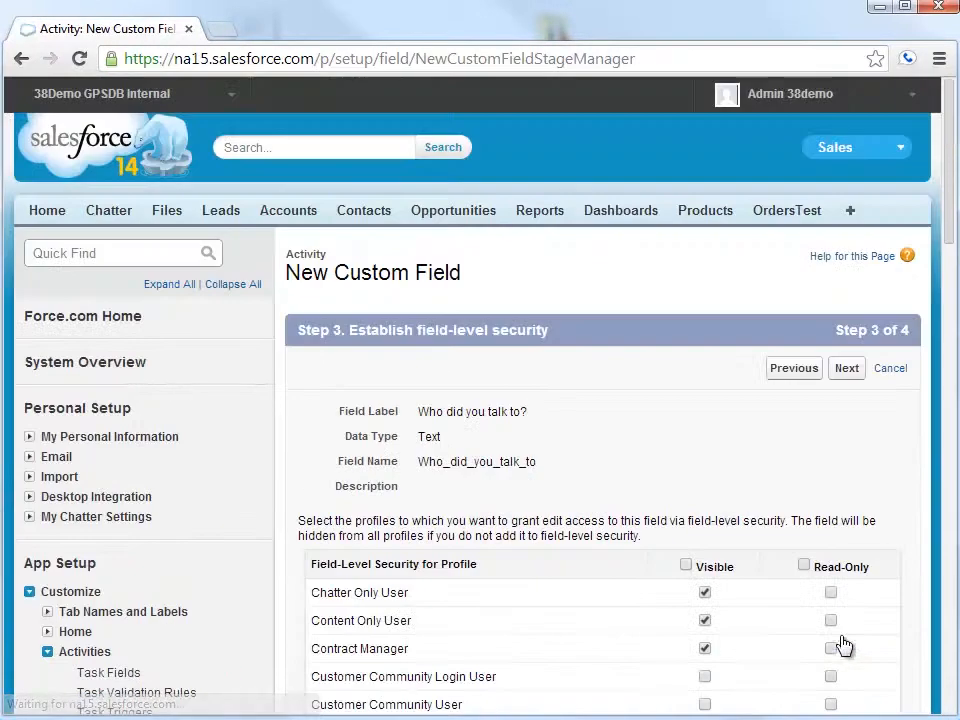
{"action": "left_click", "coordinate": [684, 566]}
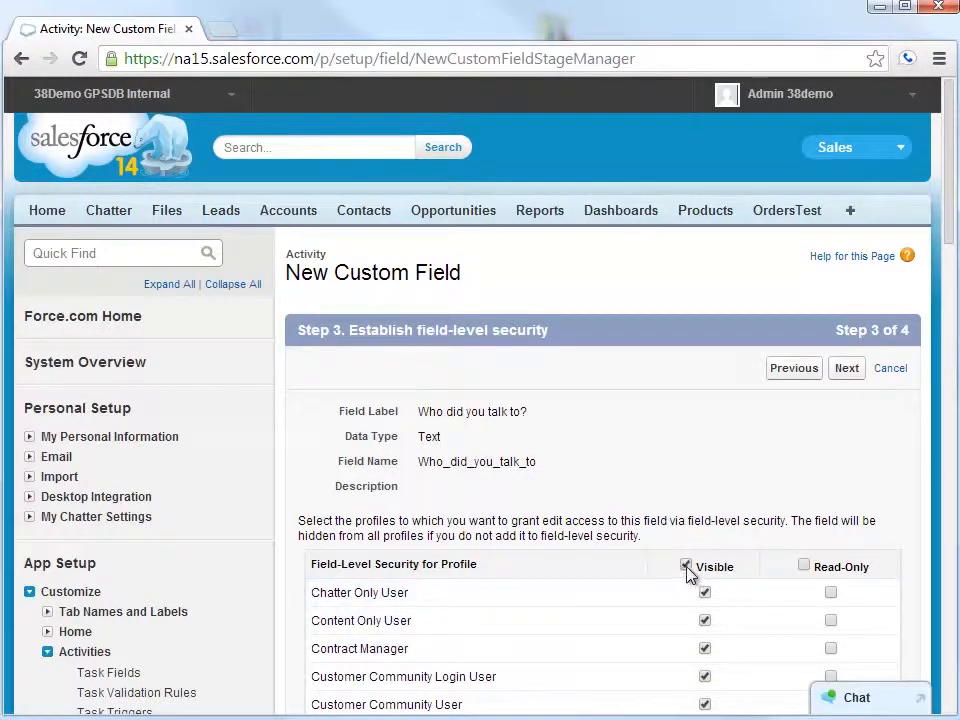
{"action": "left_click", "coordinate": [846, 368]}
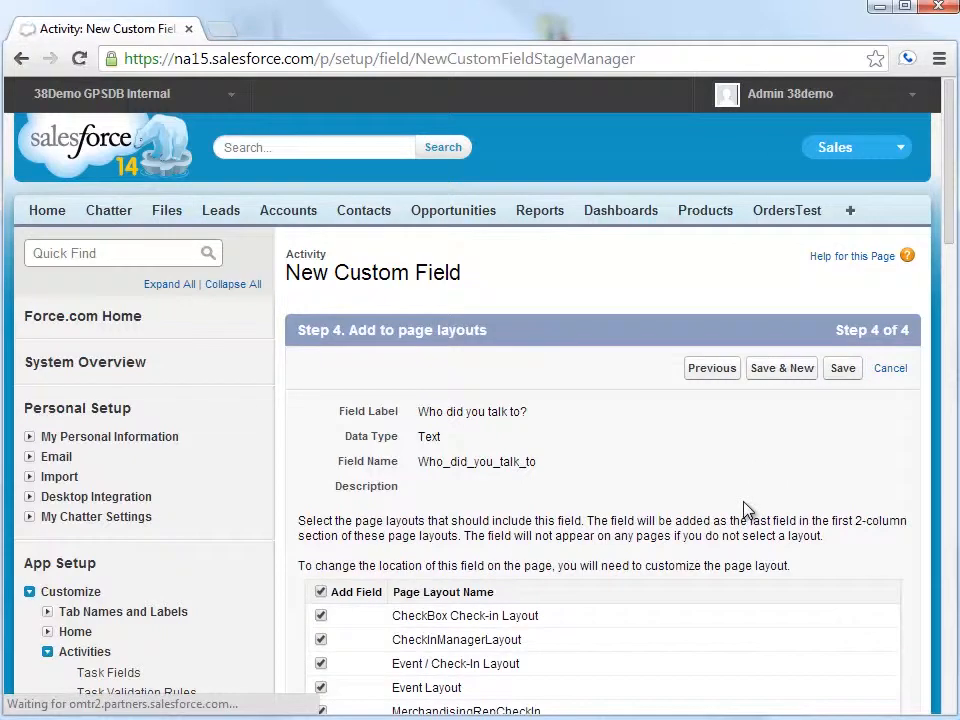
{"action": "scroll", "scroll_direction": "down", "scroll_amount": 3}
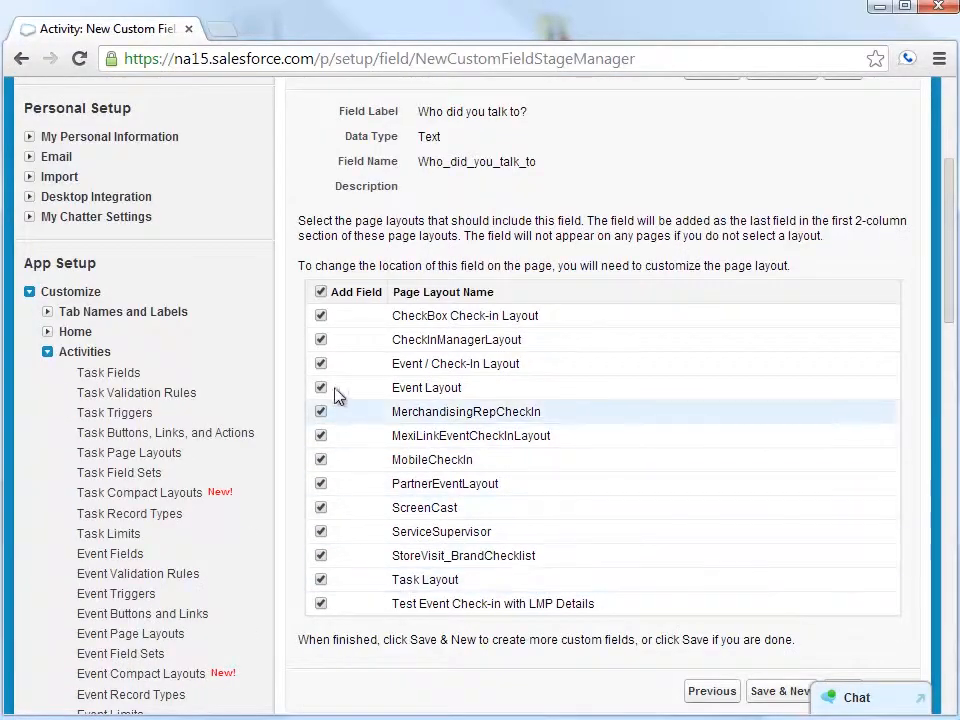
{"action": "left_click", "coordinate": [320, 292]}
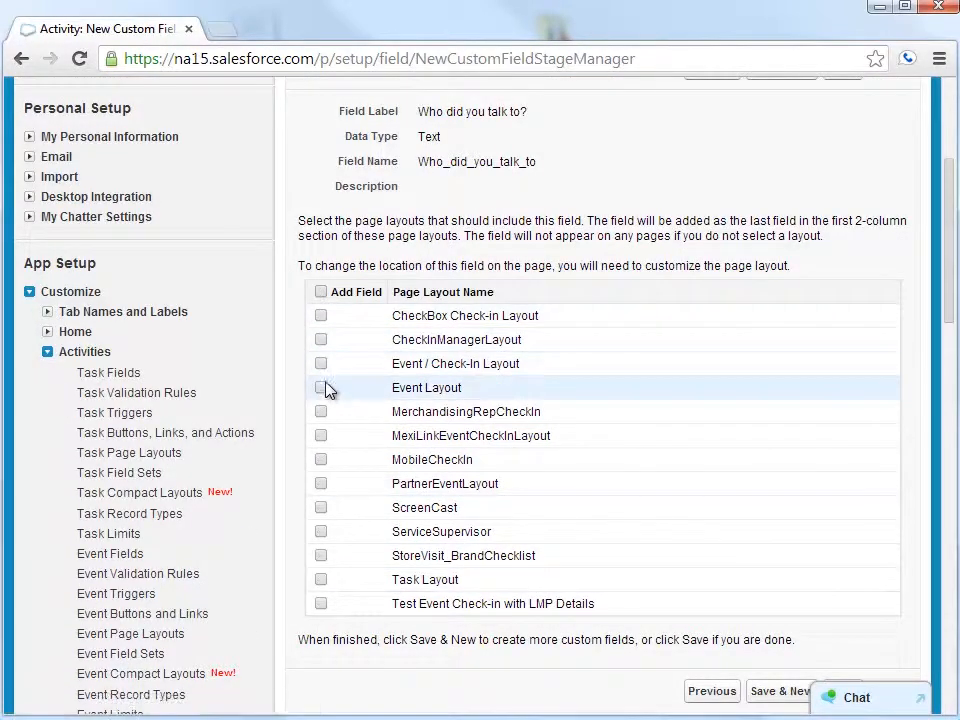
{"action": "left_click", "coordinate": [320, 388]}
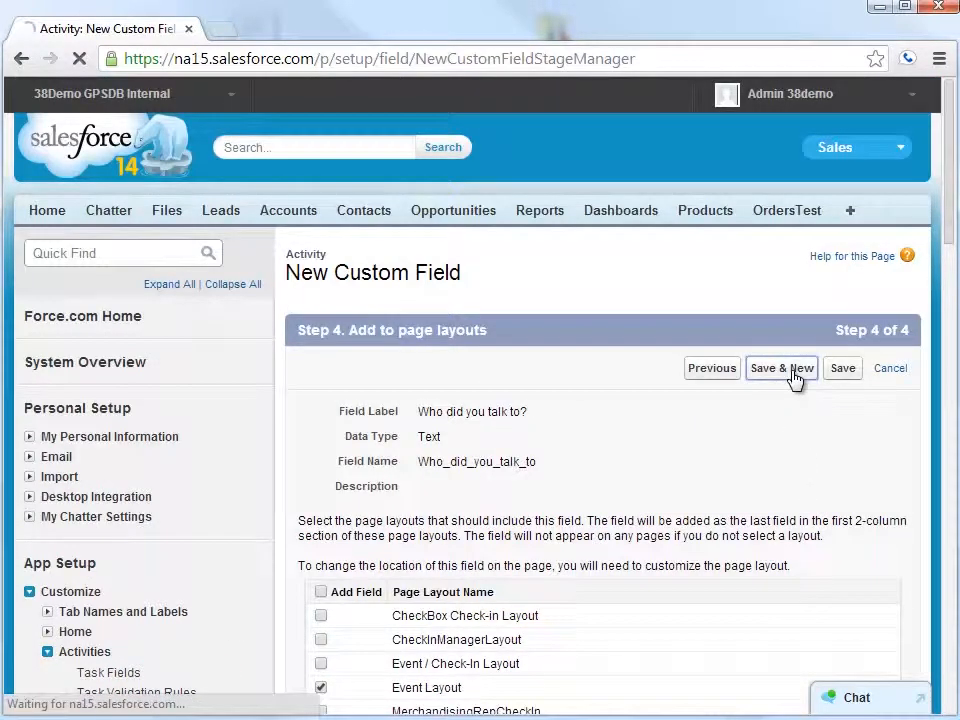
Save the text field and define checkbox 'Decision Maker?' visible to all profiles.
{"action": "left_click", "coordinate": [780, 368]}
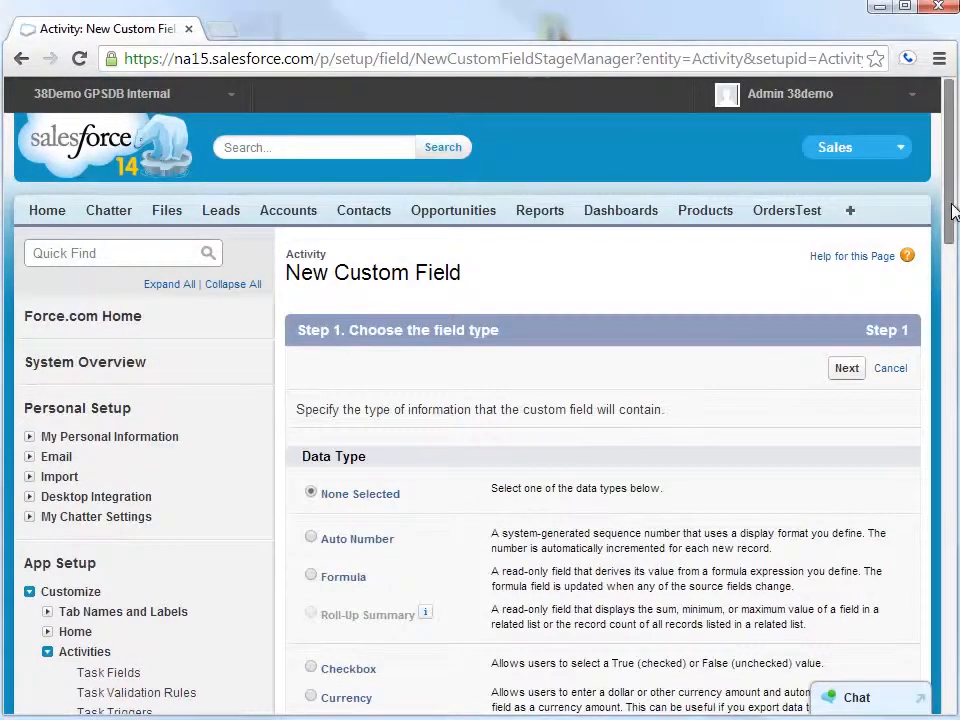
{"action": "scroll", "scroll_direction": "down", "scroll_amount": 3}
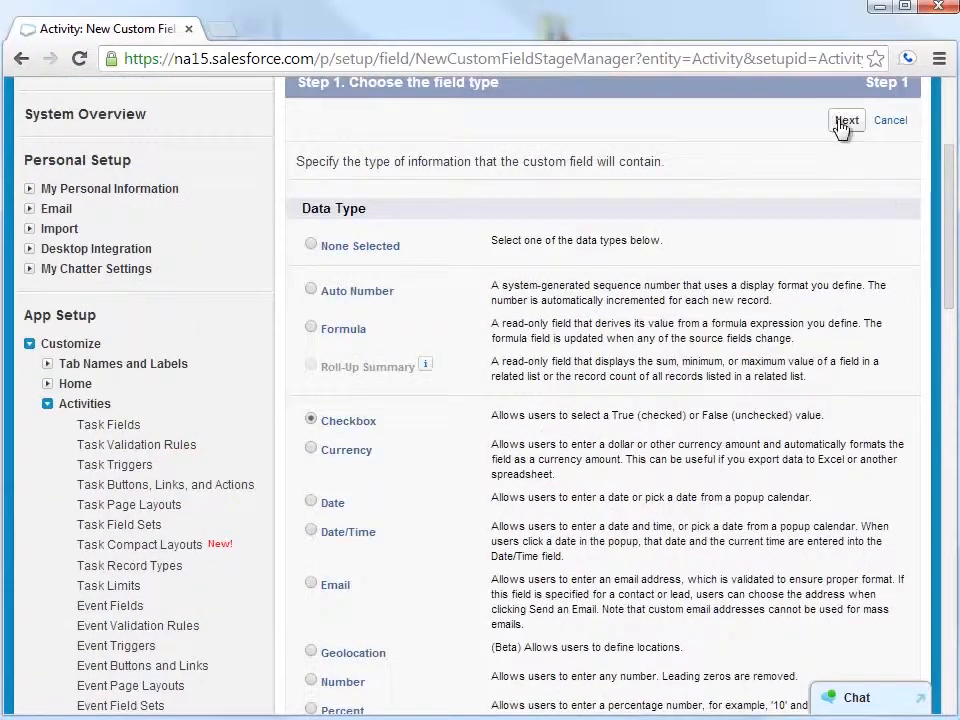
{"action": "left_click", "coordinate": [846, 120]}
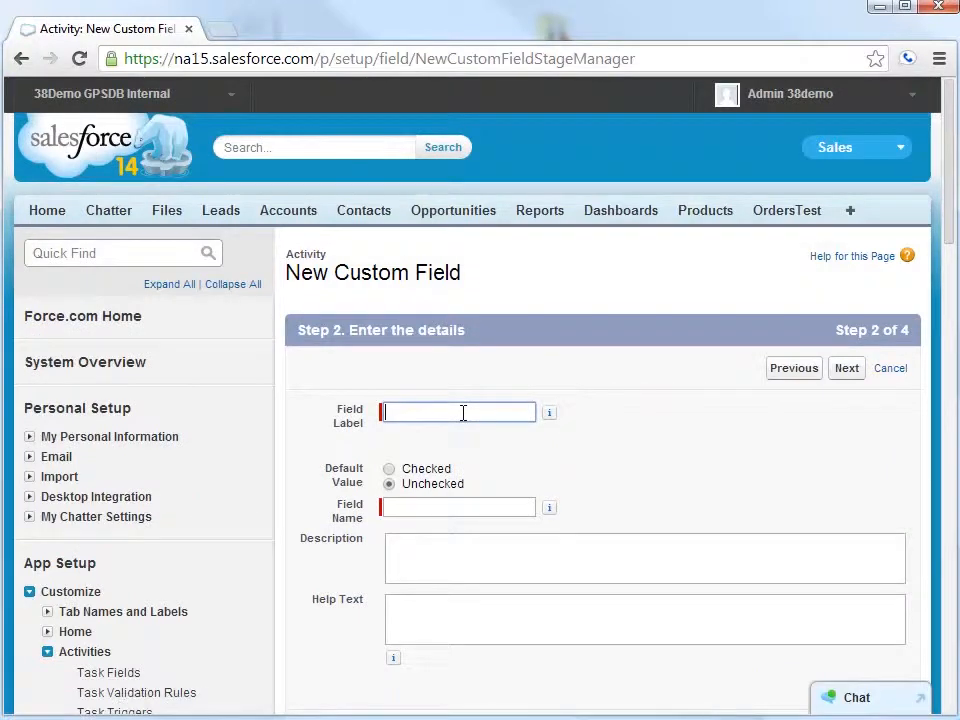
{"action": "type", "text": "Decision Maker?"}
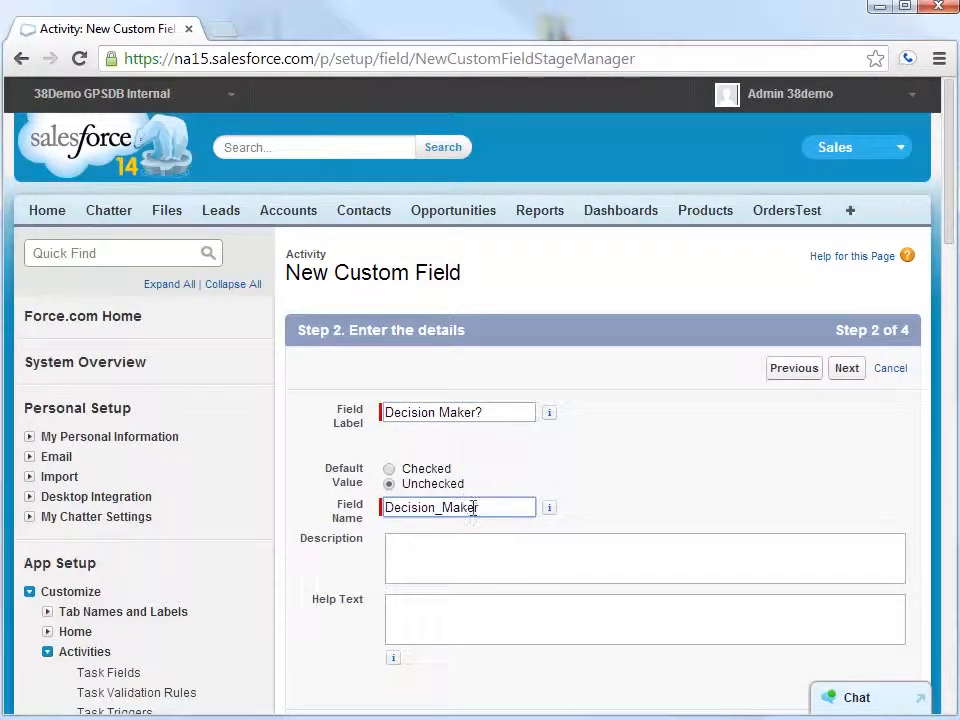
{"action": "left_click", "coordinate": [846, 368]}
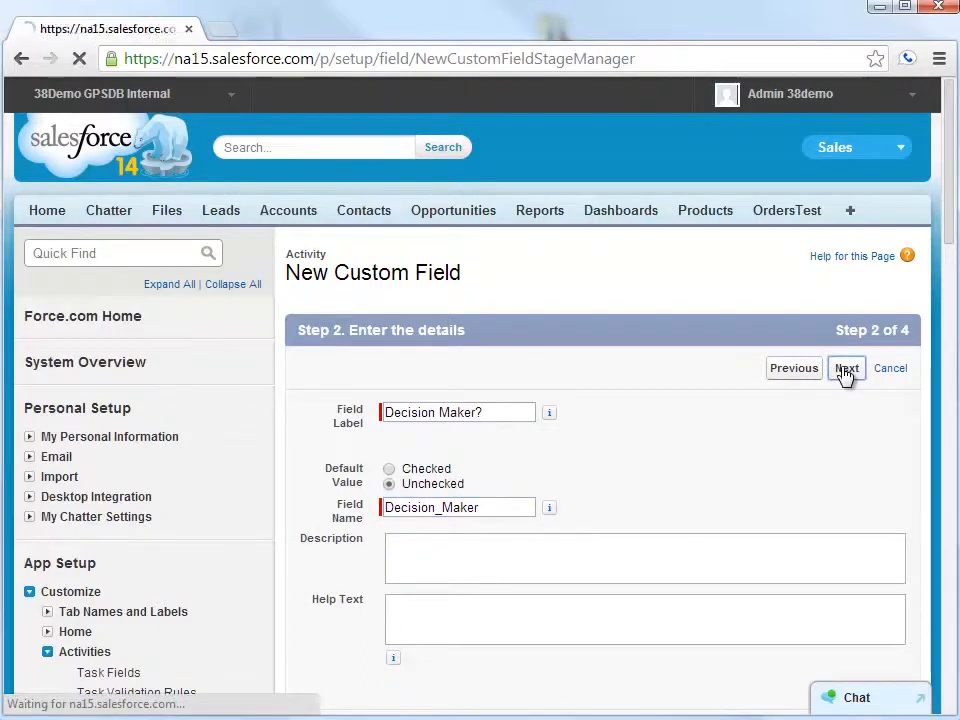
{"action": "left_click", "coordinate": [846, 368]}
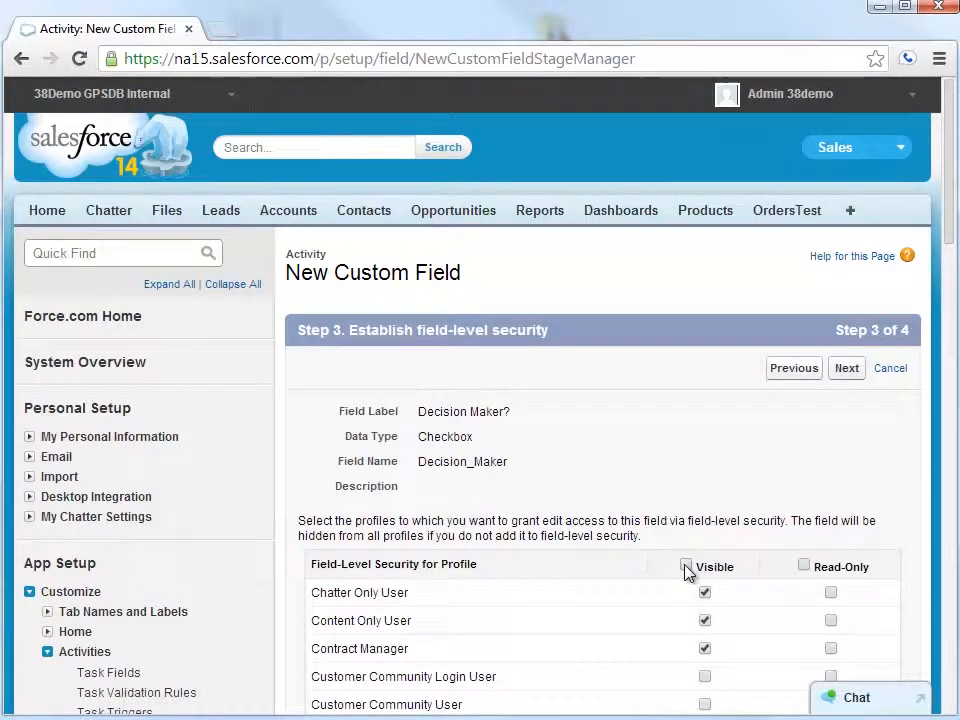
{"action": "left_click", "coordinate": [846, 368]}
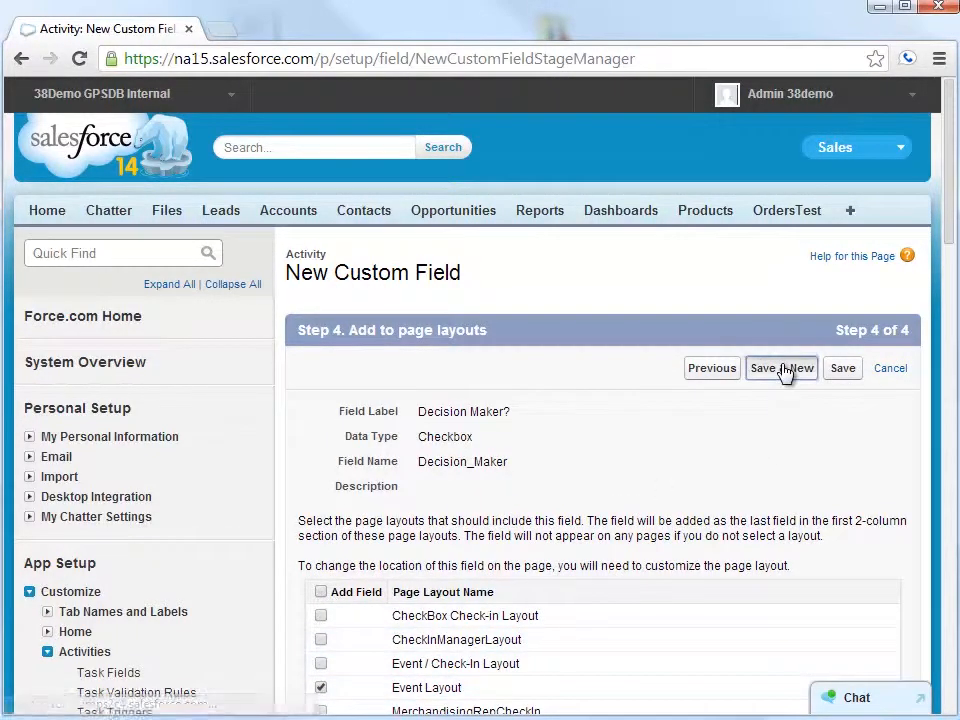
Save Decision Maker? and define Number field 'How many competing brands in store?' of length 4.
{"action": "left_click", "coordinate": [780, 368]}
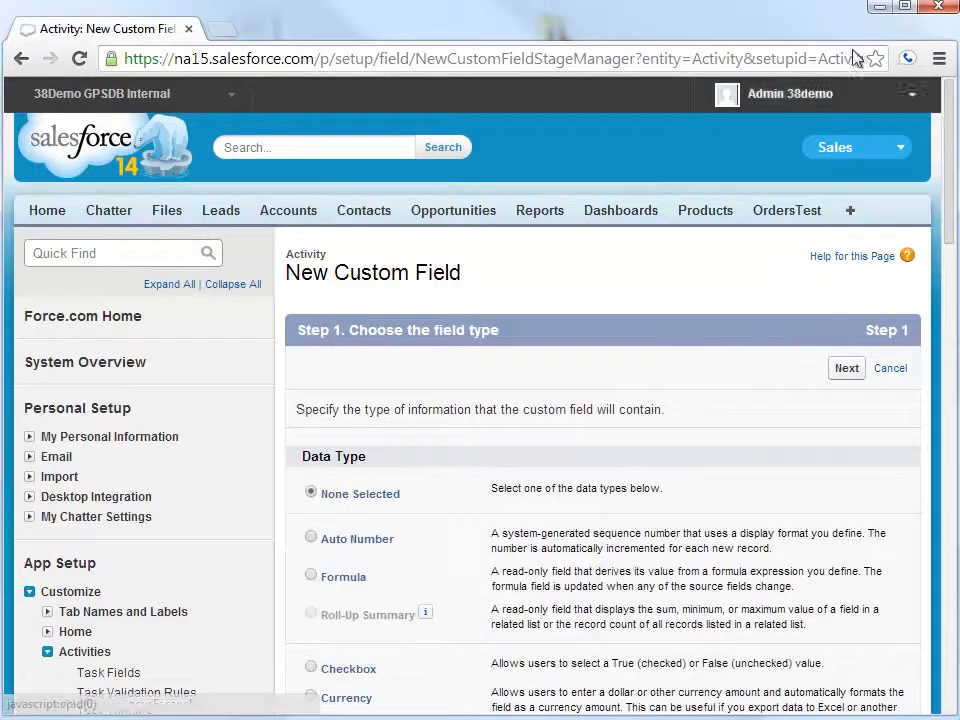
{"action": "scroll", "scroll_direction": "down", "scroll_amount": 3}
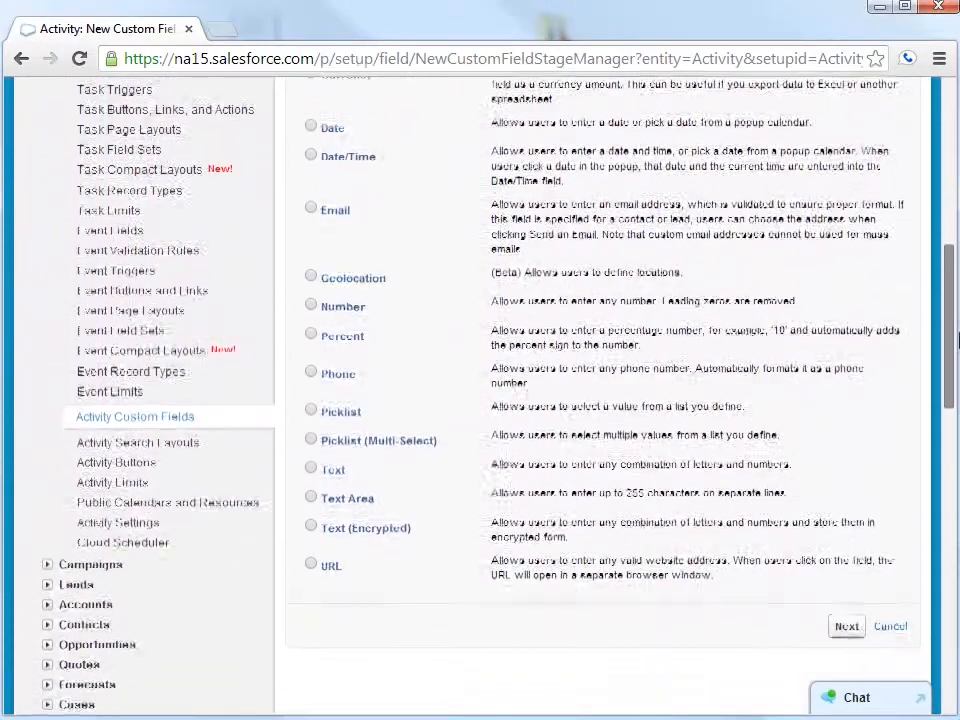
{"action": "scroll", "scroll_direction": "down", "scroll_amount": 3}
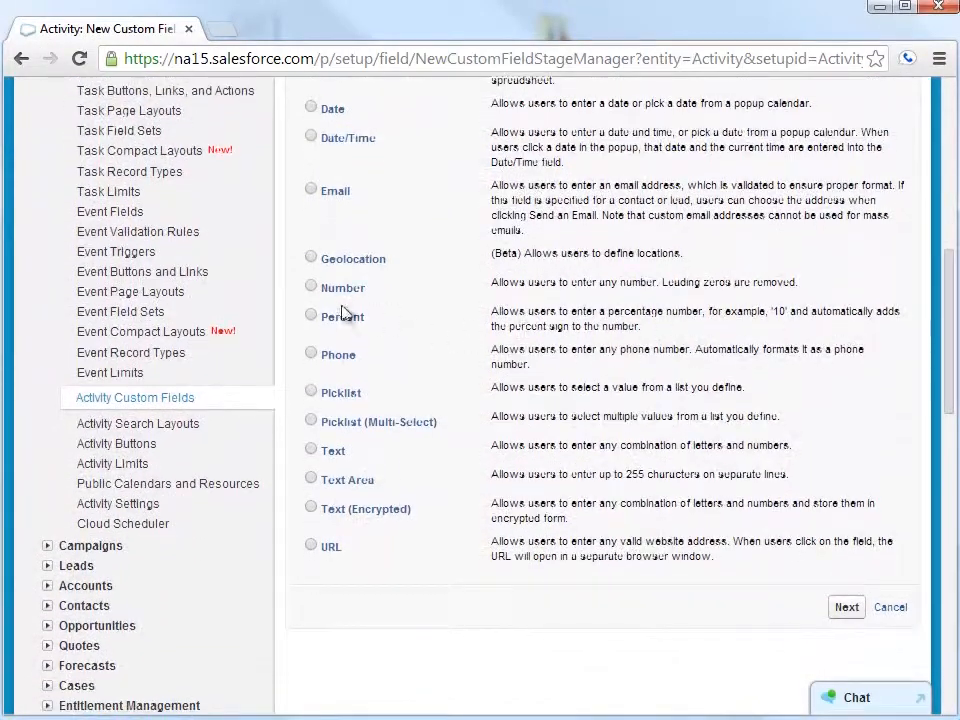
{"action": "left_click", "coordinate": [310, 288]}
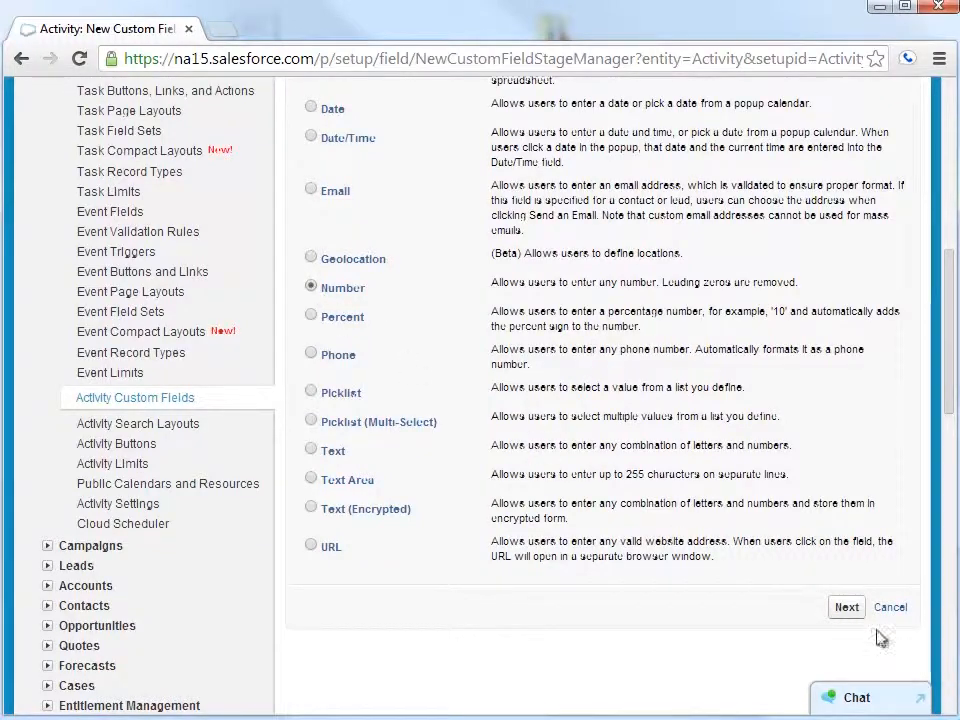
{"action": "left_click", "coordinate": [846, 608]}
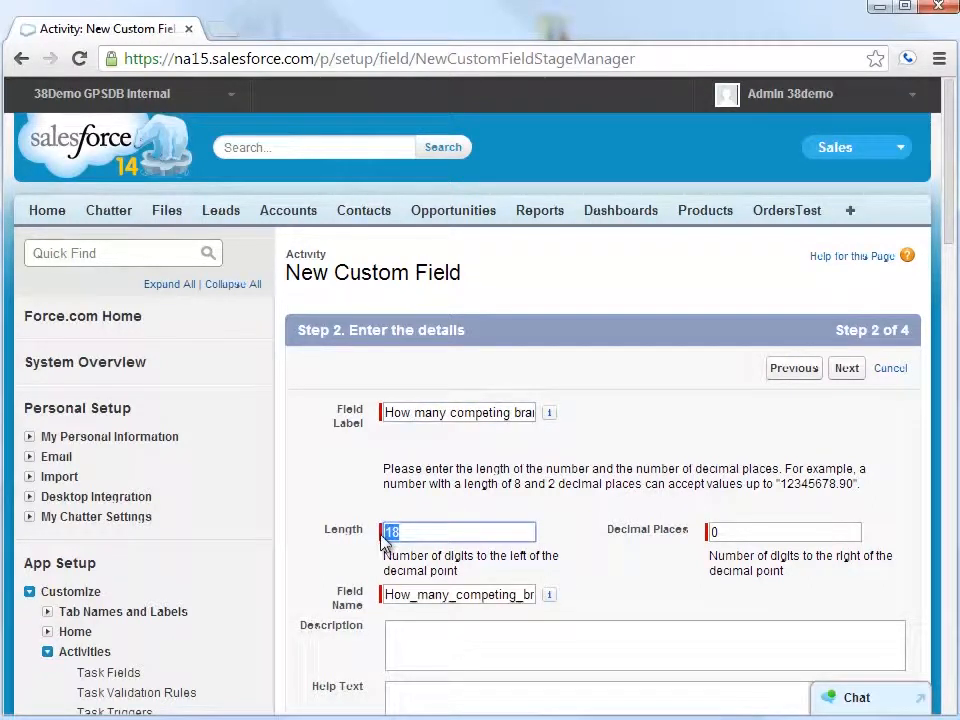
{"action": "type", "text": "4"}
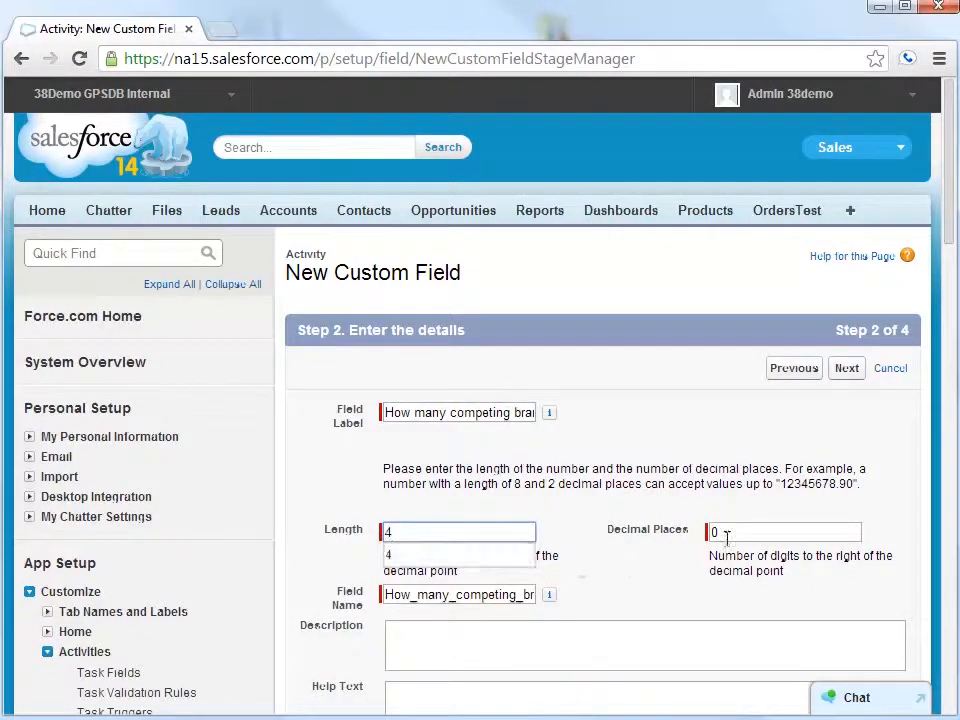
Make the number field visible to all profiles, assign Event Layout and save it.
{"action": "scroll", "scroll_direction": "down", "scroll_amount": 3}
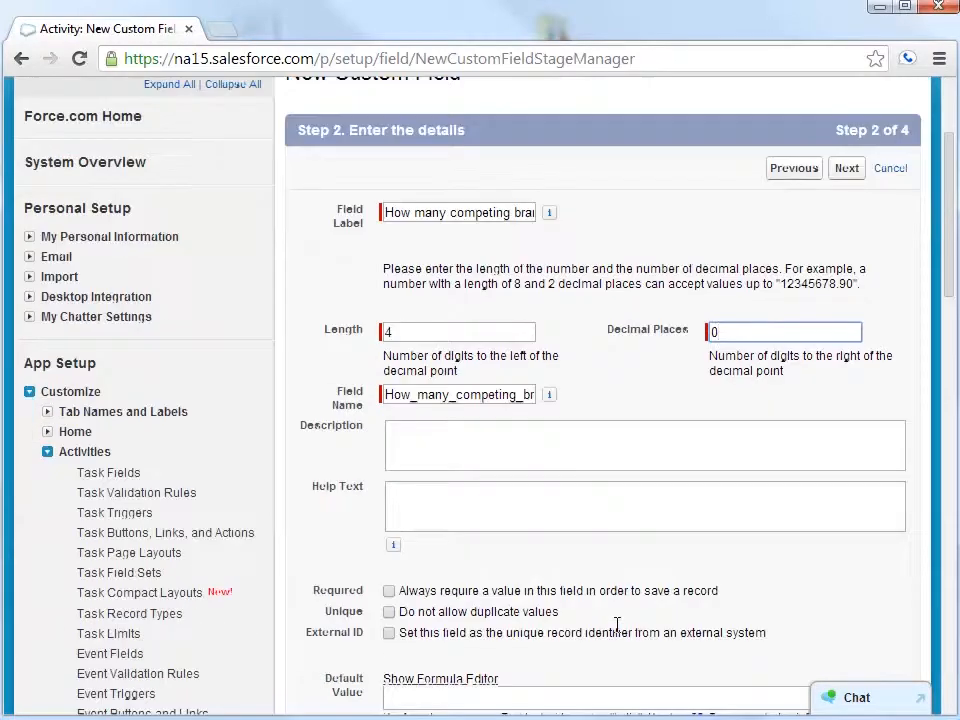
{"action": "left_click", "coordinate": [846, 578]}
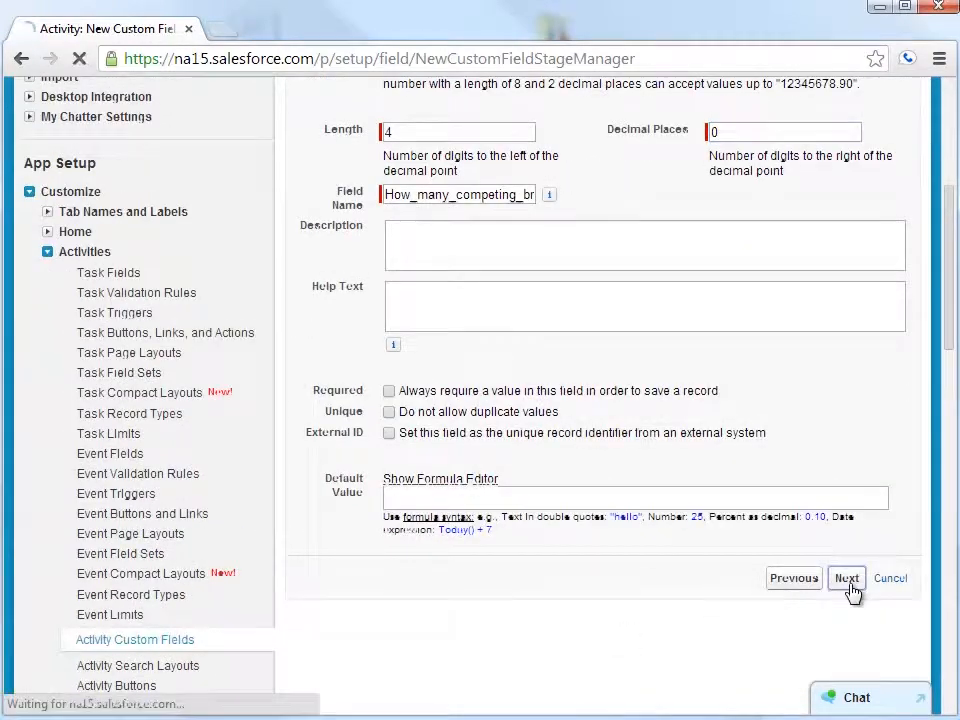
{"action": "left_click", "coordinate": [846, 578]}
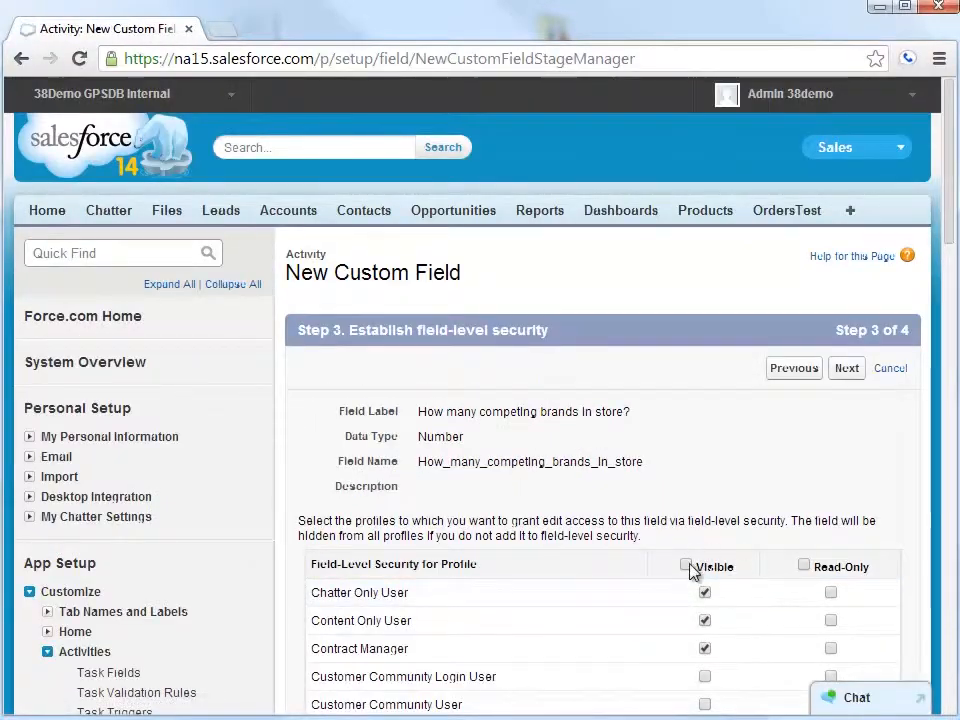
{"action": "scroll", "scroll_direction": "down", "scroll_amount": 3}
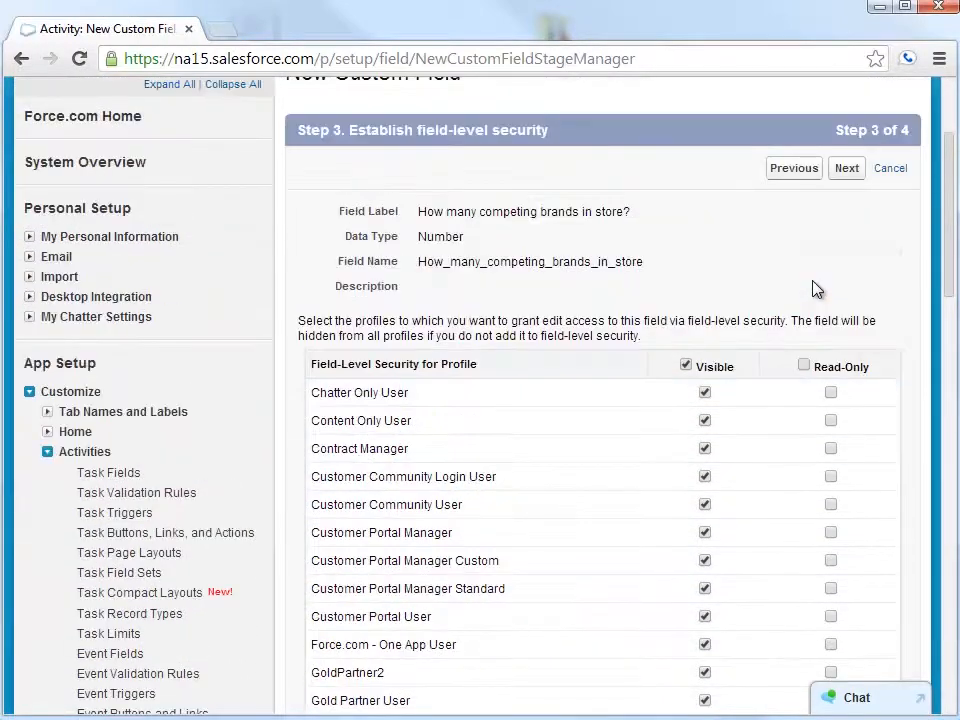
{"action": "left_click", "coordinate": [846, 168]}
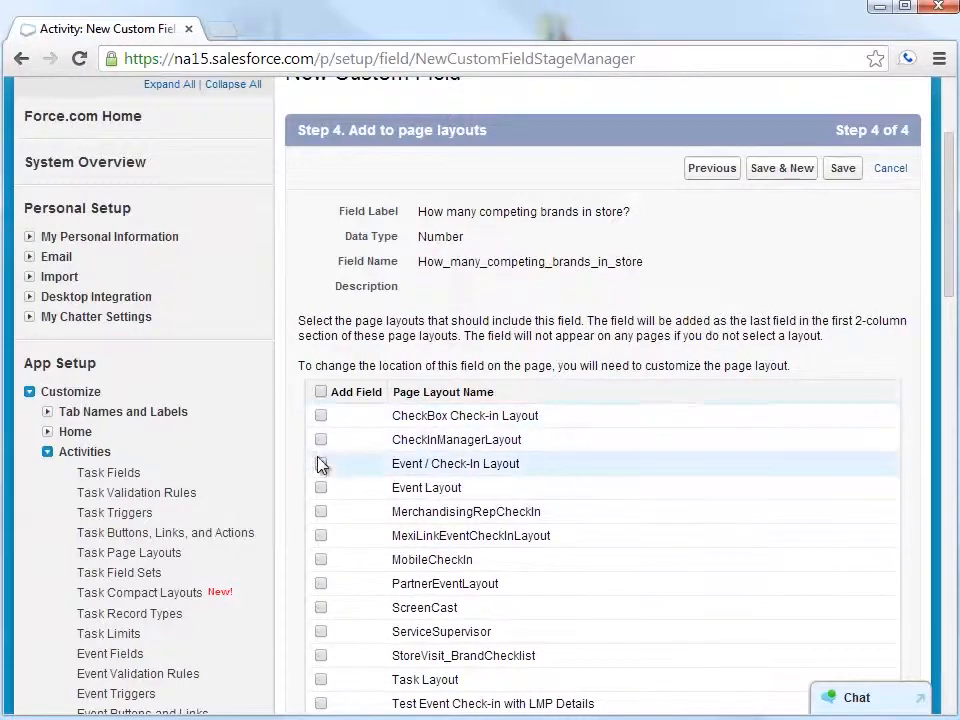
{"action": "left_click", "coordinate": [320, 488]}
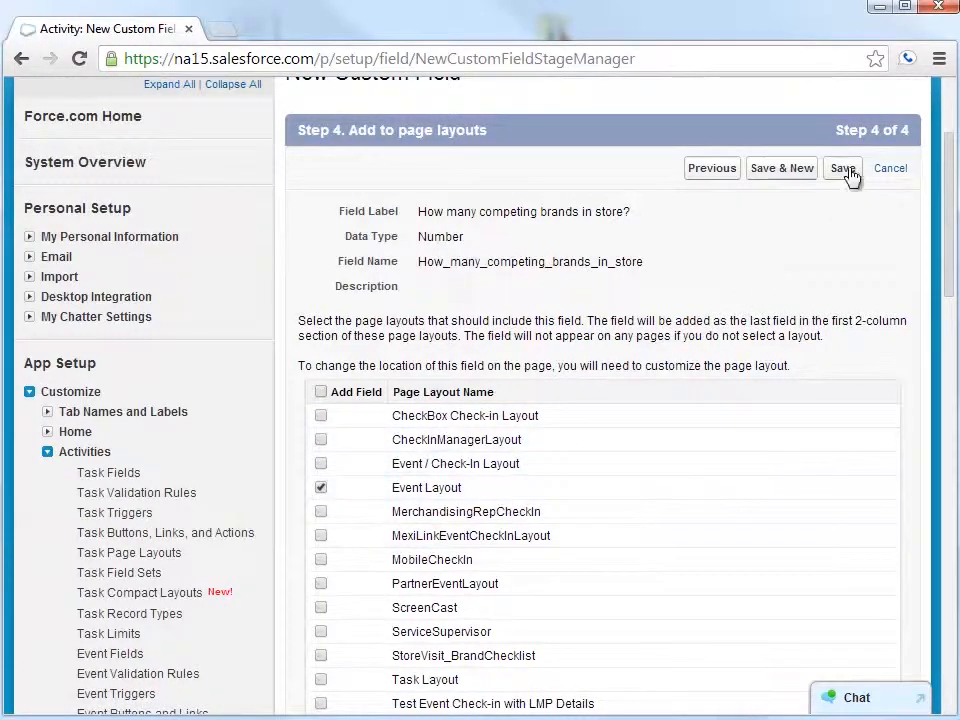
{"action": "left_click", "coordinate": [842, 168]}
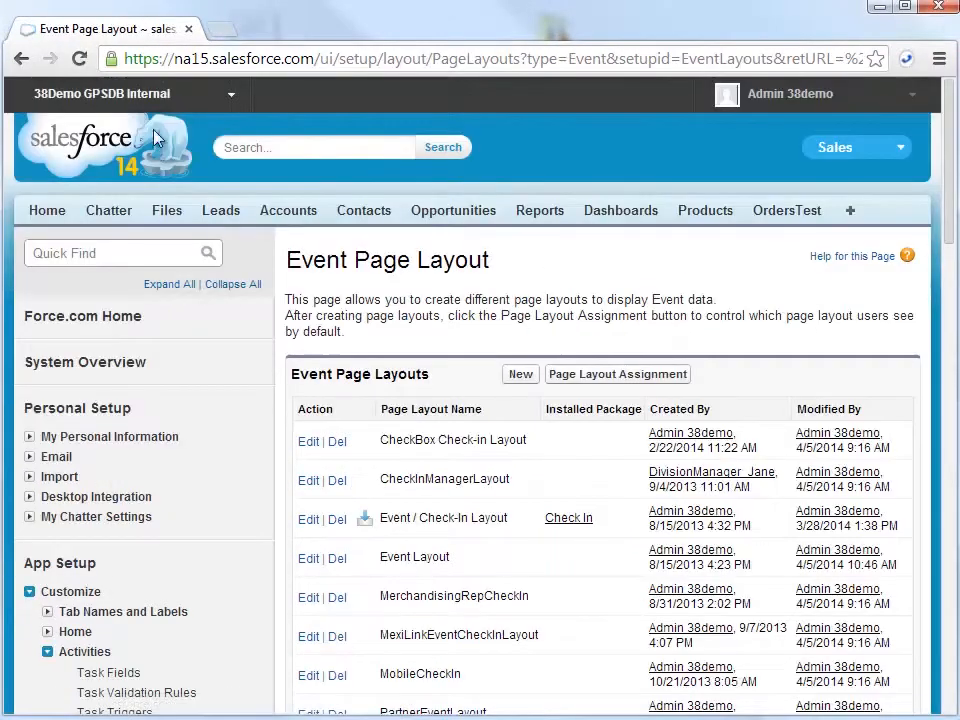
Create layout 'Mobile Checkin & Checklist' cloned from Event / Check-In Layout and save.
{"action": "left_click", "coordinate": [520, 374]}
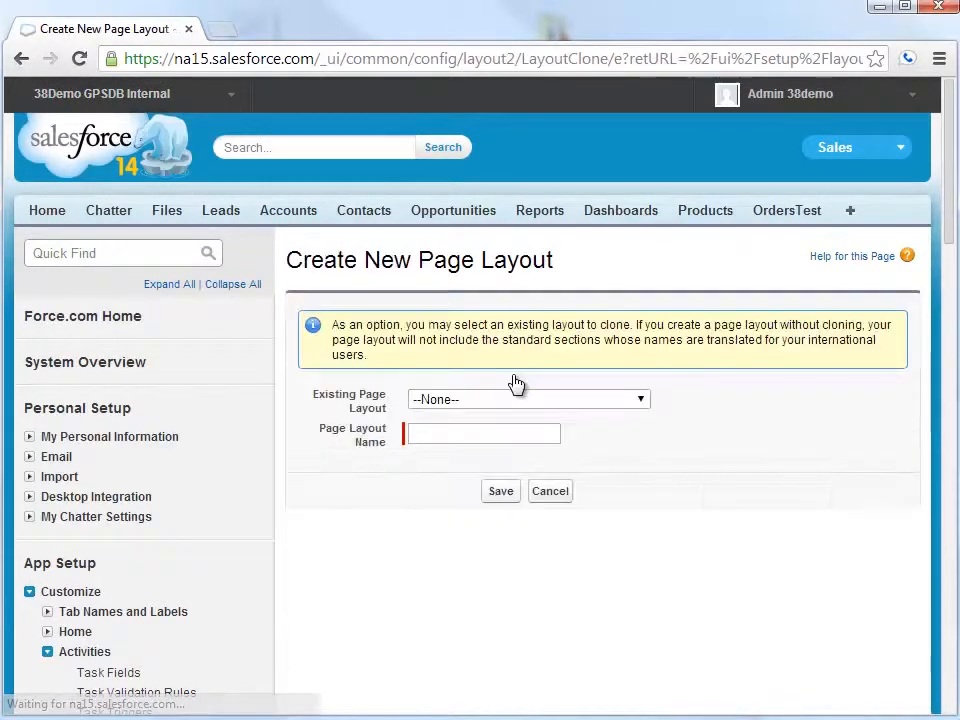
{"action": "left_click", "coordinate": [528, 400]}
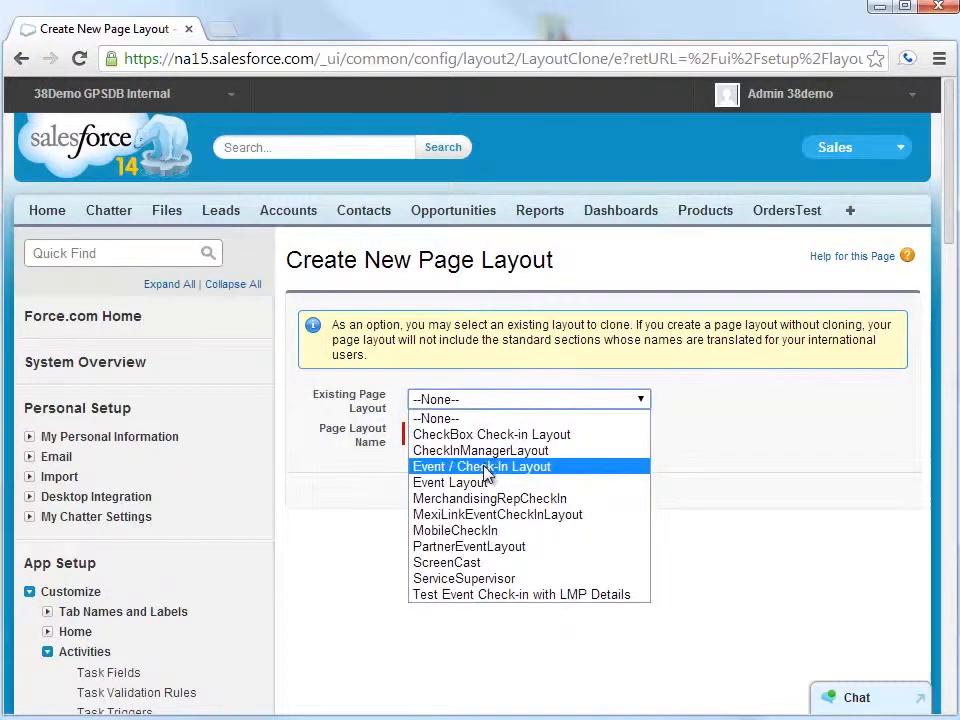
{"action": "left_click", "coordinate": [482, 466]}
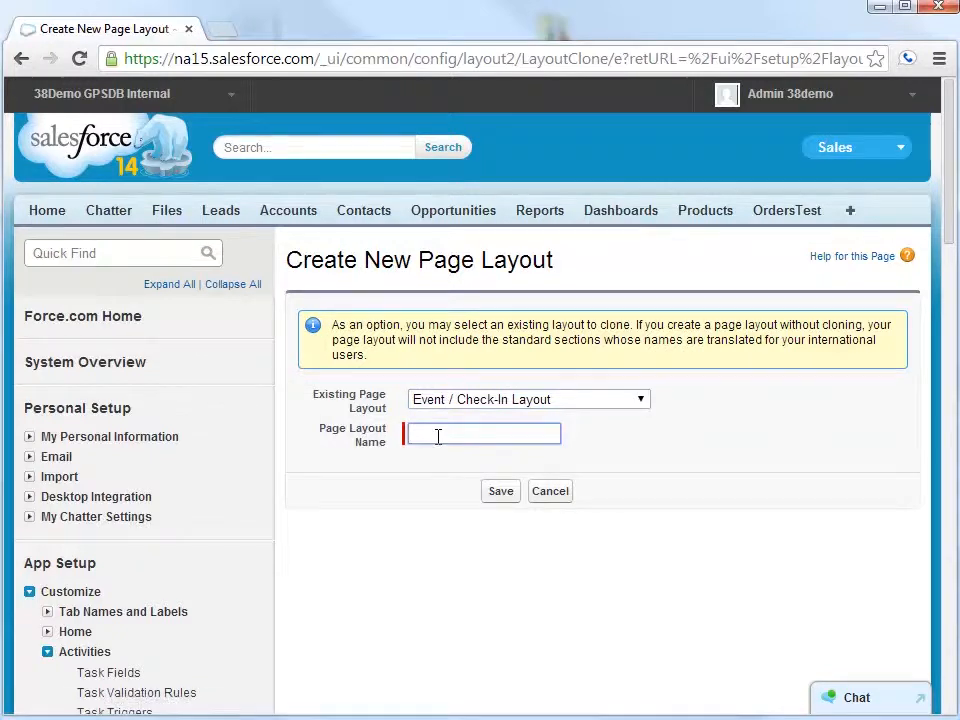
{"action": "type", "text": "Mobile Checkin"}
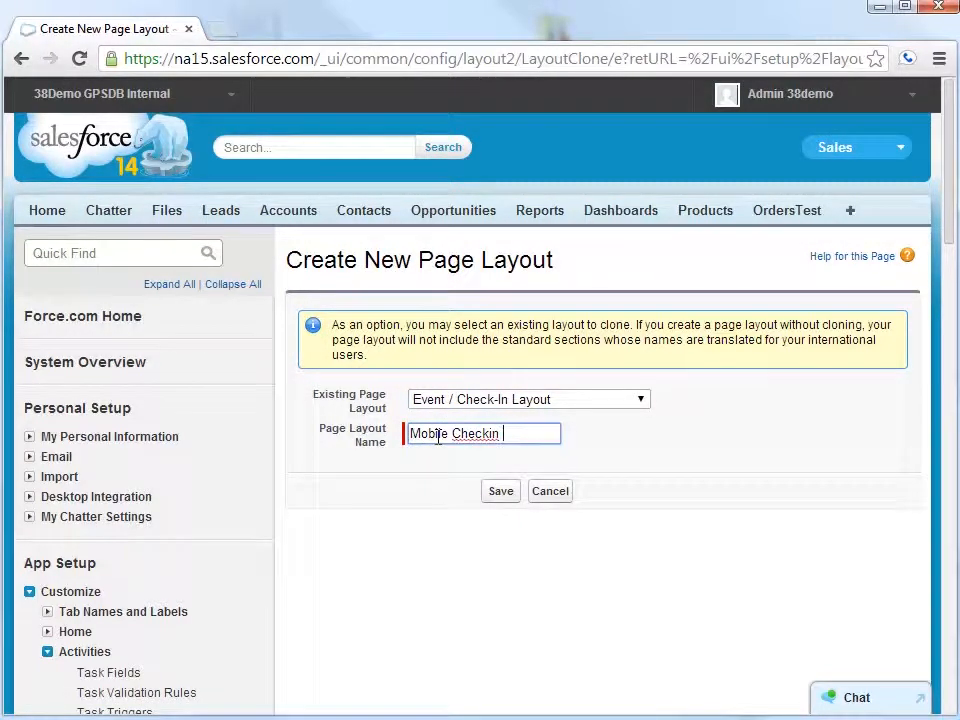
{"action": "type", "text": "& Checki"}
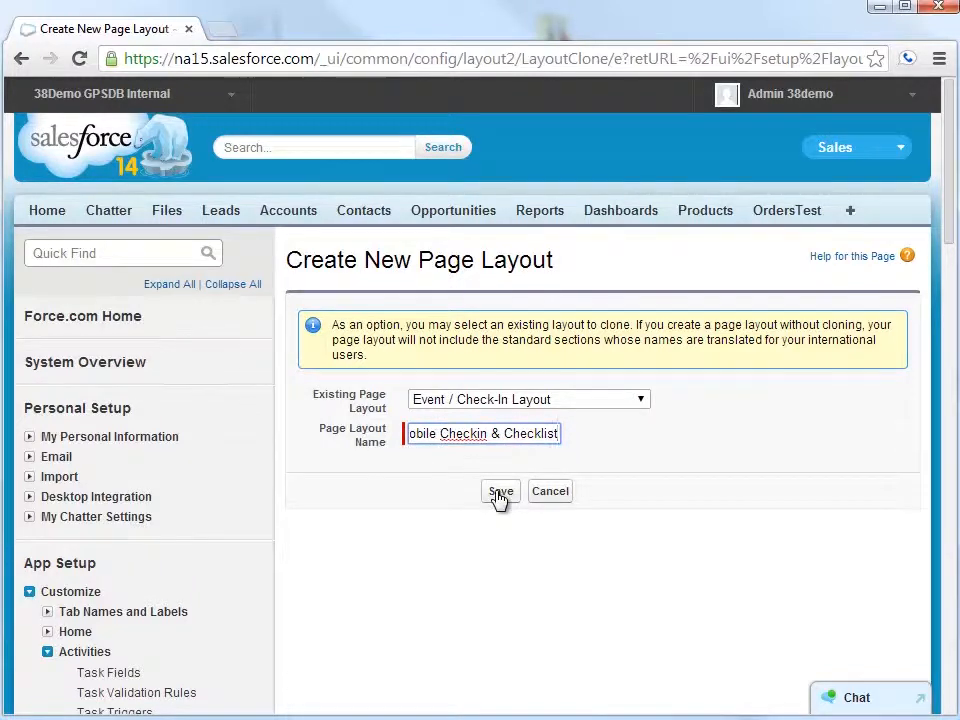
{"action": "left_click", "coordinate": [500, 492]}
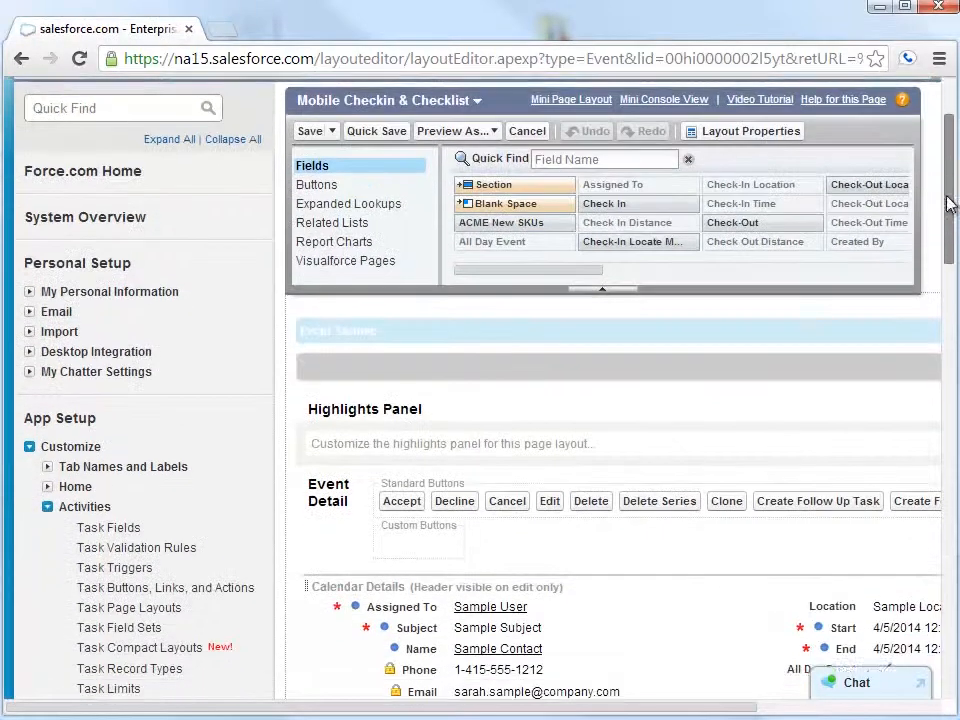
Add a Section to the layout named 'Visit Checklist' and confirm its Section Properties.
{"action": "scroll", "scroll_direction": "down", "scroll_amount": 3}
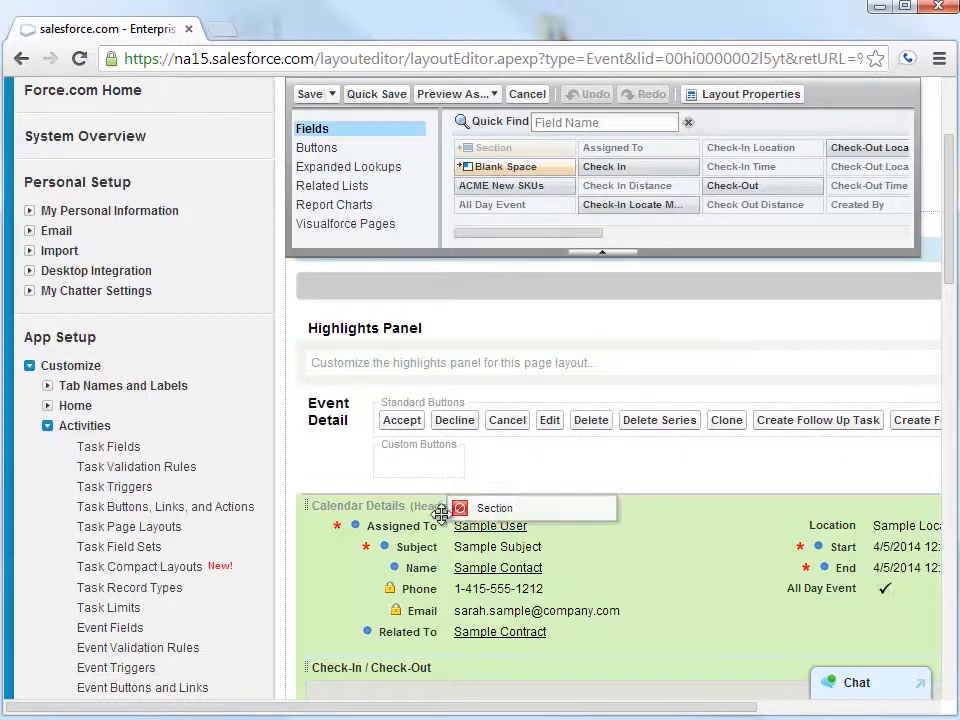
{"action": "scroll", "scroll_direction": "down", "scroll_amount": 3}
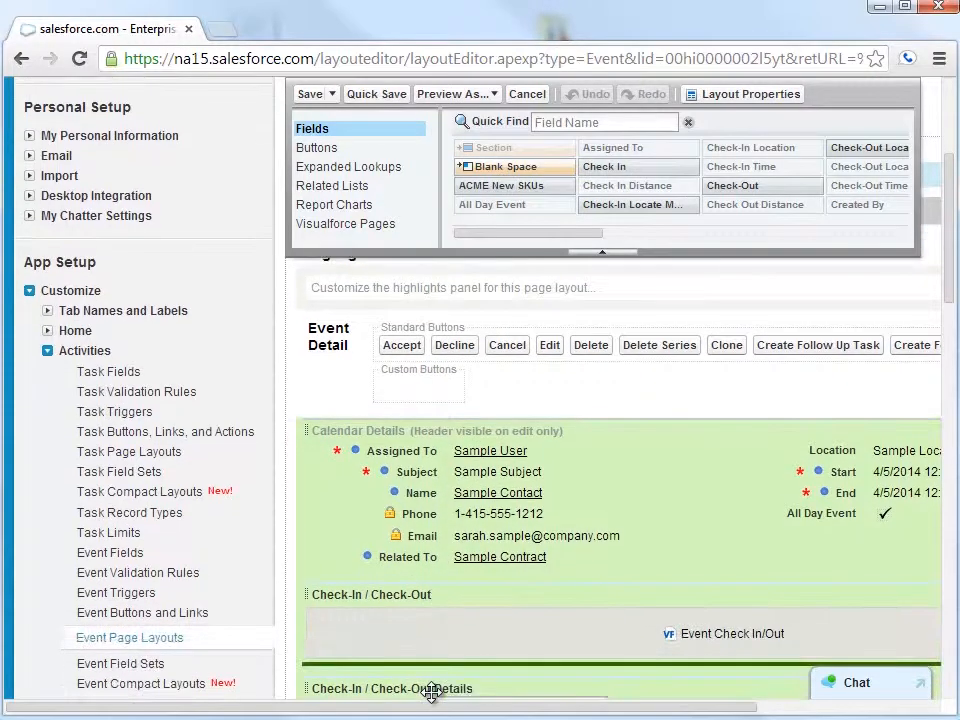
{"action": "scroll", "scroll_direction": "down", "scroll_amount": 3}
{"action": "type", "text": "Visit Check"}
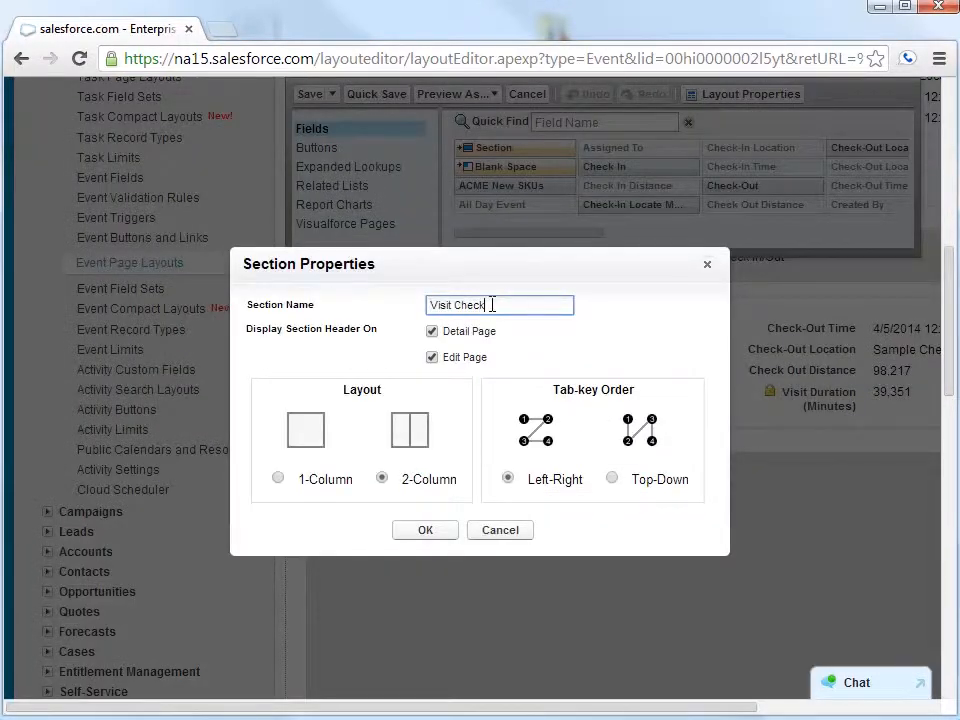
{"action": "type", "text": "list"}
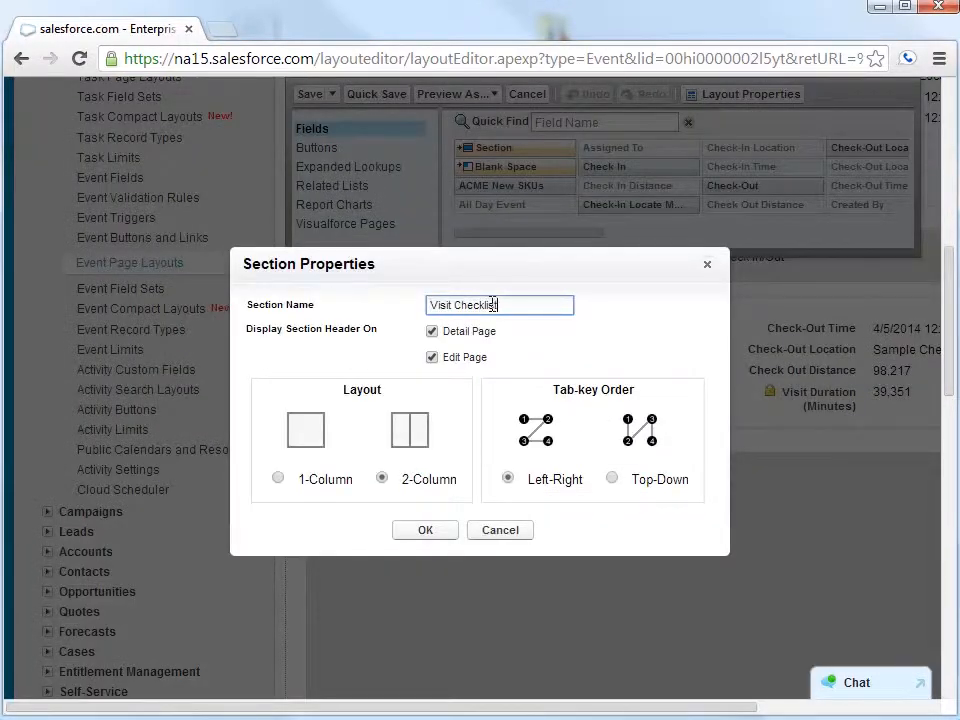
{"action": "left_click", "coordinate": [424, 530]}
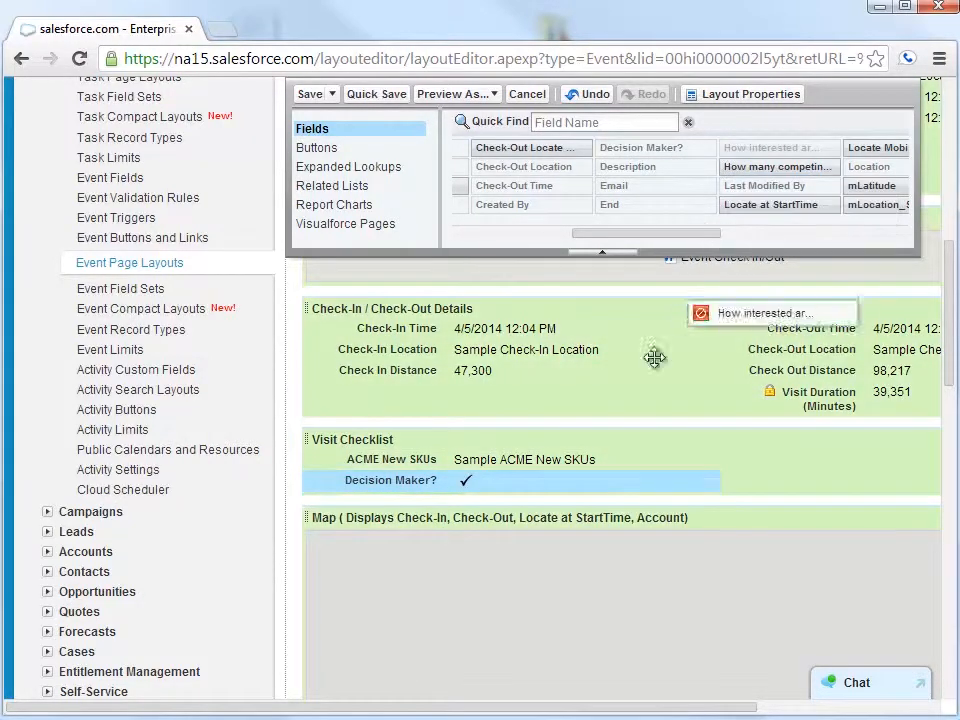
Drag the interest-level field from the Fields palette into the Visit Checklist section.
{"action": "left_click_drag", "start_coordinate": [772, 312], "coordinate": [678, 512]}
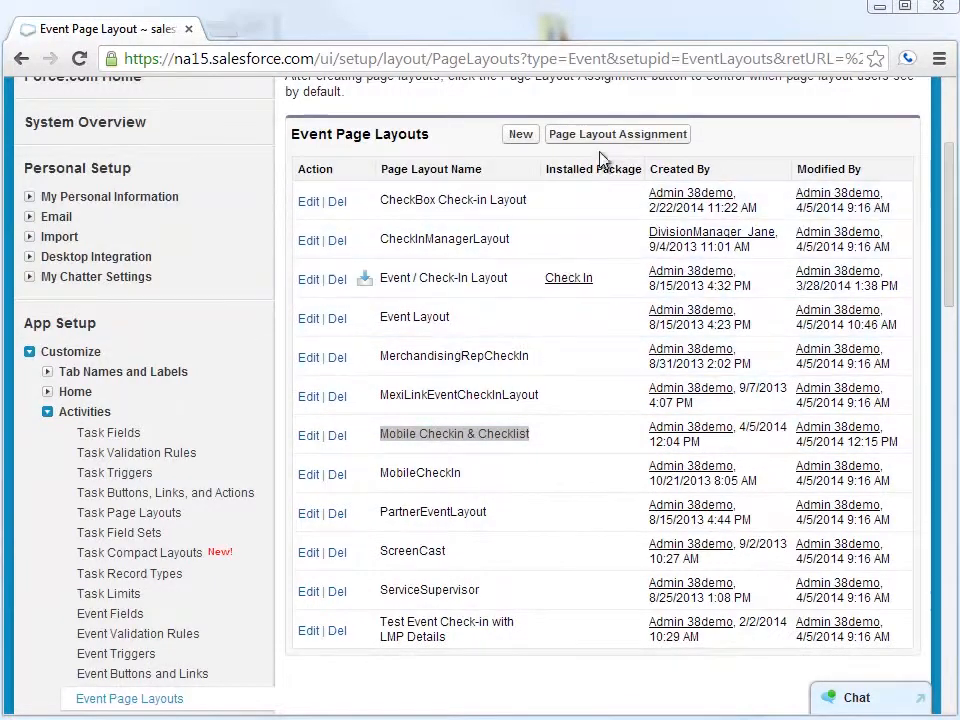
Go to Page Layout Assignment for Event and start editing the per-profile assignments.
{"action": "left_click", "coordinate": [616, 134]}
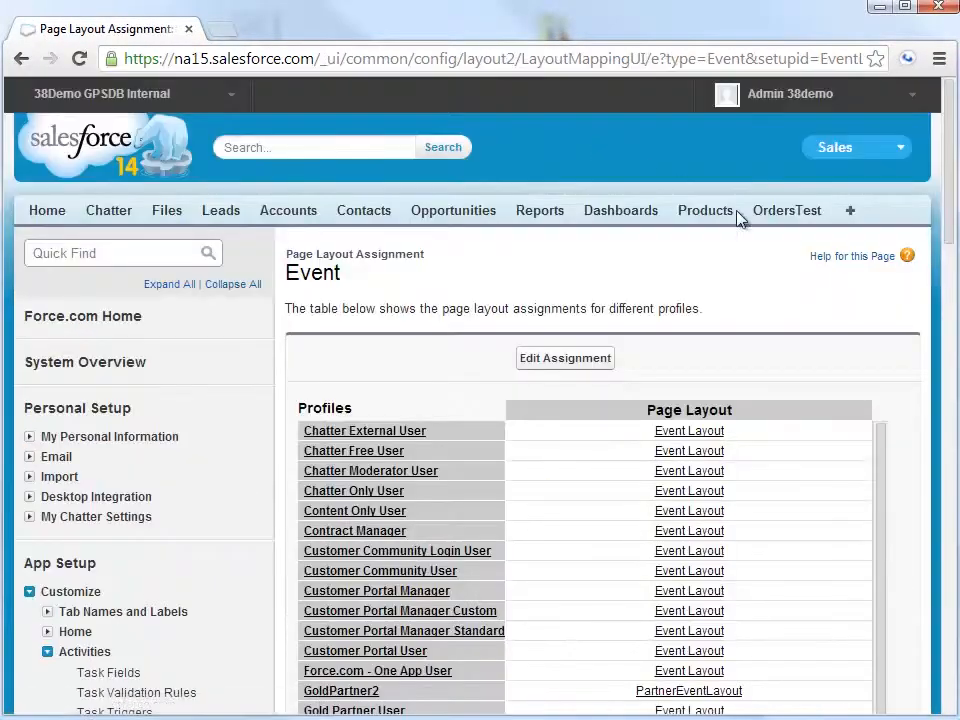
{"action": "scroll", "scroll_direction": "down", "scroll_amount": 3}
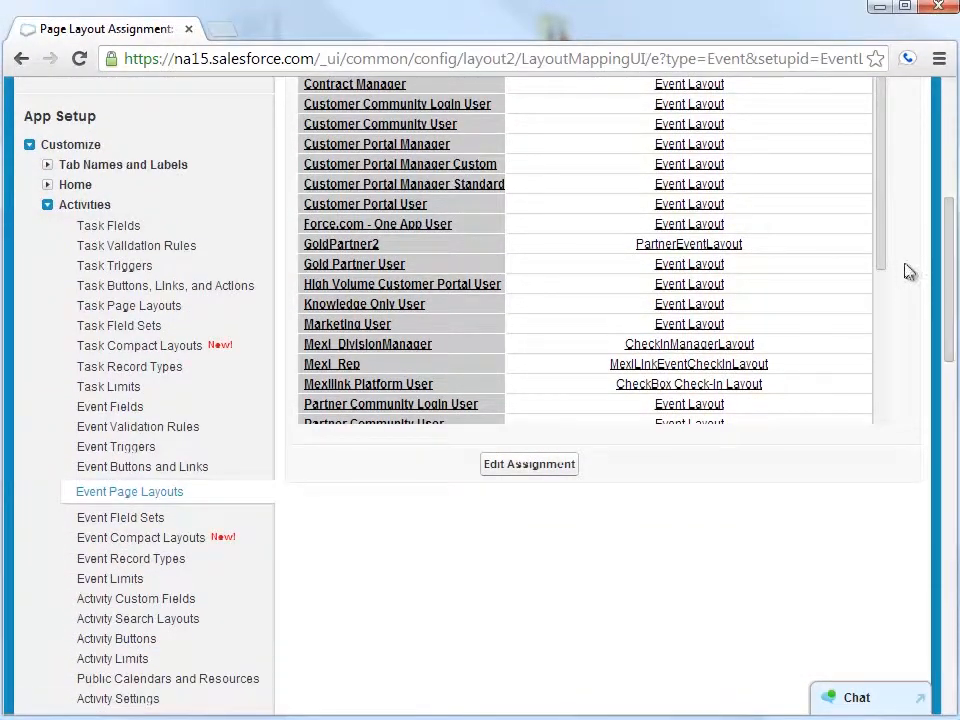
{"action": "scroll", "scroll_direction": "down", "scroll_amount": 3}
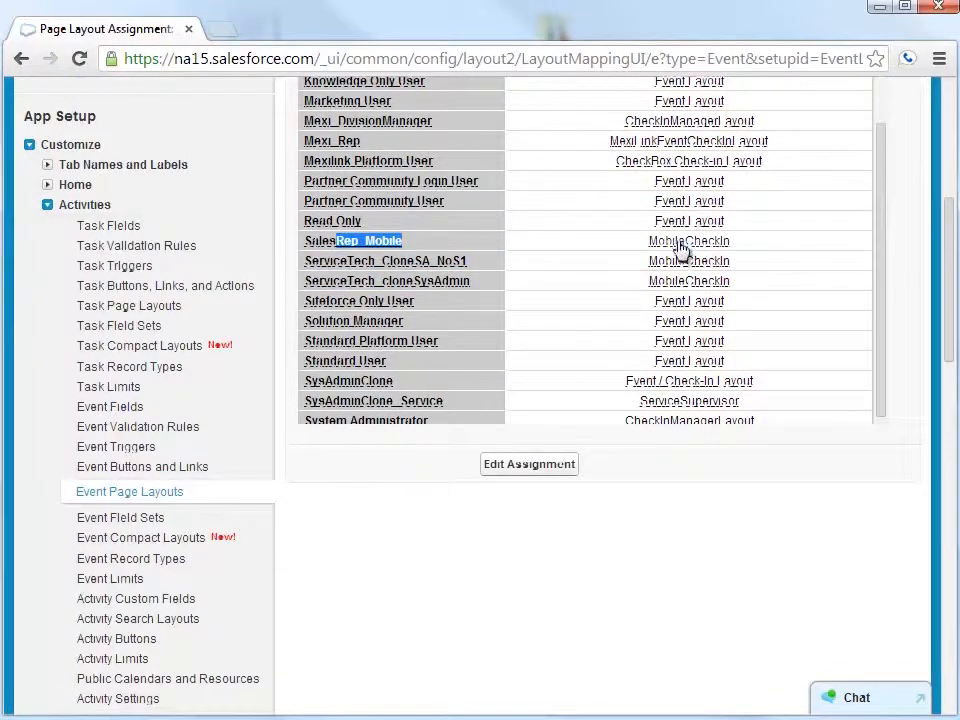
{"action": "left_click", "coordinate": [528, 464]}
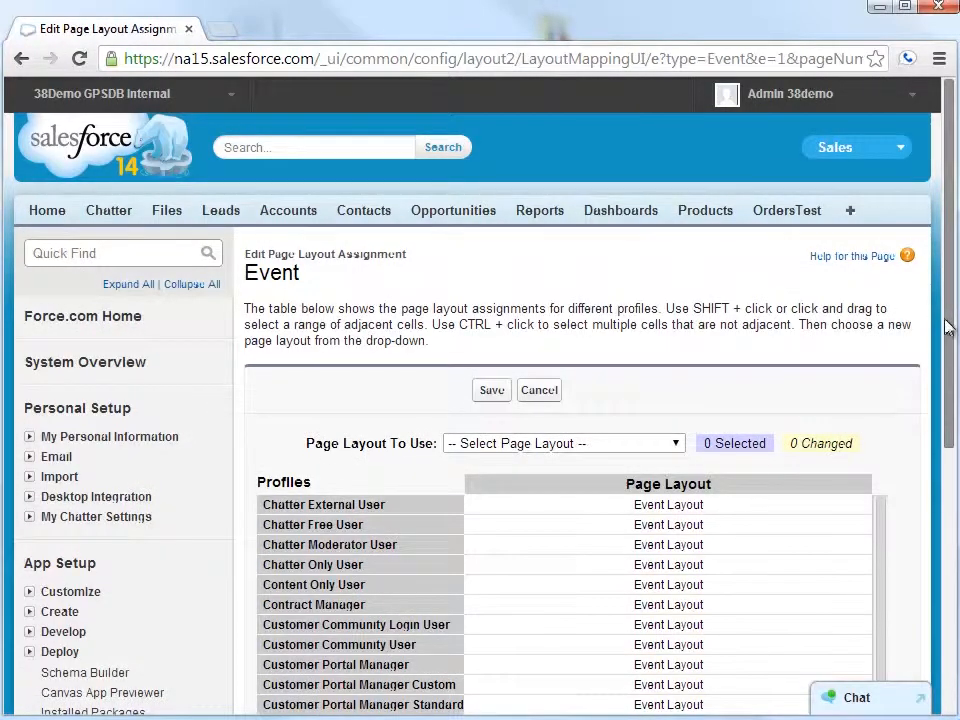
Assign the Mobile Checkin & Checklist event layout to the SalesRep_Mobile profile and save.
{"action": "scroll", "scroll_direction": "down", "scroll_amount": 3}
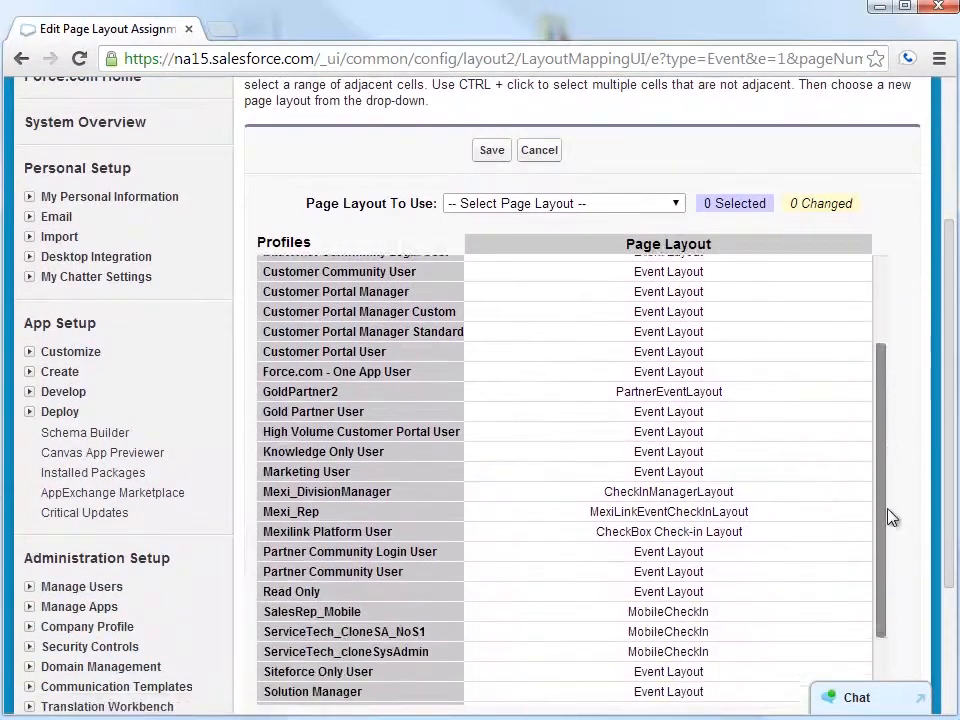
{"action": "left_click", "coordinate": [668, 514]}
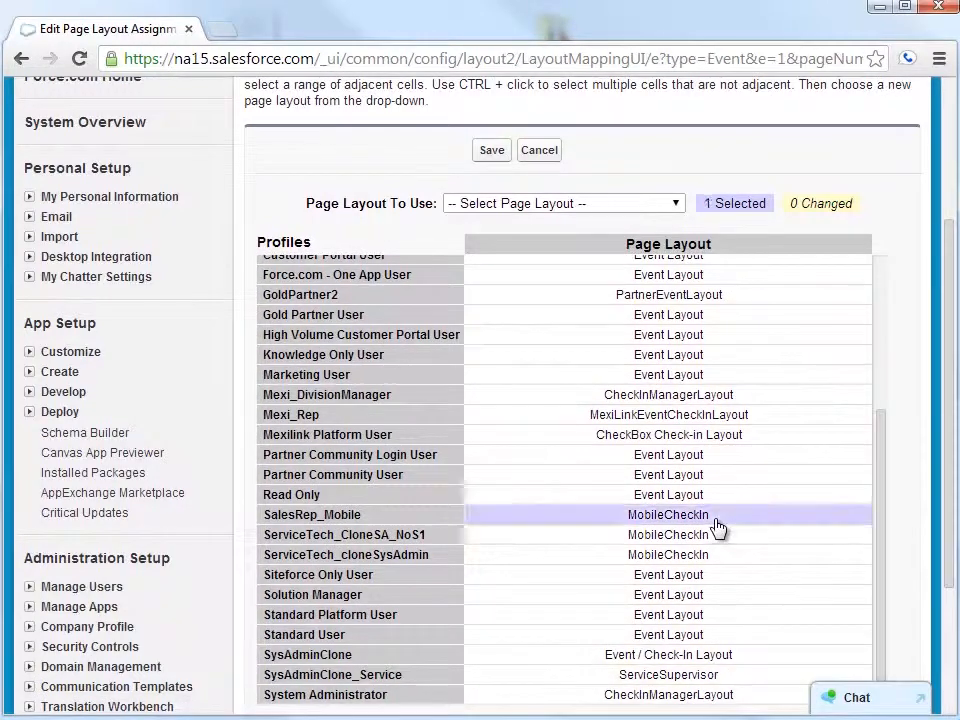
{"action": "left_click", "coordinate": [564, 204]}
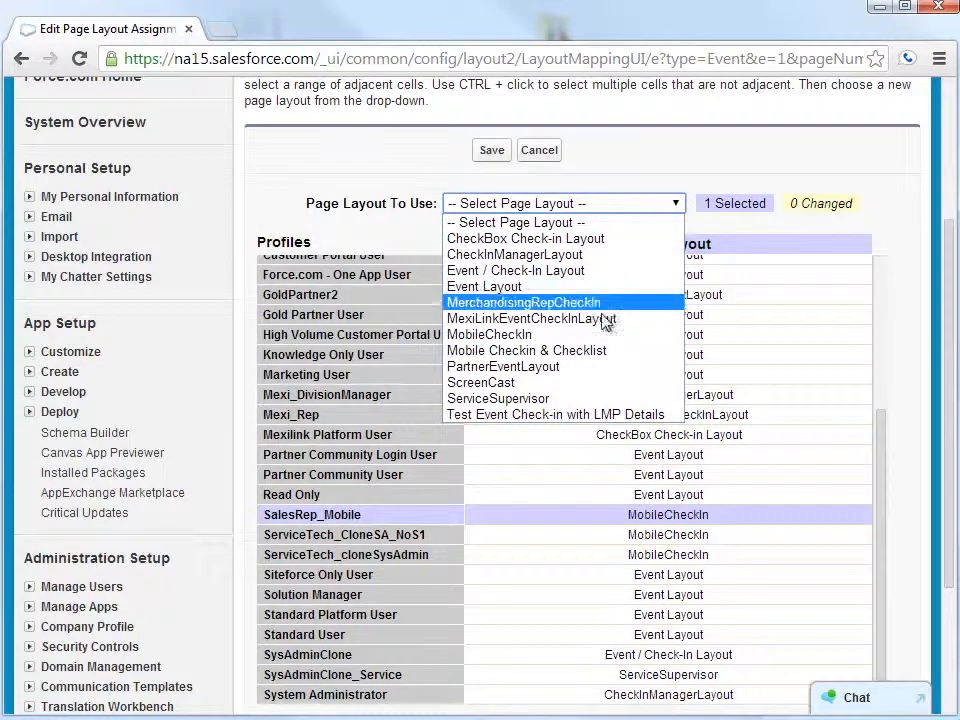
{"action": "left_click", "coordinate": [528, 350]}
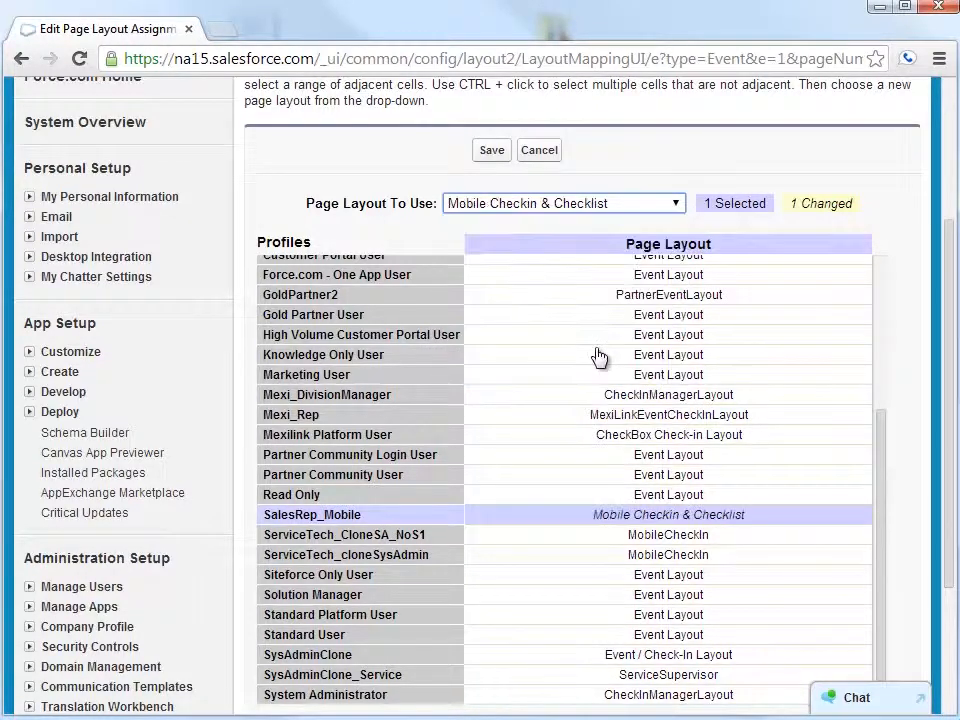
{"action": "left_click", "coordinate": [492, 150]}
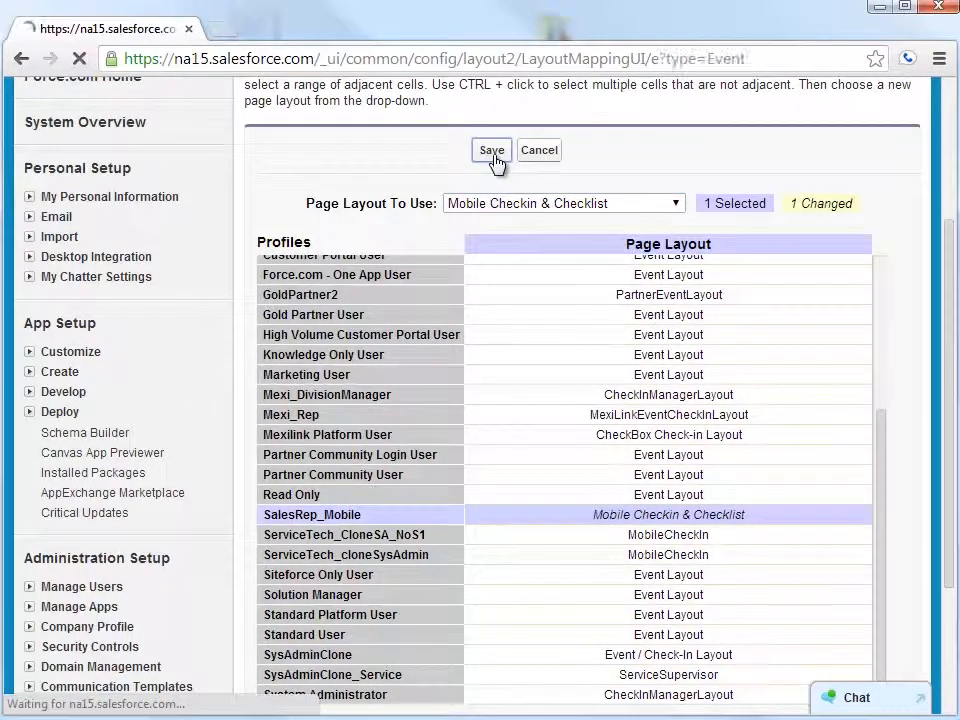
{"action": "left_click", "coordinate": [492, 150]}
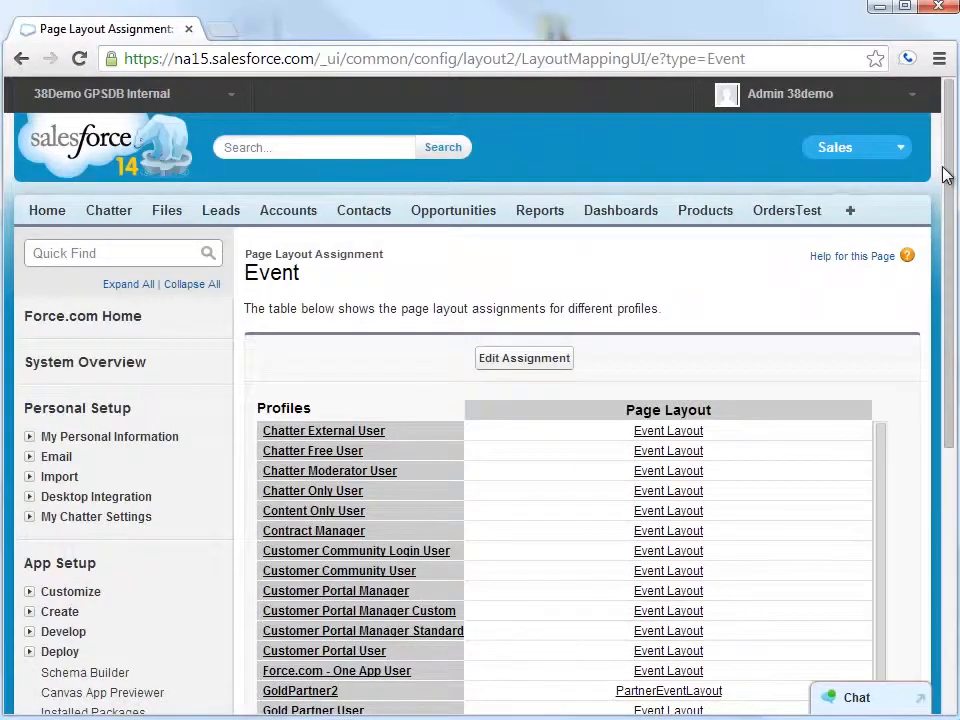
Open the SalesRep_Mobile profile's detail page.
{"action": "scroll", "scroll_direction": "down", "scroll_amount": 3}
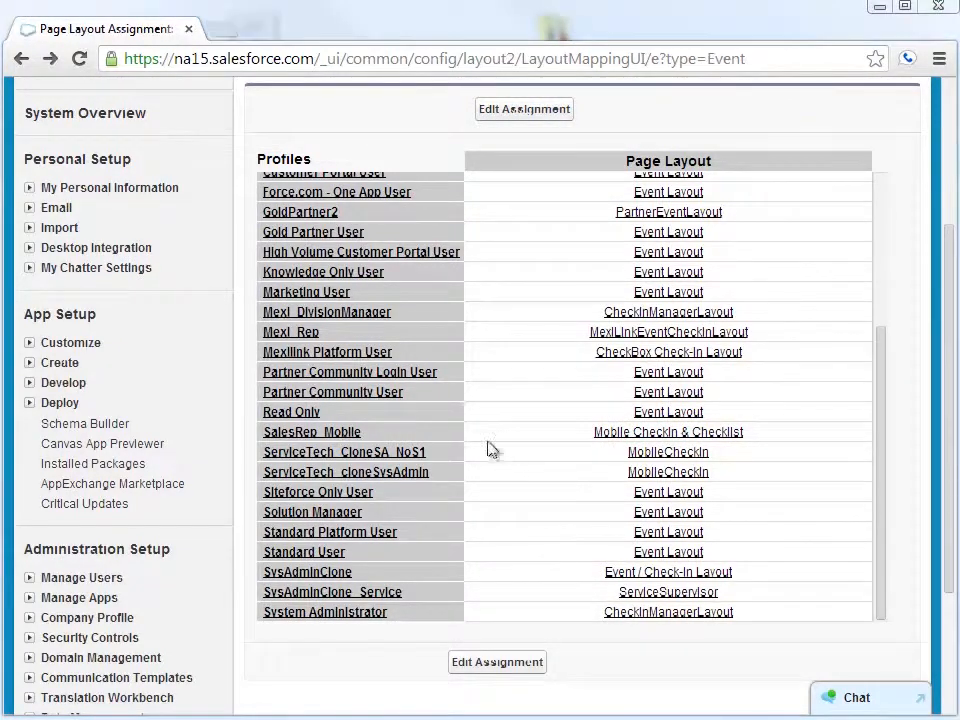
{"action": "mouse_move", "coordinate": [312, 432]}
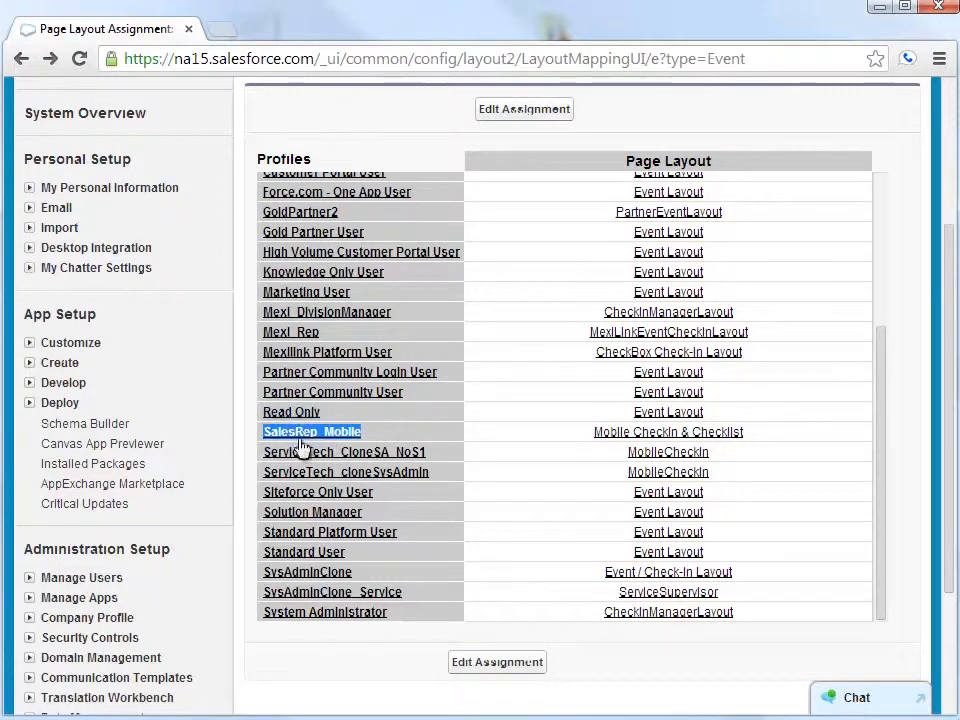
{"action": "left_click", "coordinate": [312, 432]}
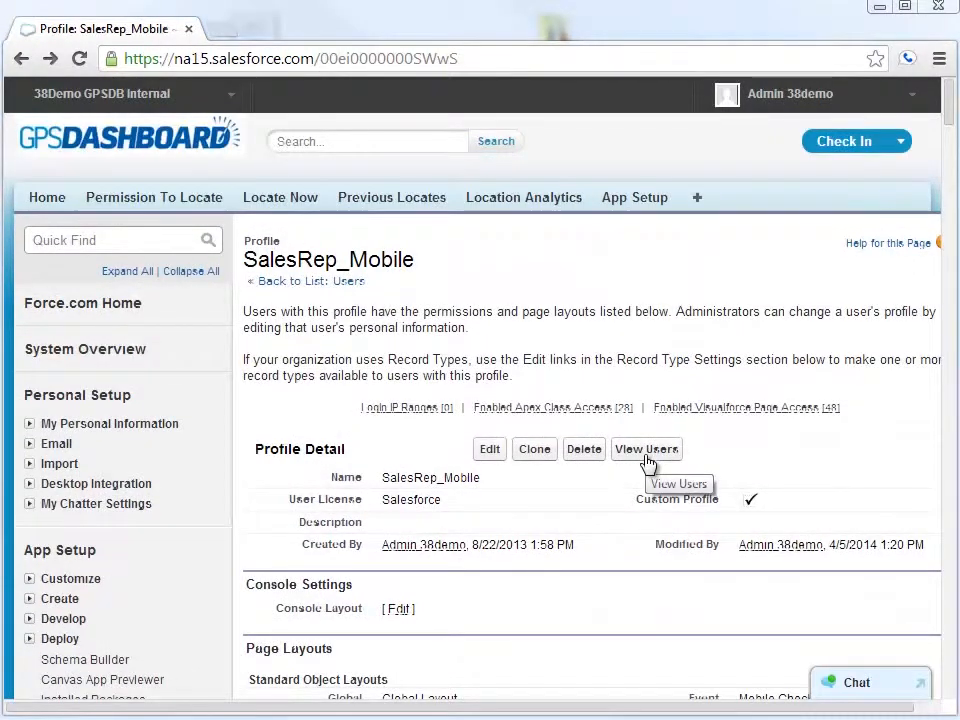
View the profile's users and log in as Sales Rep Robert.
{"action": "left_click", "coordinate": [646, 448]}
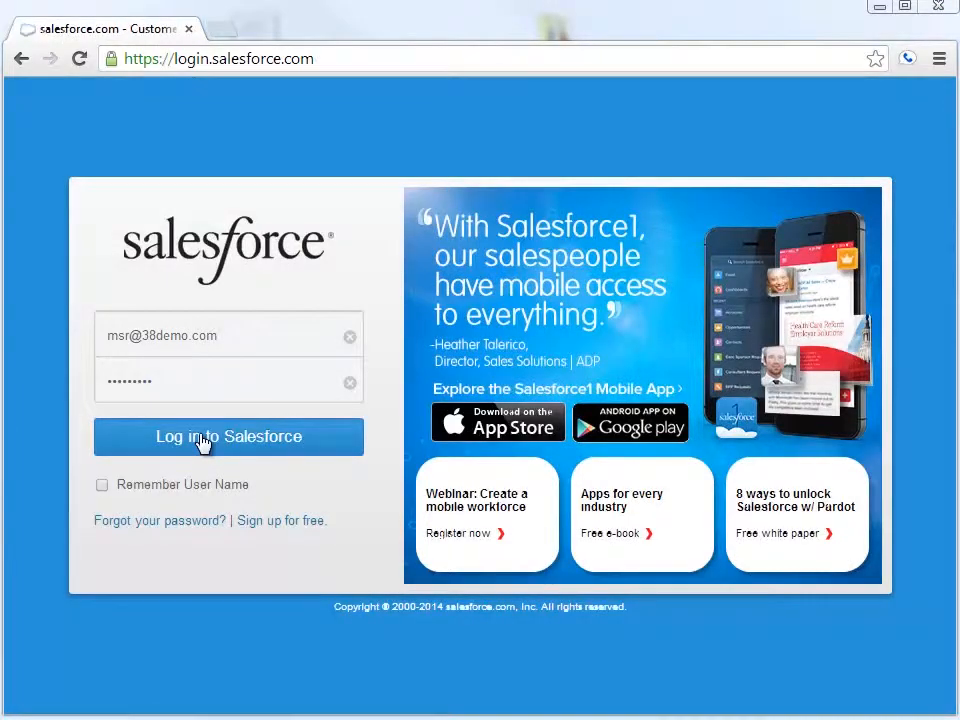
{"action": "left_click", "coordinate": [228, 436]}
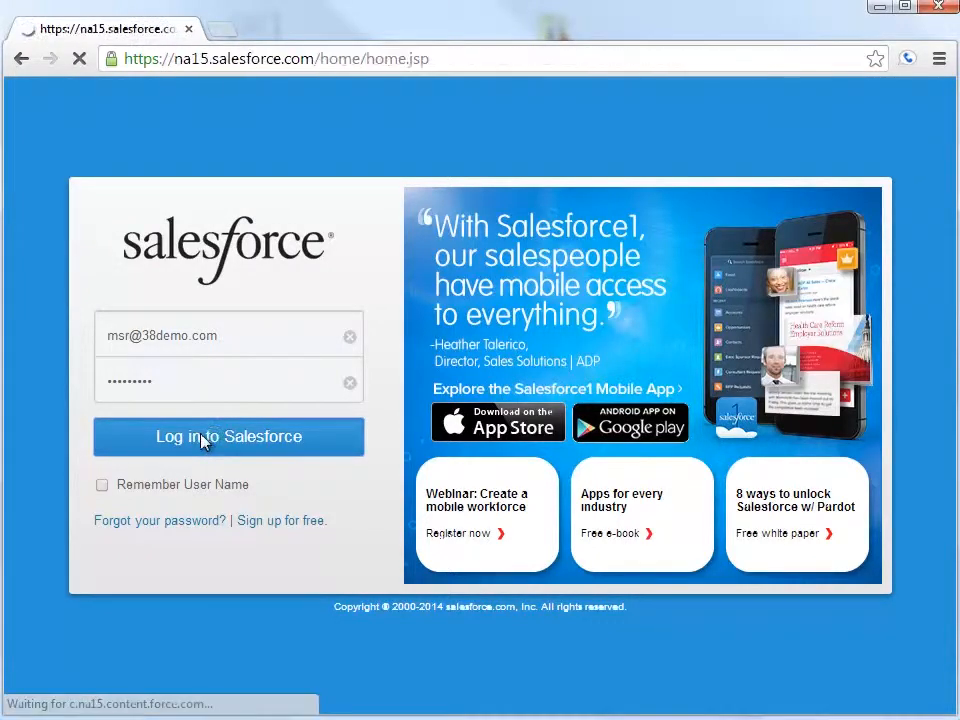
{"action": "left_click", "coordinate": [228, 436]}
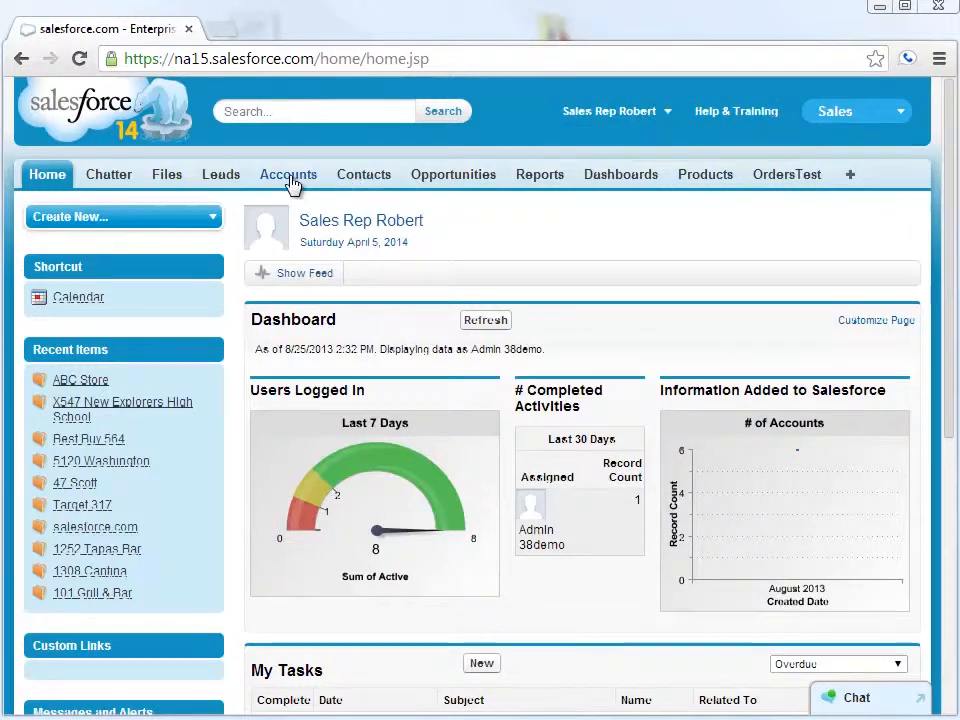
Open the ABC Store account from Accounts and reach its Open Activities.
{"action": "left_click", "coordinate": [288, 174]}
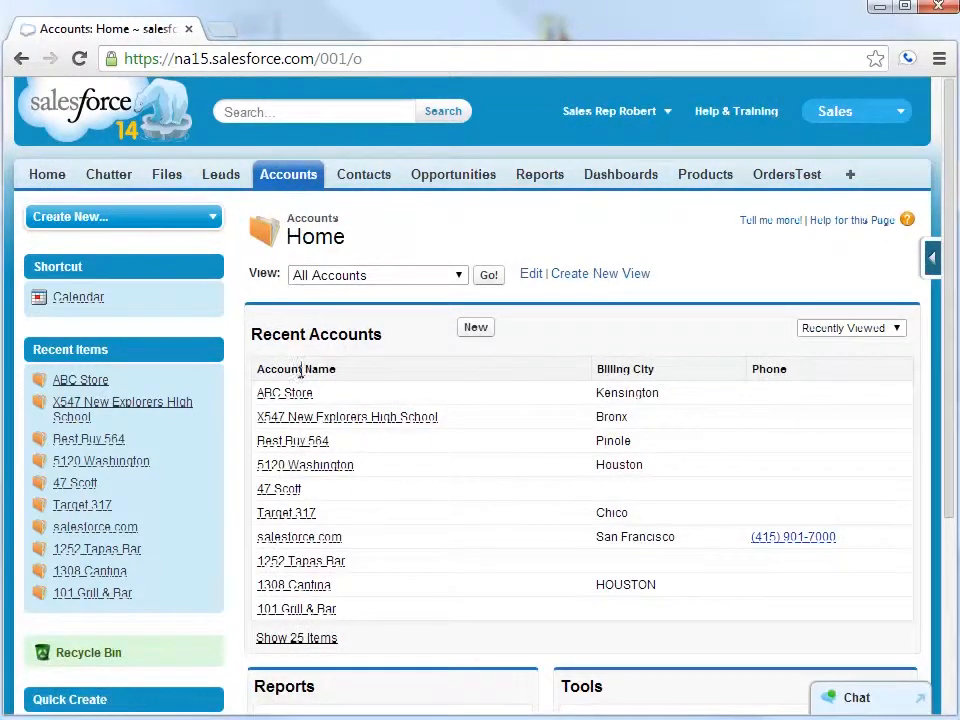
{"action": "left_click", "coordinate": [284, 392]}
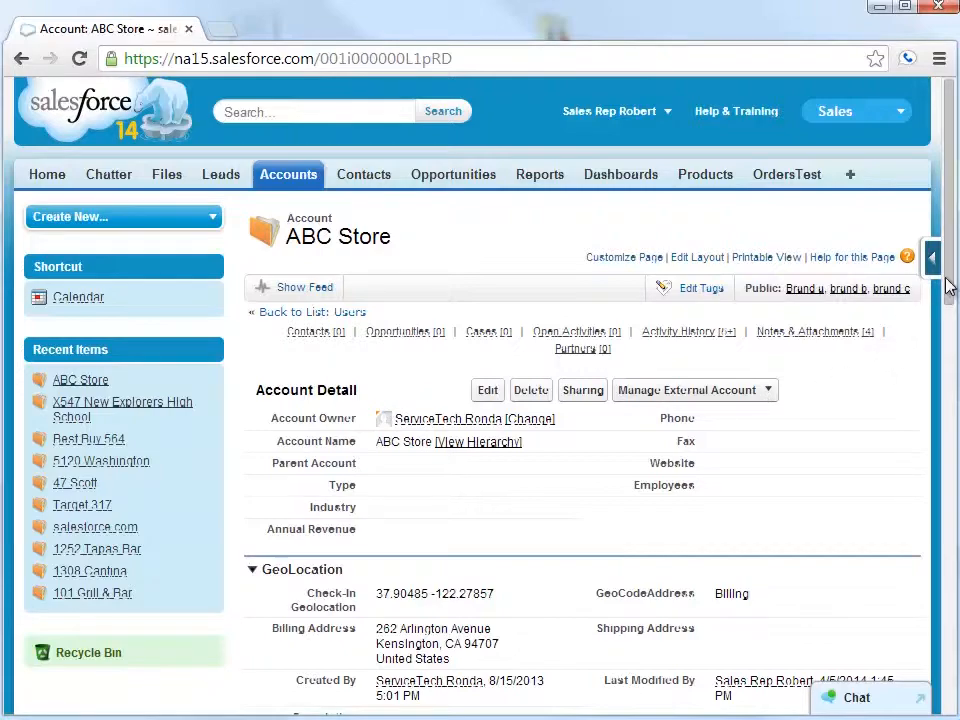
{"action": "scroll", "scroll_direction": "down", "scroll_amount": 3}
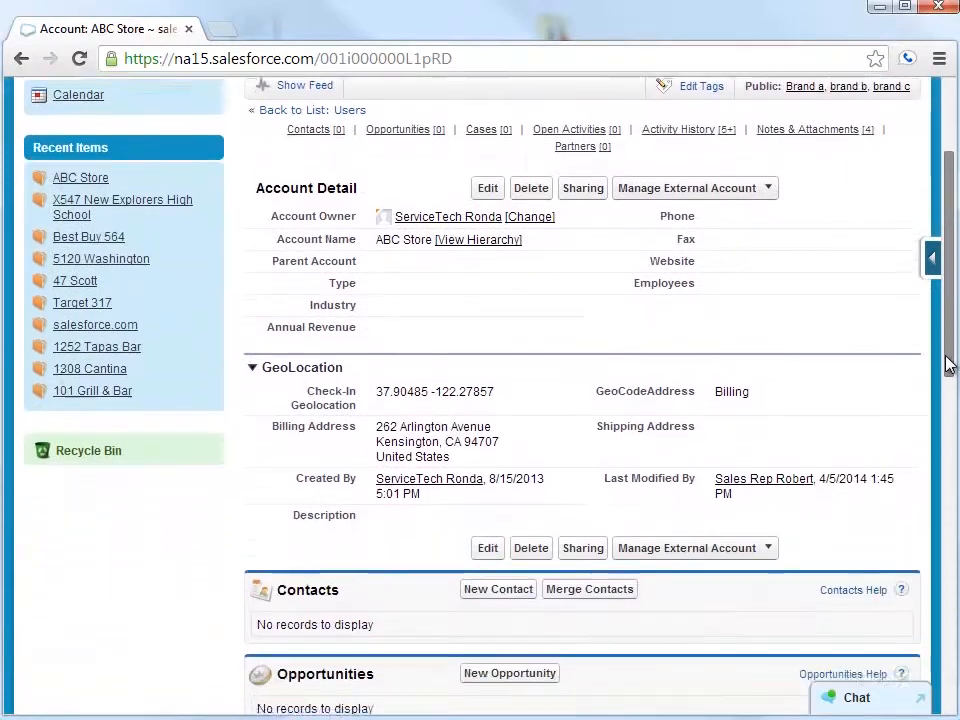
{"action": "scroll", "scroll_direction": "down", "scroll_amount": 3}
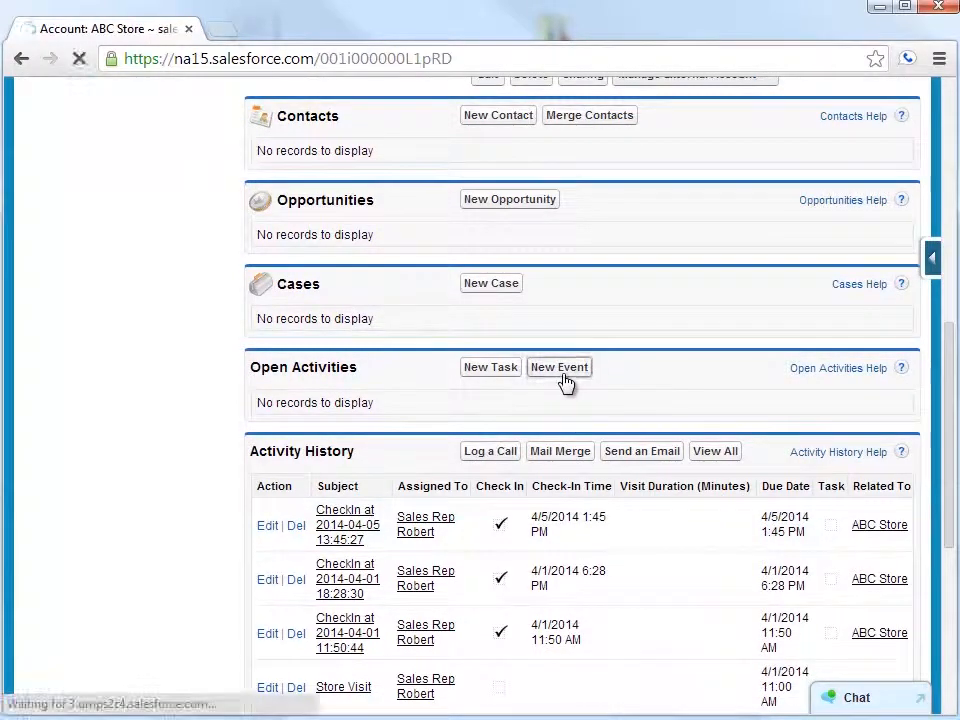
Create a new Store Visit event for ABC Store and save it.
{"action": "left_click", "coordinate": [560, 368]}
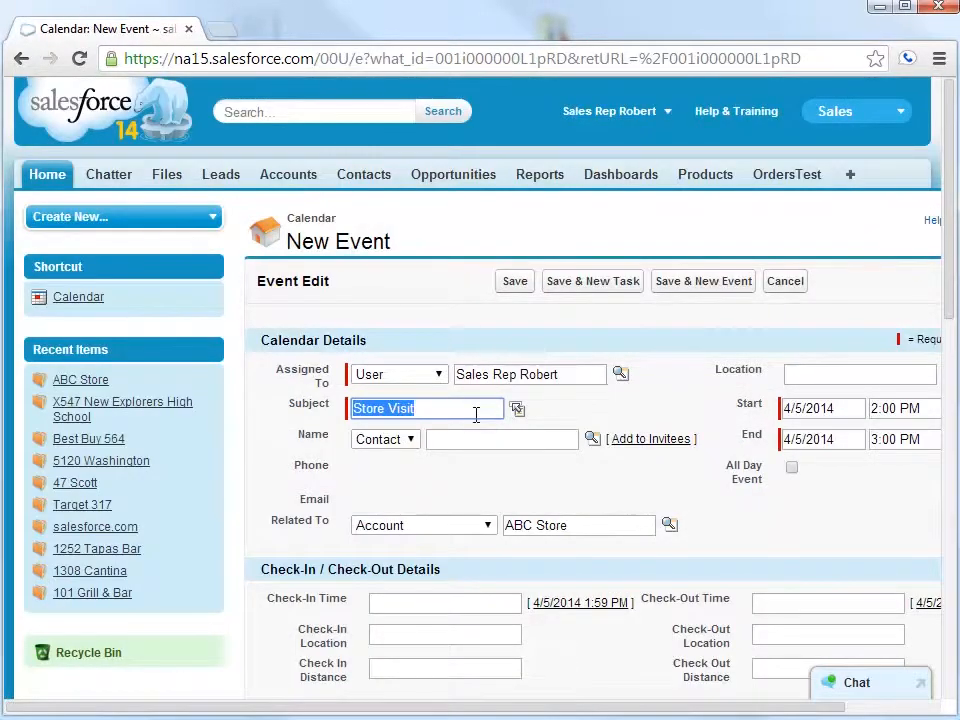
{"action": "left_click", "coordinate": [514, 280]}
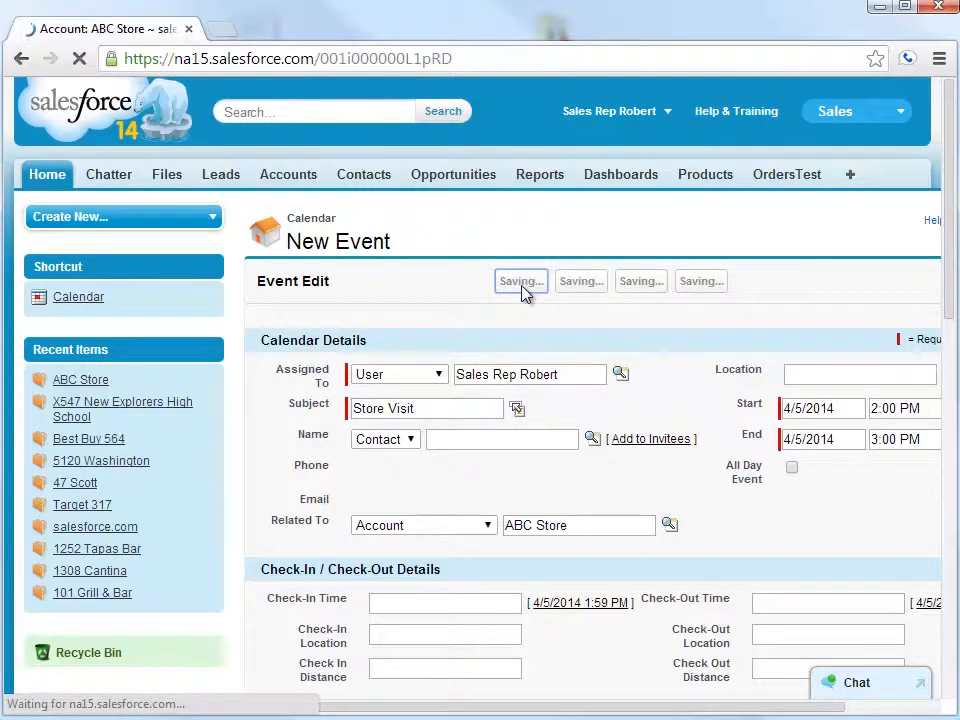
{"action": "left_click", "coordinate": [520, 280]}
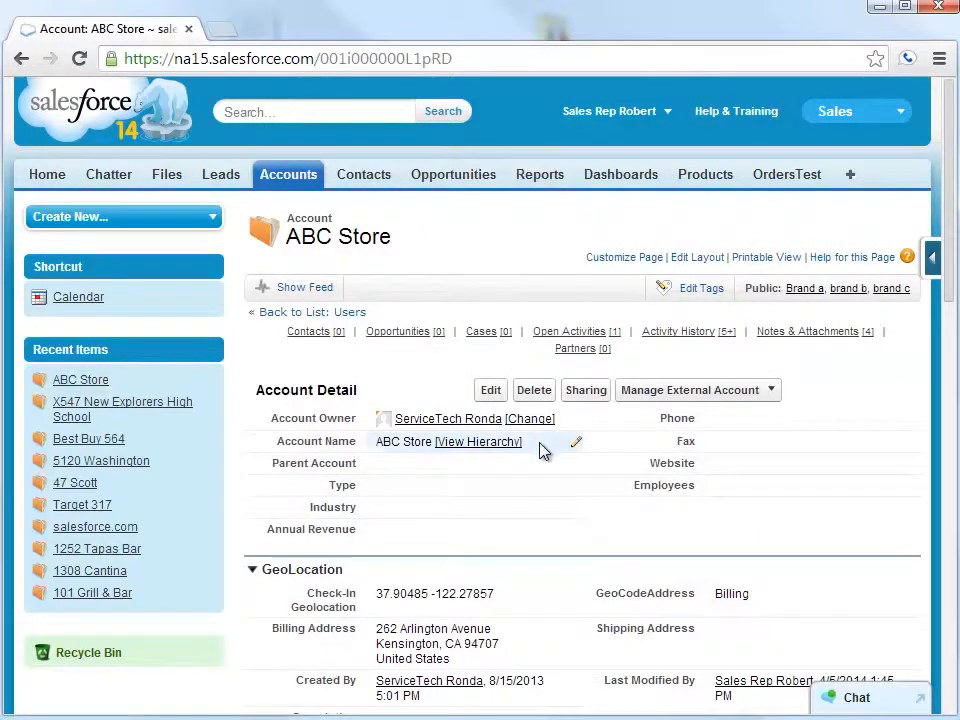
{"action": "scroll", "scroll_direction": "down", "scroll_amount": 3}
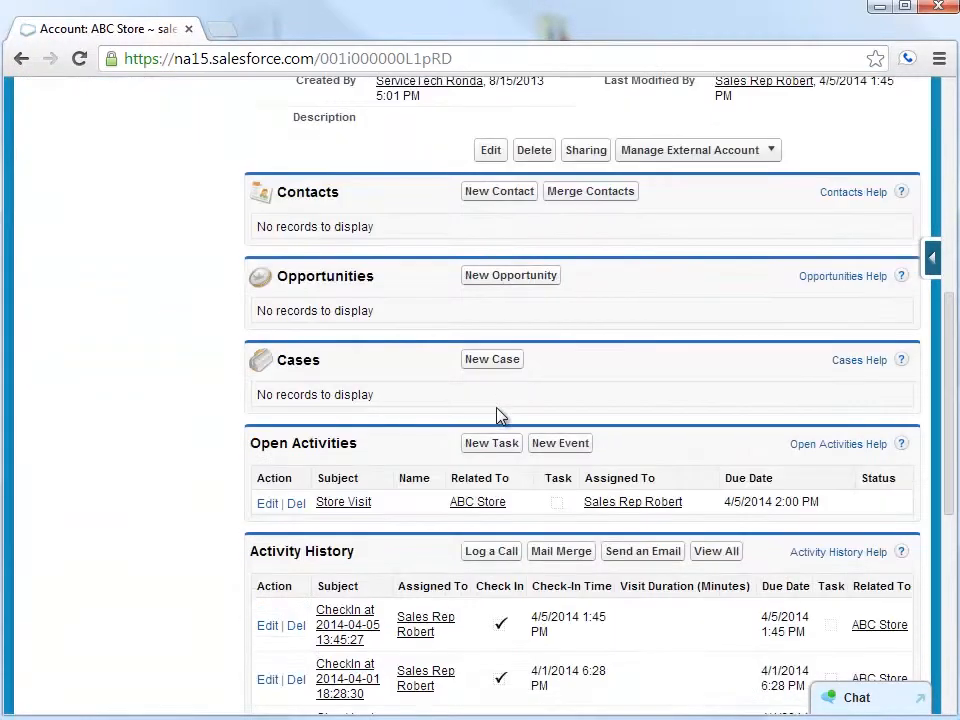
Check in to the Store Visit event via browser location, revealing the Visit Checklist section.
{"action": "left_click", "coordinate": [344, 502]}
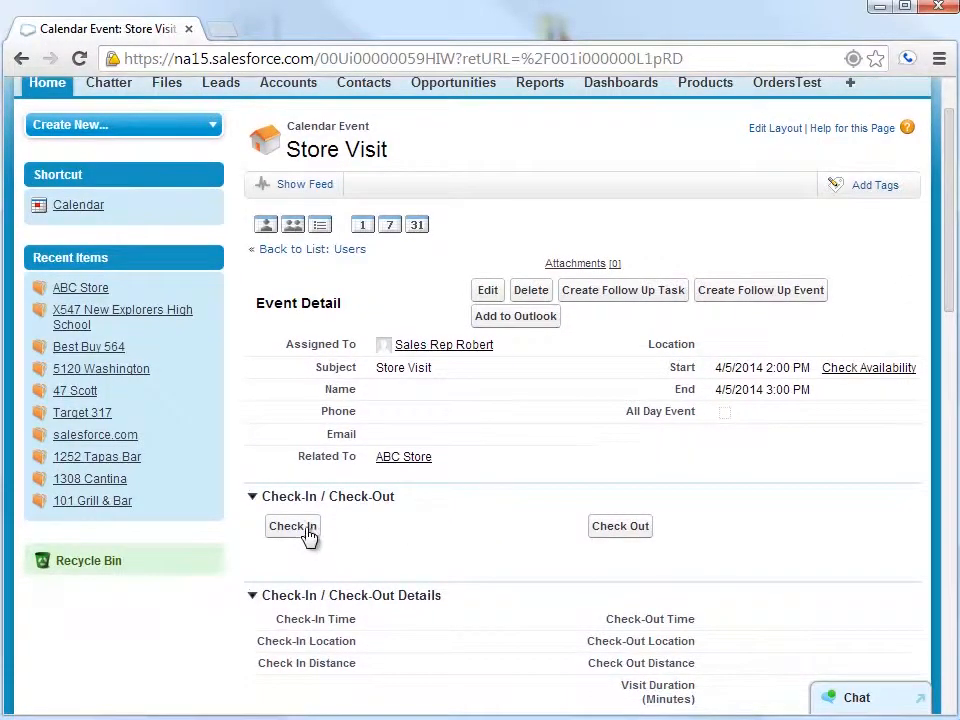
{"action": "left_click", "coordinate": [292, 526]}
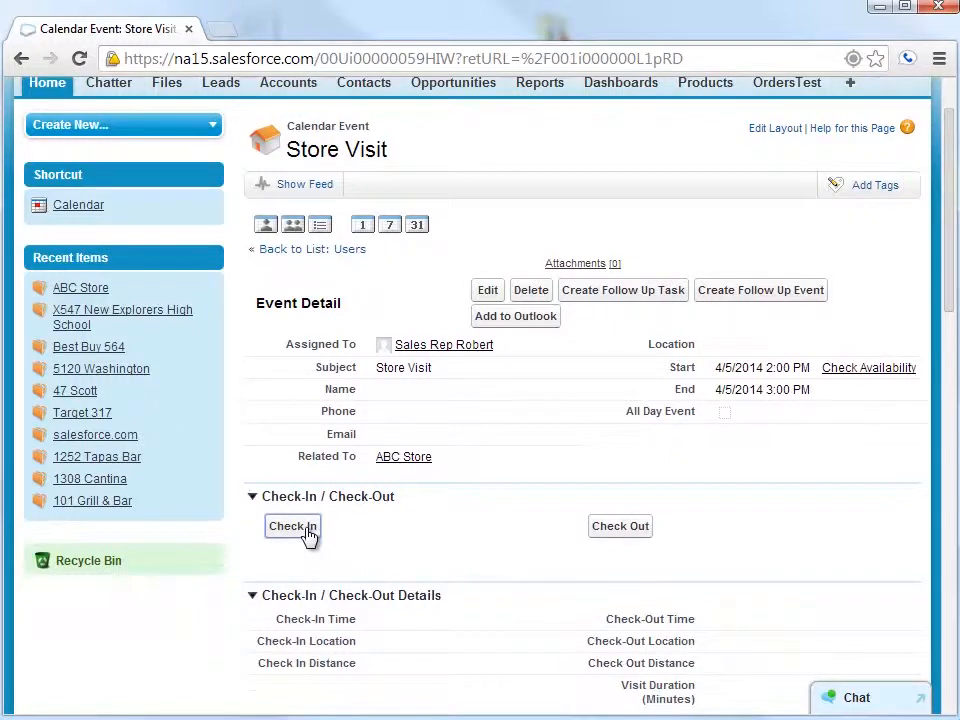
{"action": "left_click", "coordinate": [292, 526]}
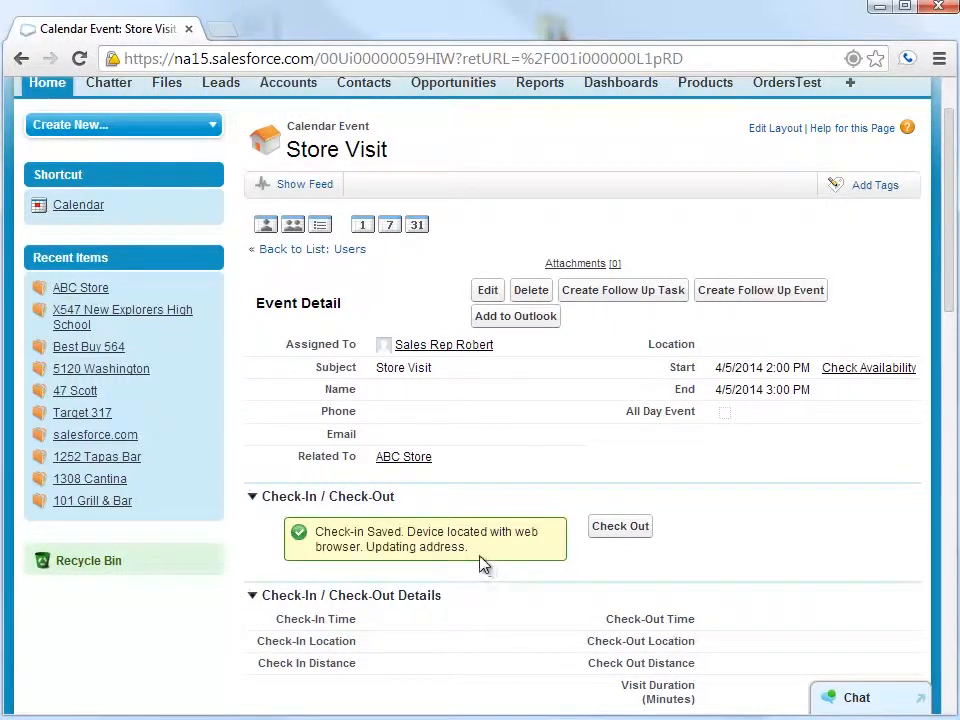
{"action": "scroll", "scroll_direction": "down", "scroll_amount": 3}
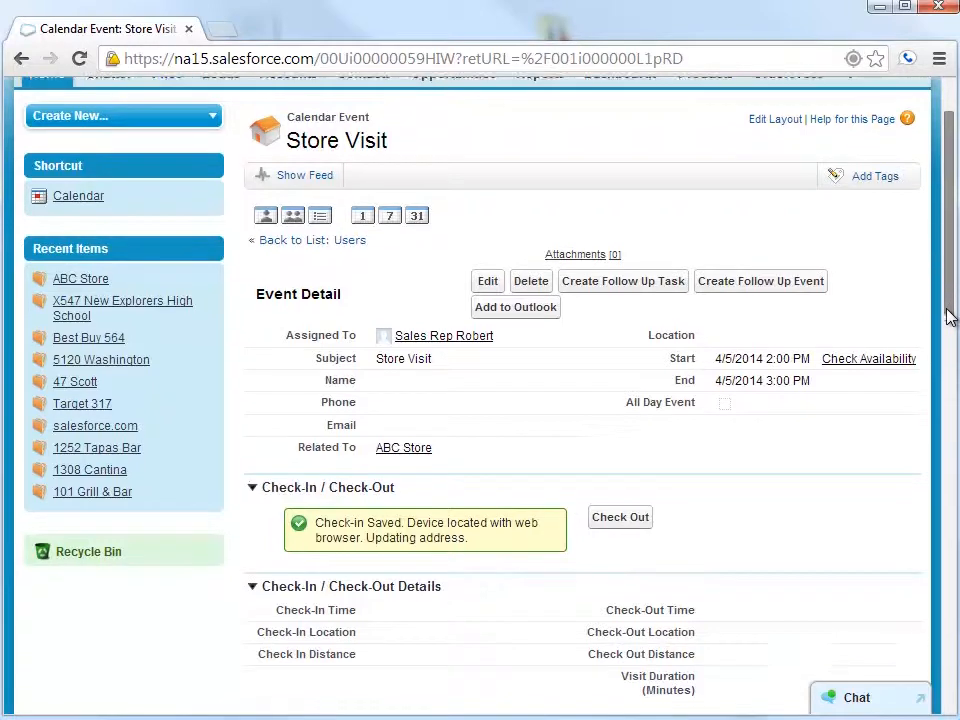
{"action": "scroll", "scroll_direction": "down", "scroll_amount": 3}
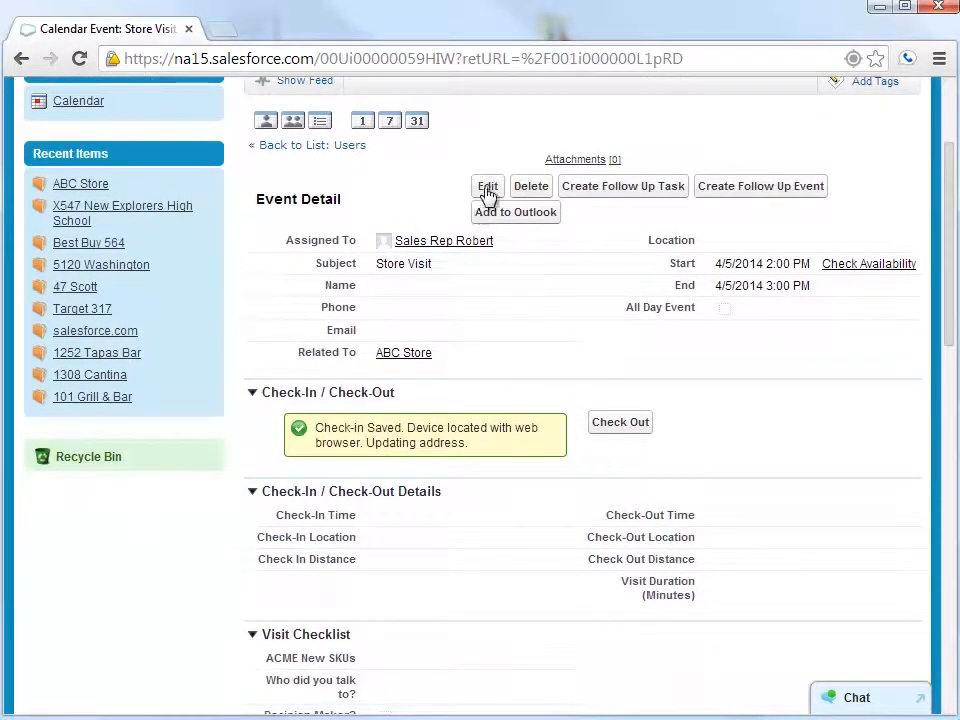
Edit the checklist: choose Widget Red SKU, contact John Smith, and interest rating 3.
{"action": "left_click", "coordinate": [488, 186]}
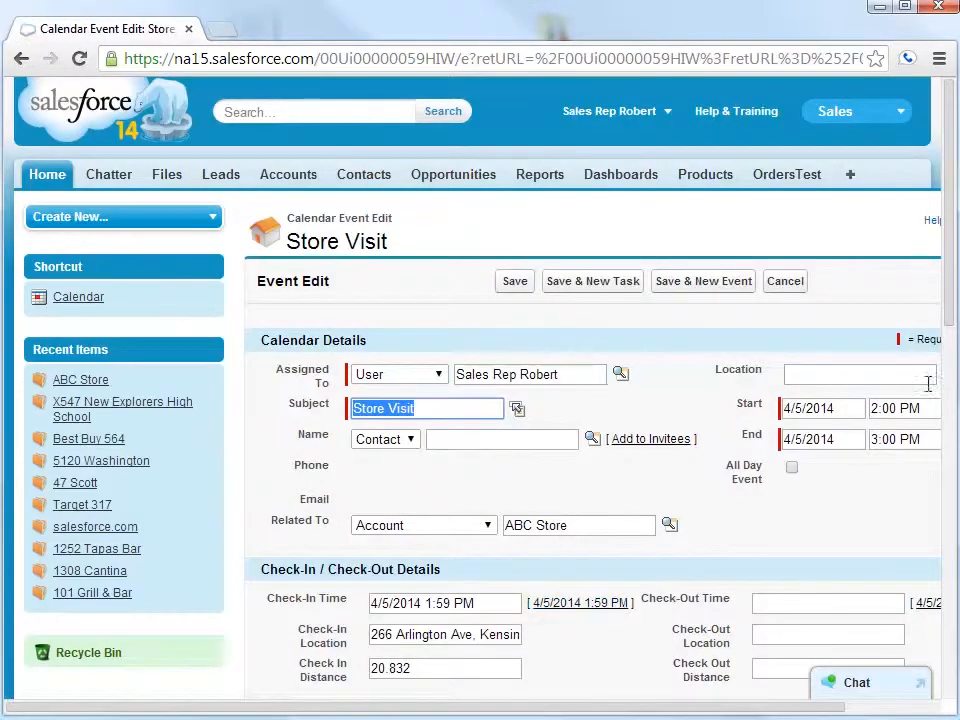
{"action": "scroll", "scroll_direction": "down", "scroll_amount": 3}
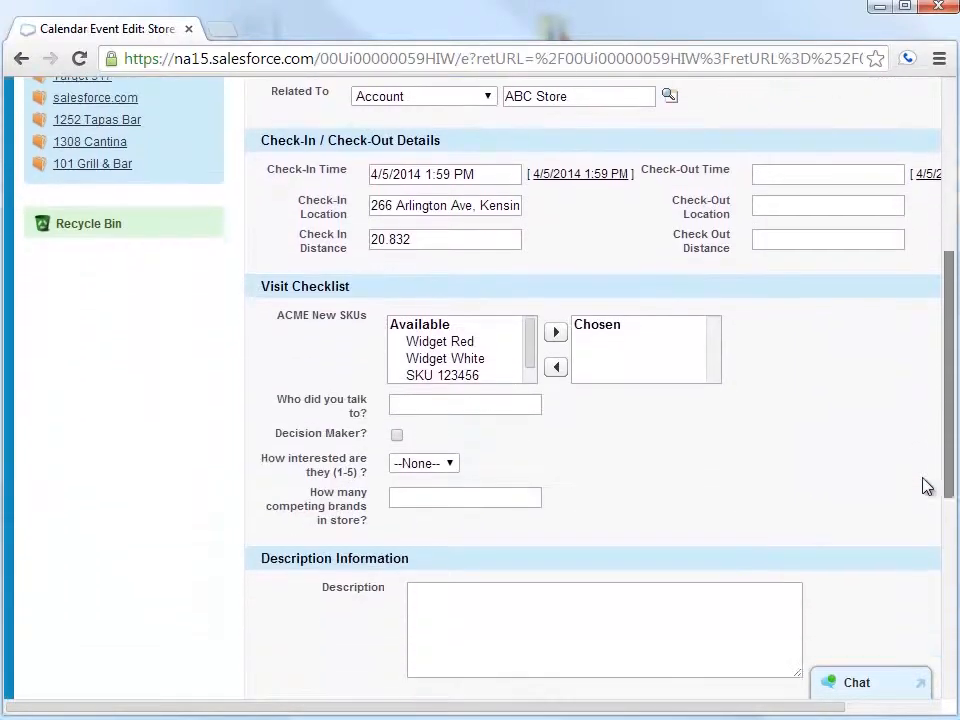
{"action": "left_click", "coordinate": [440, 340]}
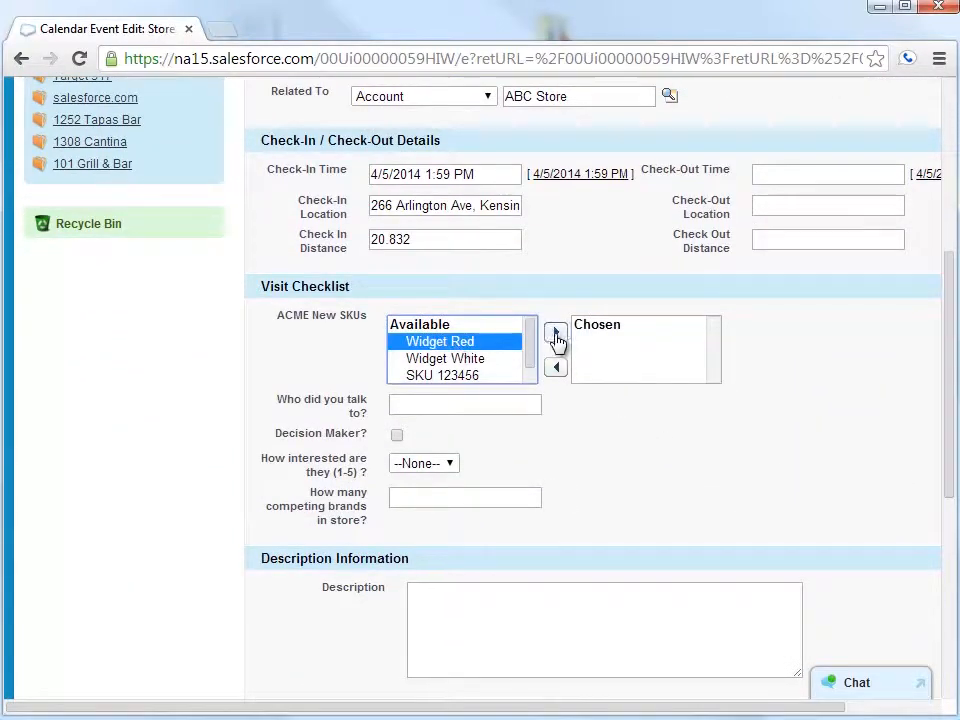
{"action": "left_click", "coordinate": [556, 332]}
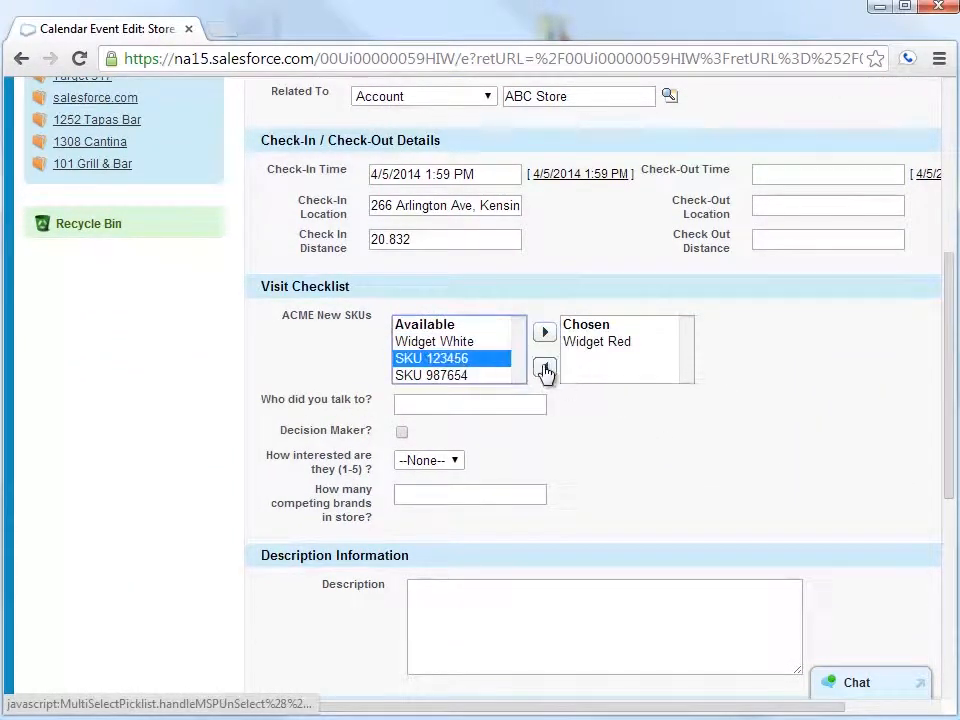
{"action": "left_click", "coordinate": [544, 332]}
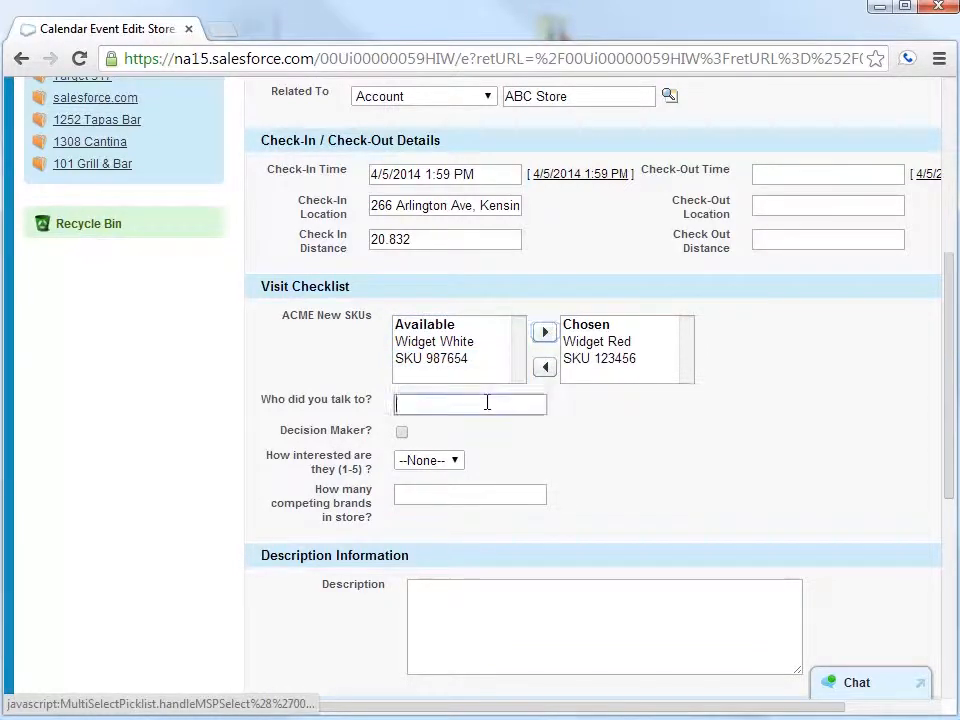
{"action": "type", "text": "John"}
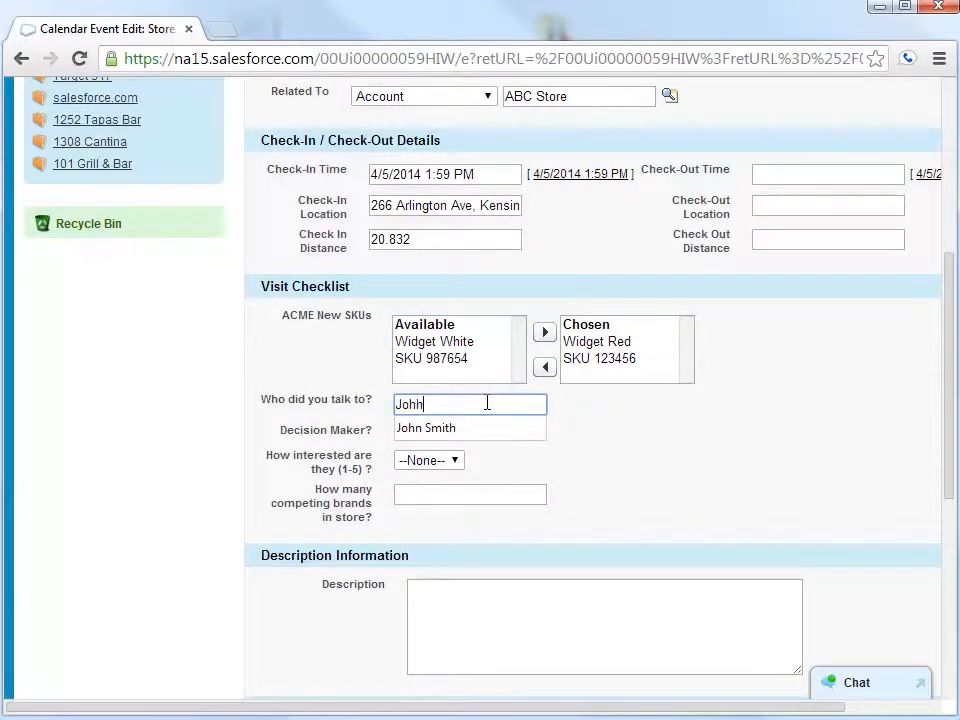
{"action": "left_click", "coordinate": [424, 428]}
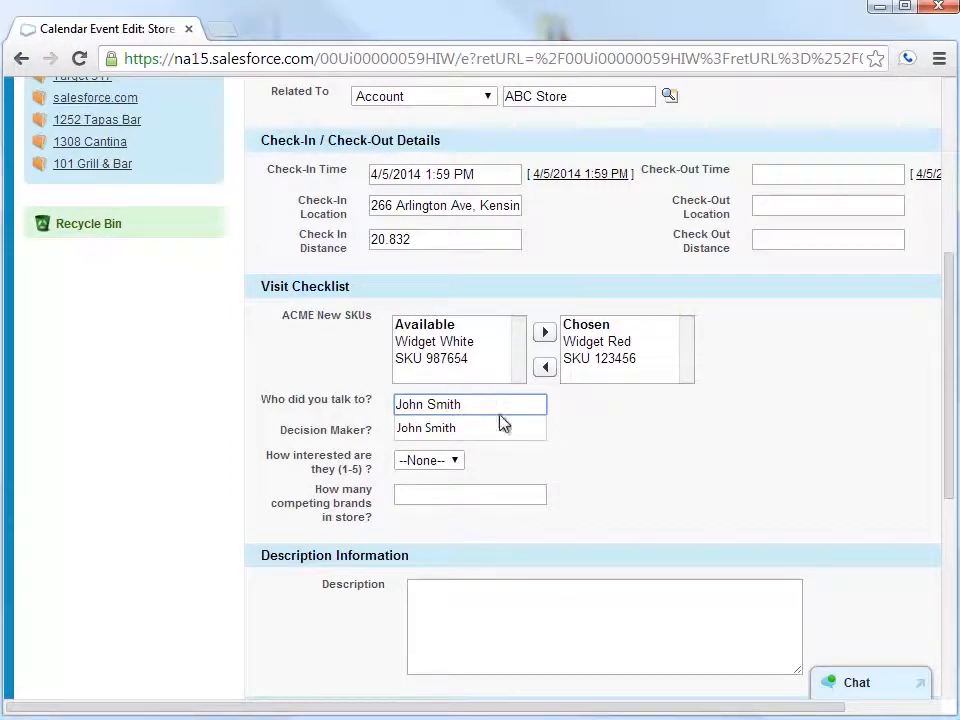
{"action": "left_click", "coordinate": [428, 460]}
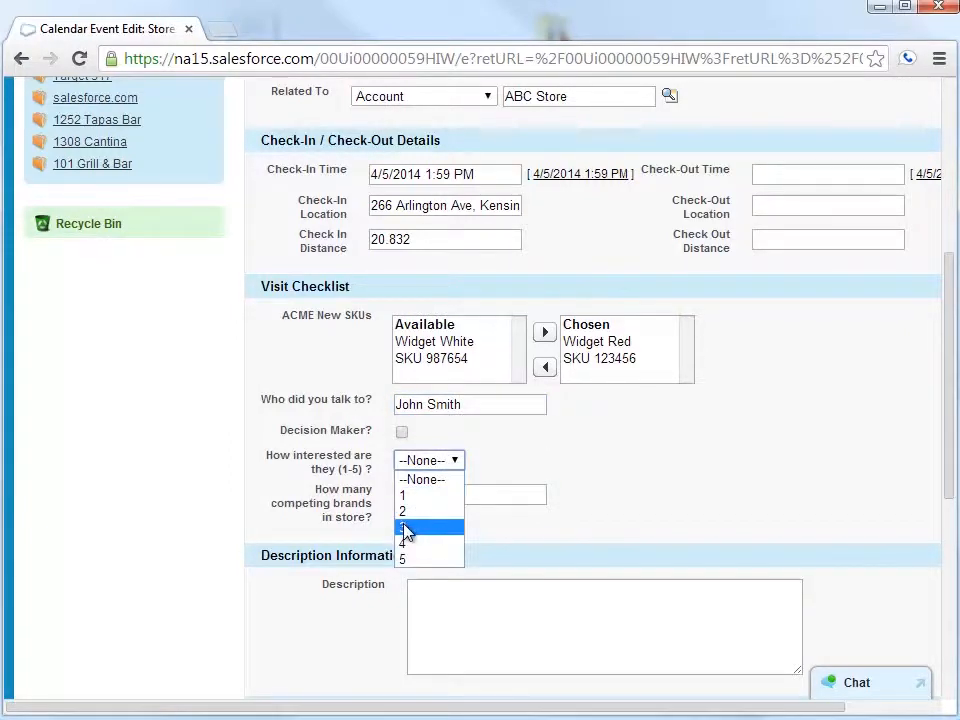
{"action": "left_click", "coordinate": [402, 528]}
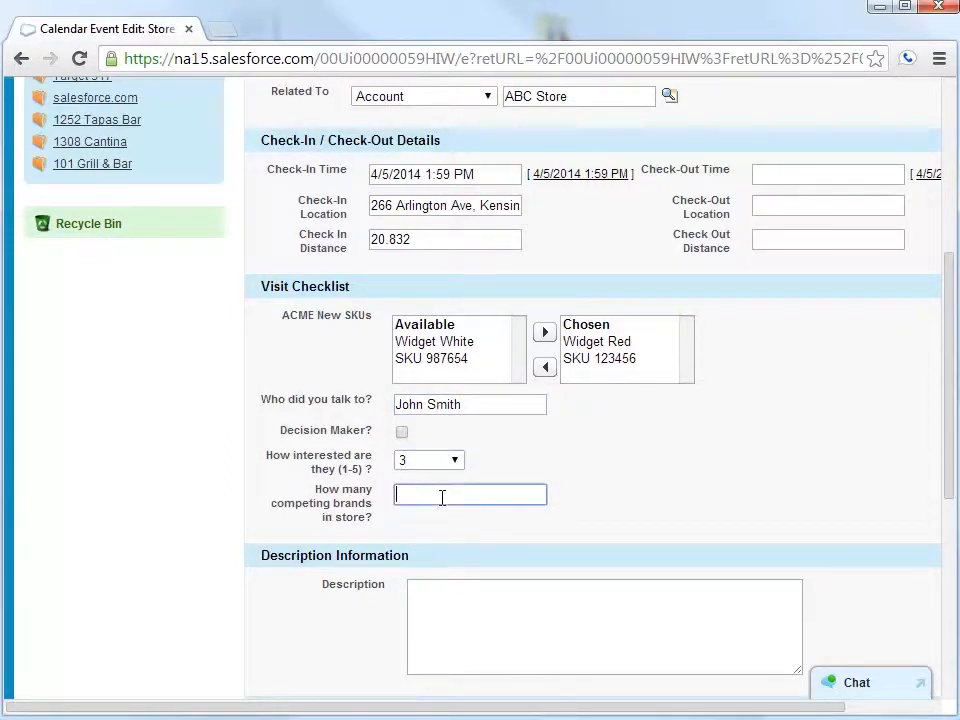
Enter 1 competing brand and the description 'no additional remark ... store visit', then save the checklist.
{"action": "type", "text": "1"}
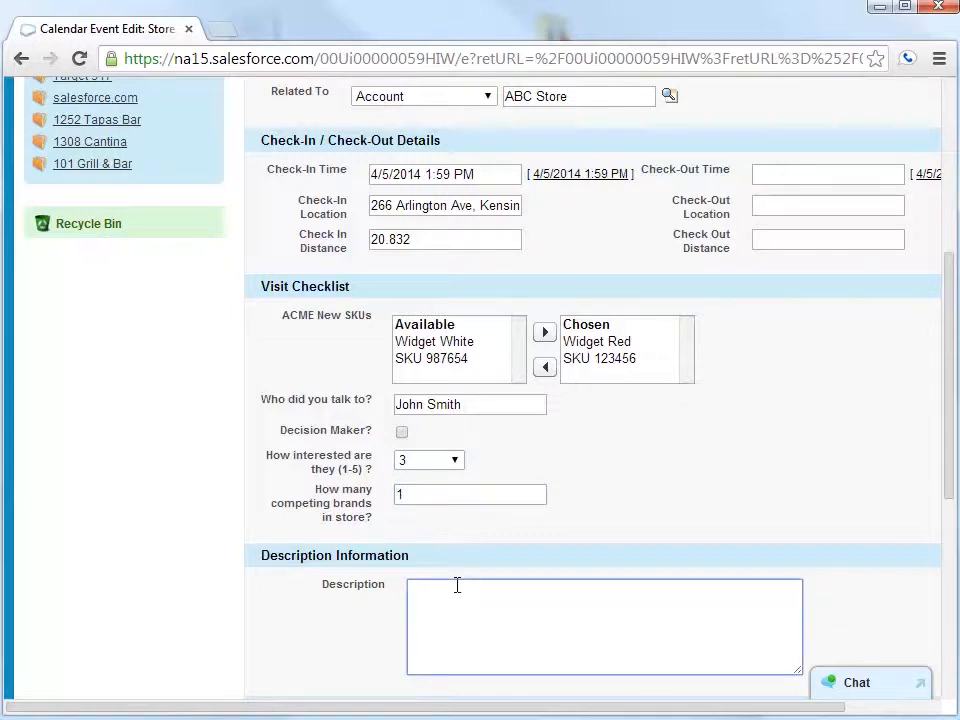
{"action": "type", "text": "no addition"}
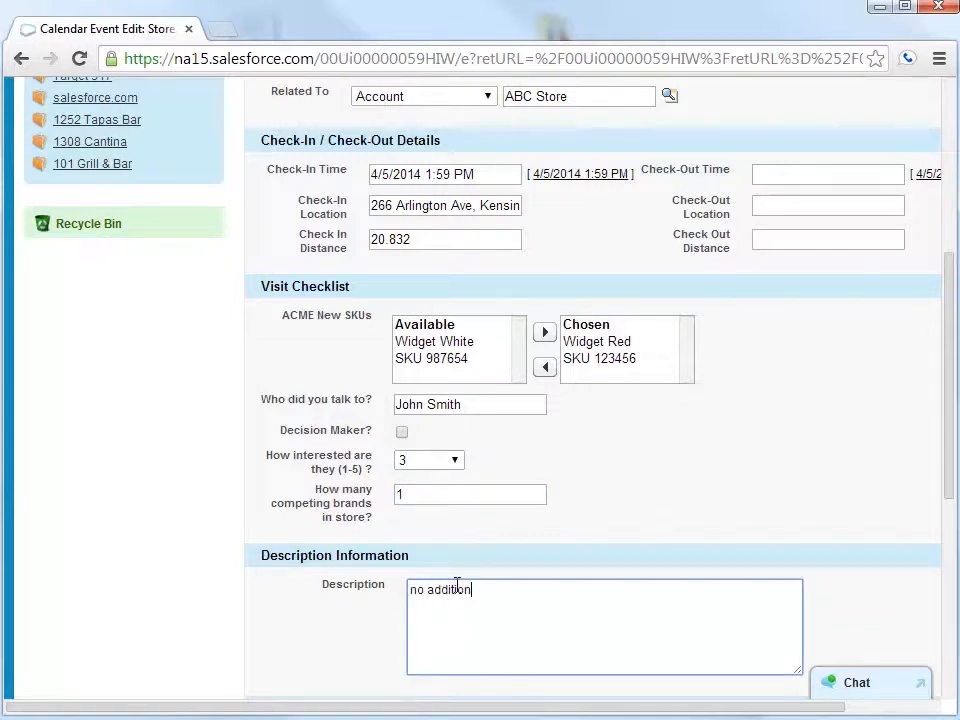
{"action": "type", "text": "al remarks on this s"}
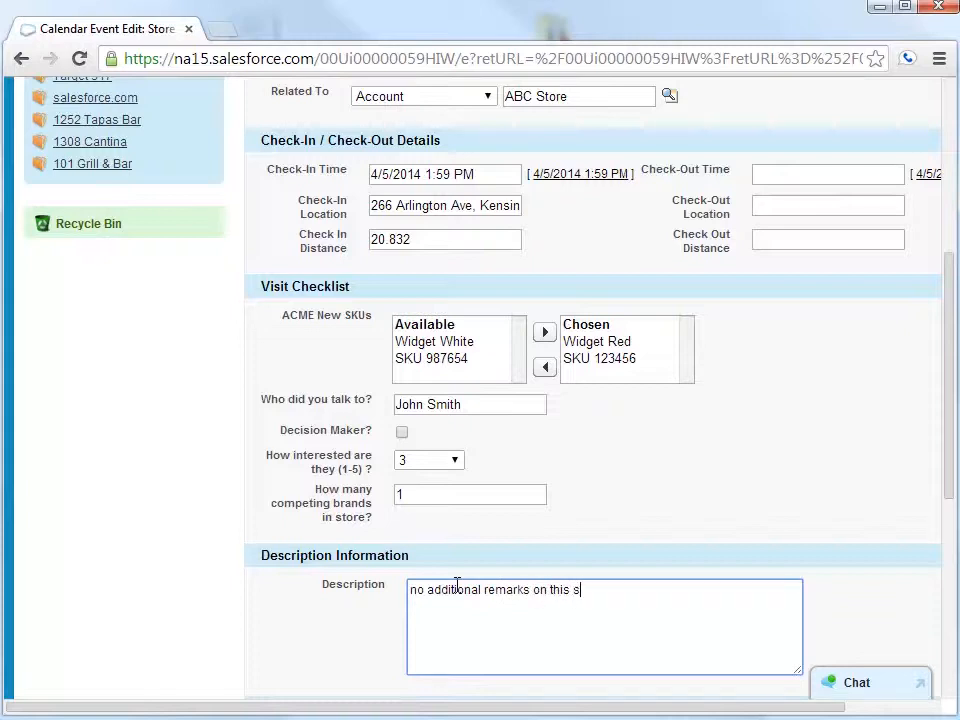
{"action": "type", "text": "tore visit"}
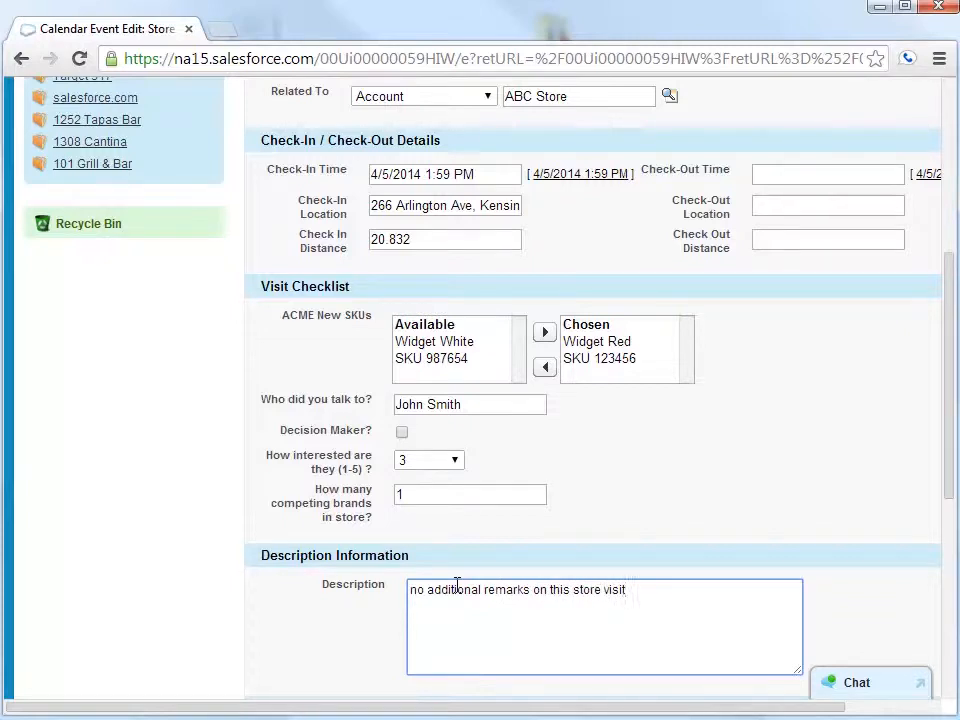
{"action": "scroll", "scroll_direction": "up", "scroll_amount": 3}
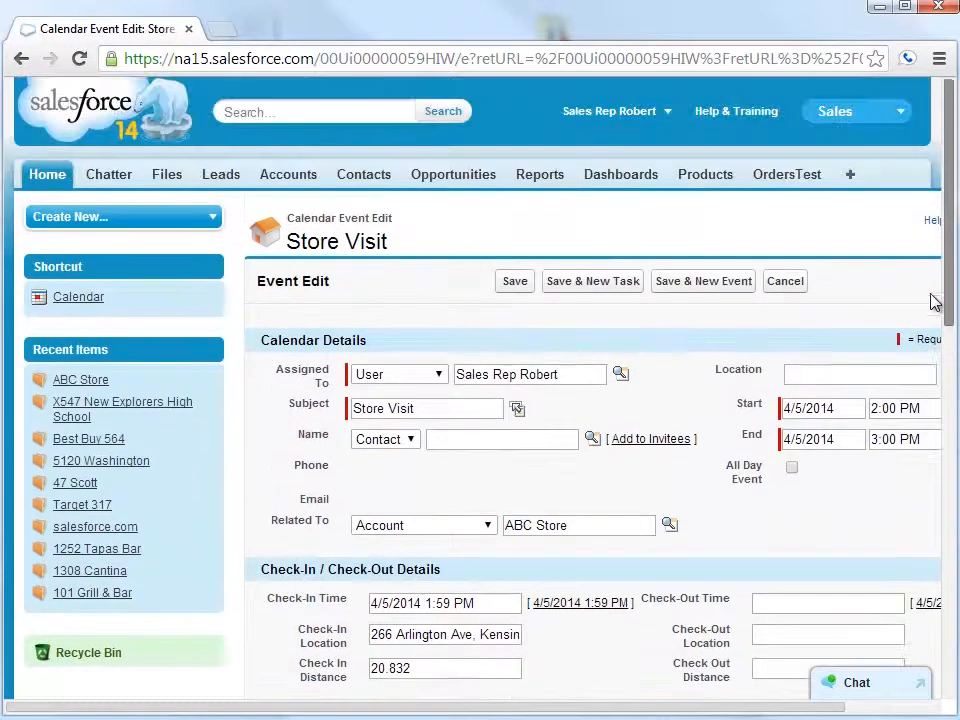
{"action": "left_click", "coordinate": [514, 280]}
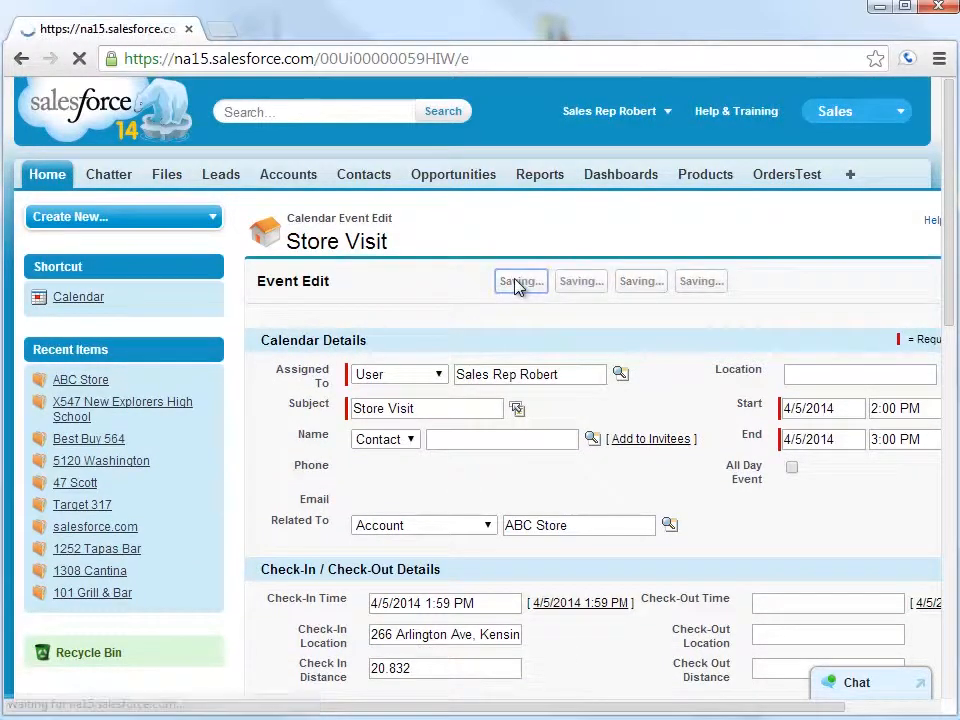
Review the saved checklist and inspect the check-in pin near Berkeley on the map, then zoom back out.
{"action": "left_click", "coordinate": [520, 280]}
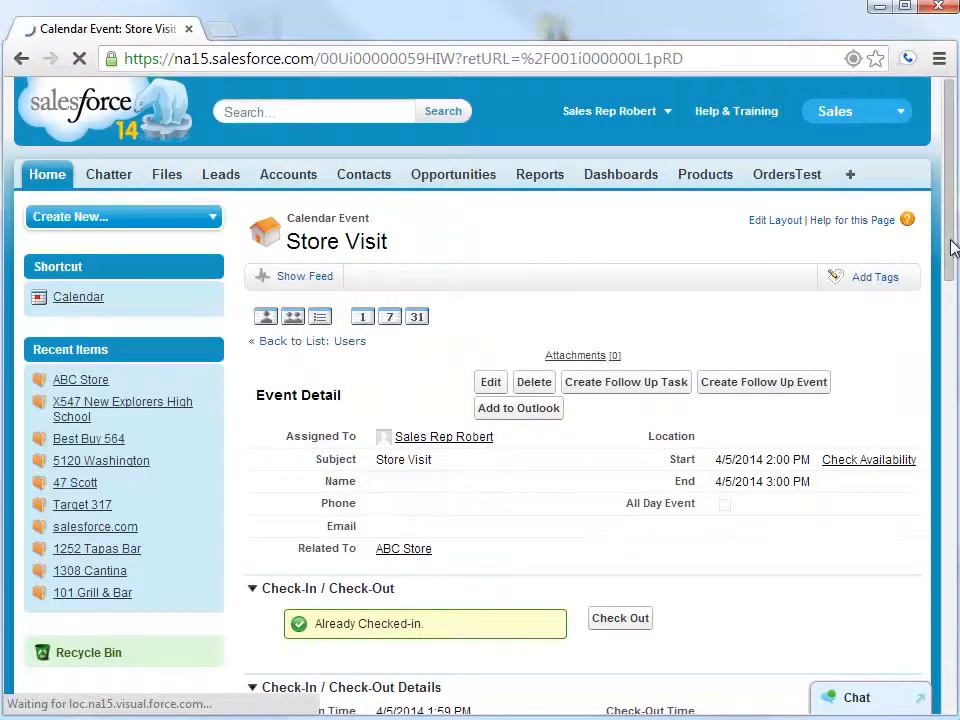
{"action": "scroll", "scroll_direction": "down", "scroll_amount": 3}
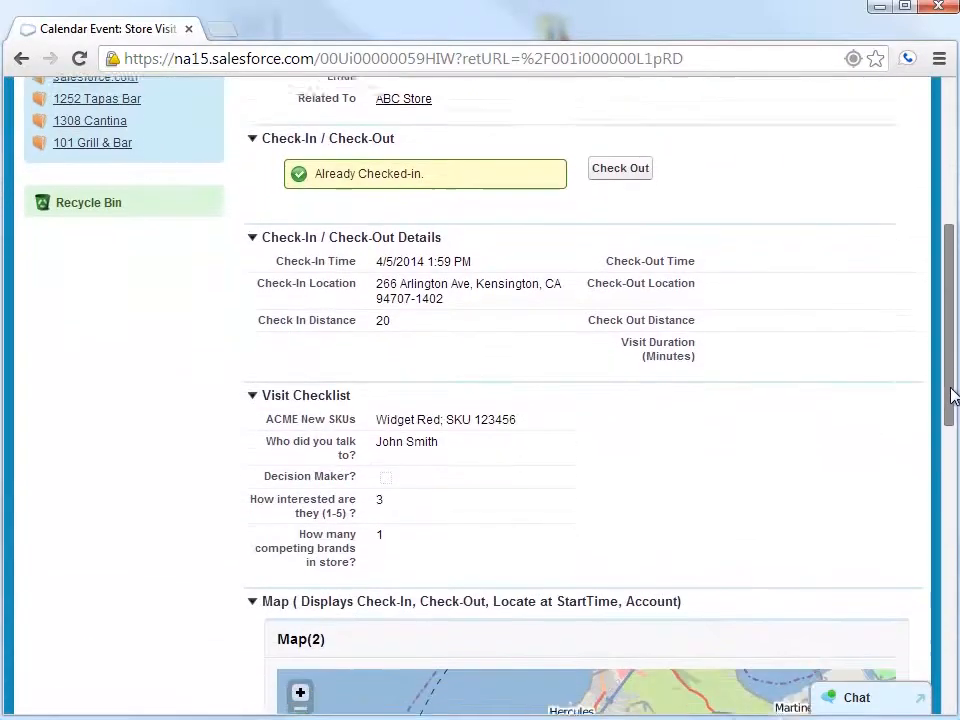
{"action": "scroll", "scroll_direction": "down", "scroll_amount": 3}
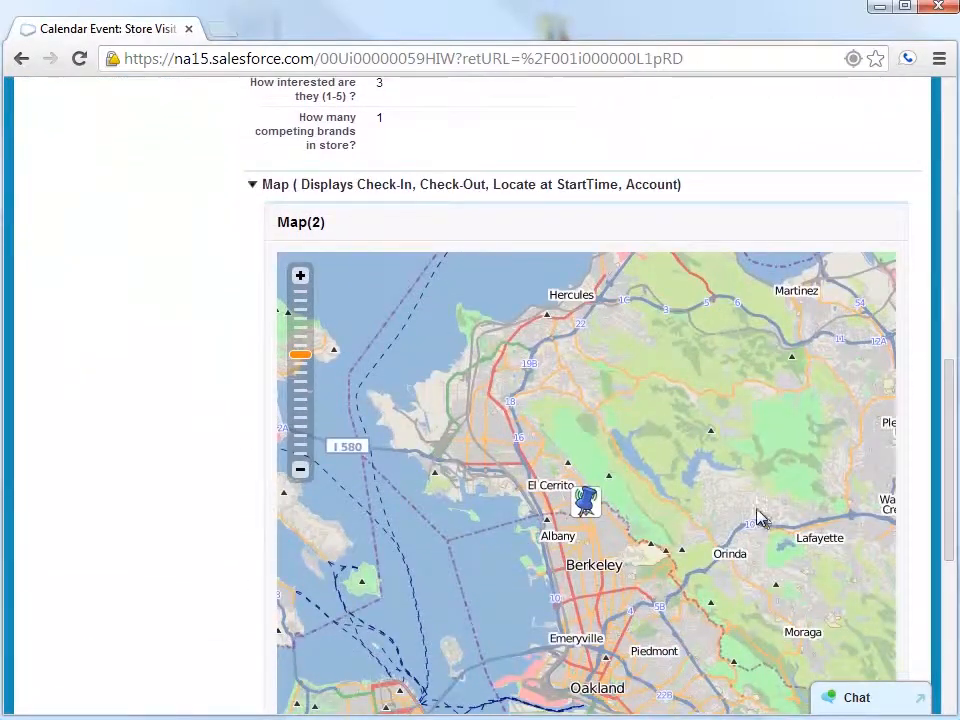
{"action": "left_click", "coordinate": [584, 500]}
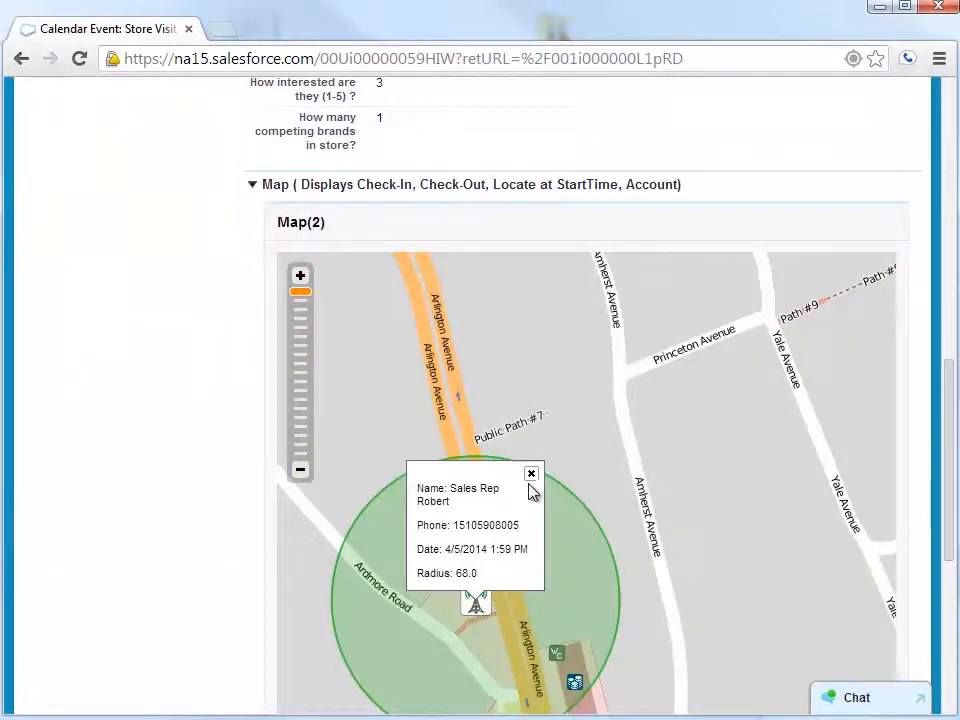
{"action": "left_click", "coordinate": [532, 474]}
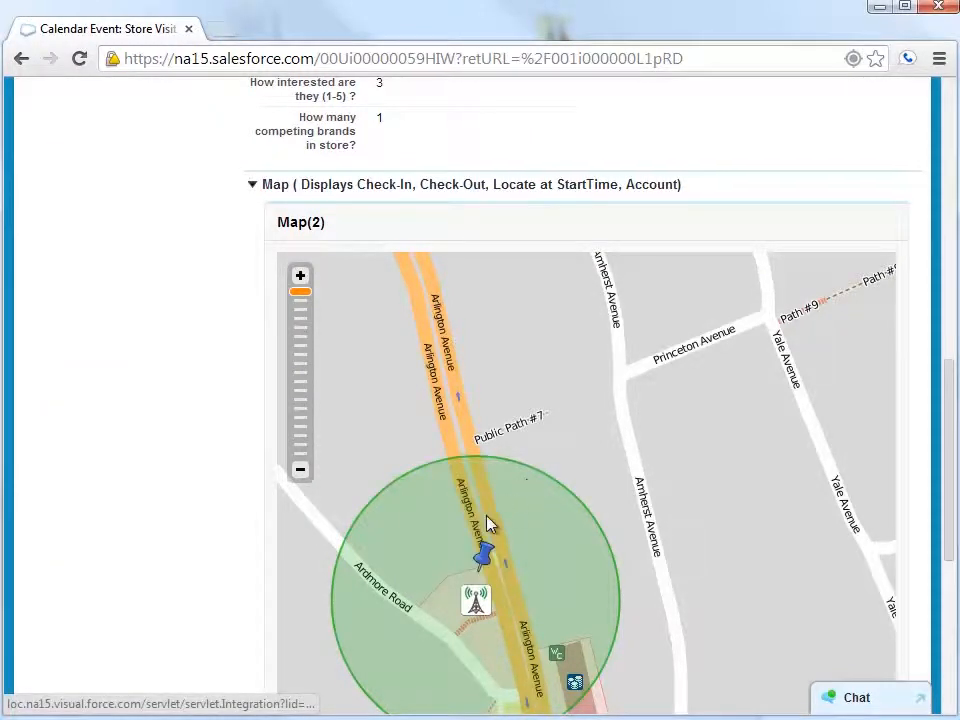
{"action": "left_click", "coordinate": [482, 558]}
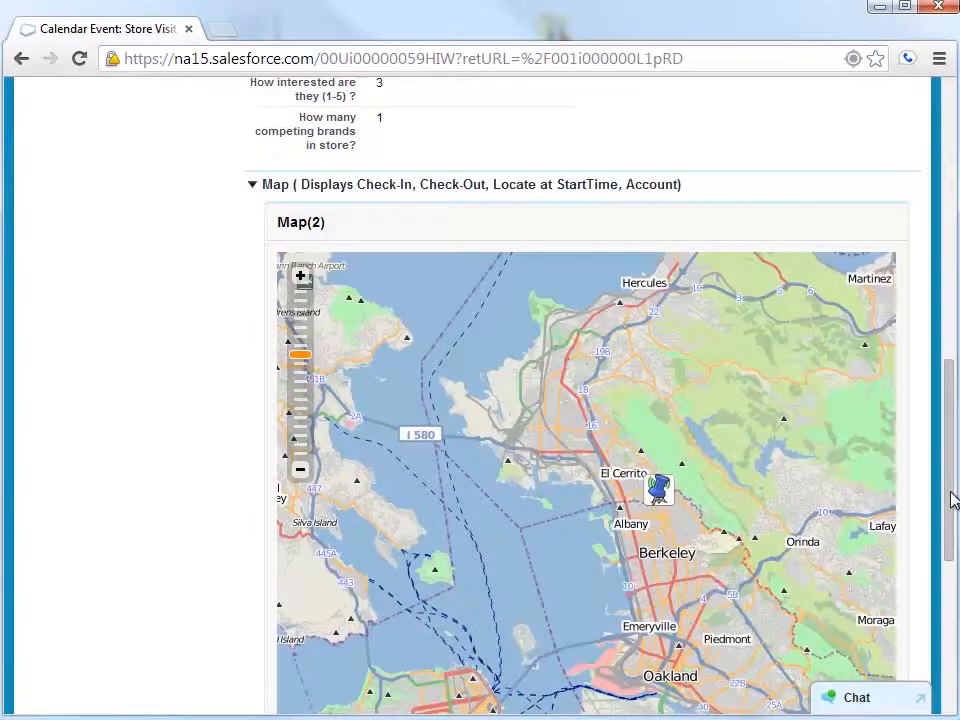
{"action": "scroll", "scroll_direction": "up", "scroll_amount": 3}
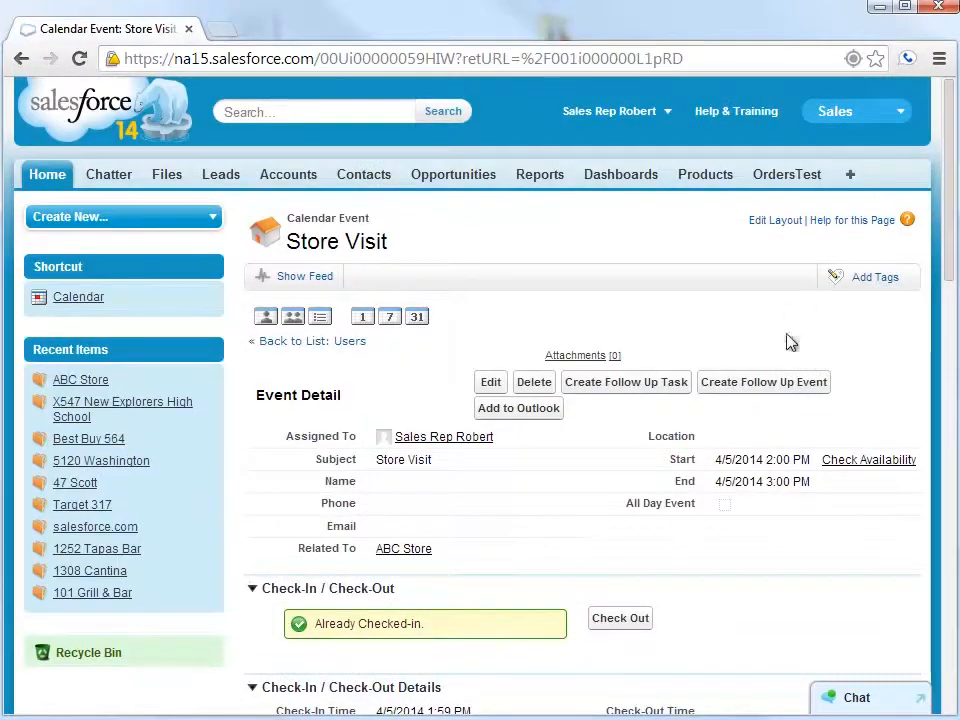
{"action": "mouse_move", "coordinate": [620, 618]}
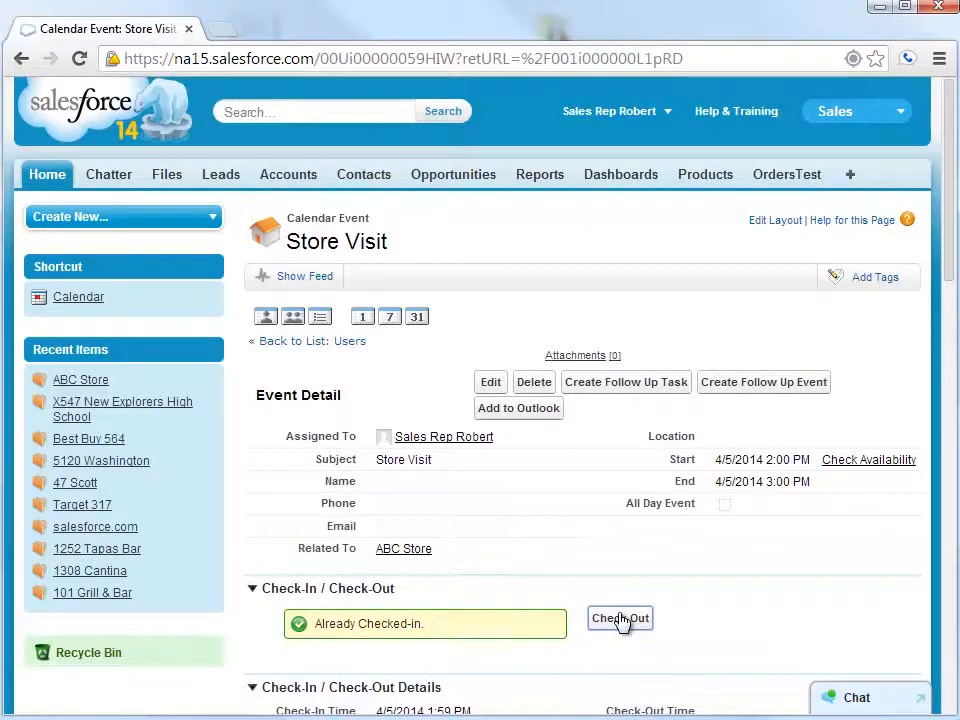
Check out of the Store Visit at 266 Arlington Ave, Kensington, recording a 2-minute visit duration.
{"action": "left_click", "coordinate": [620, 618]}
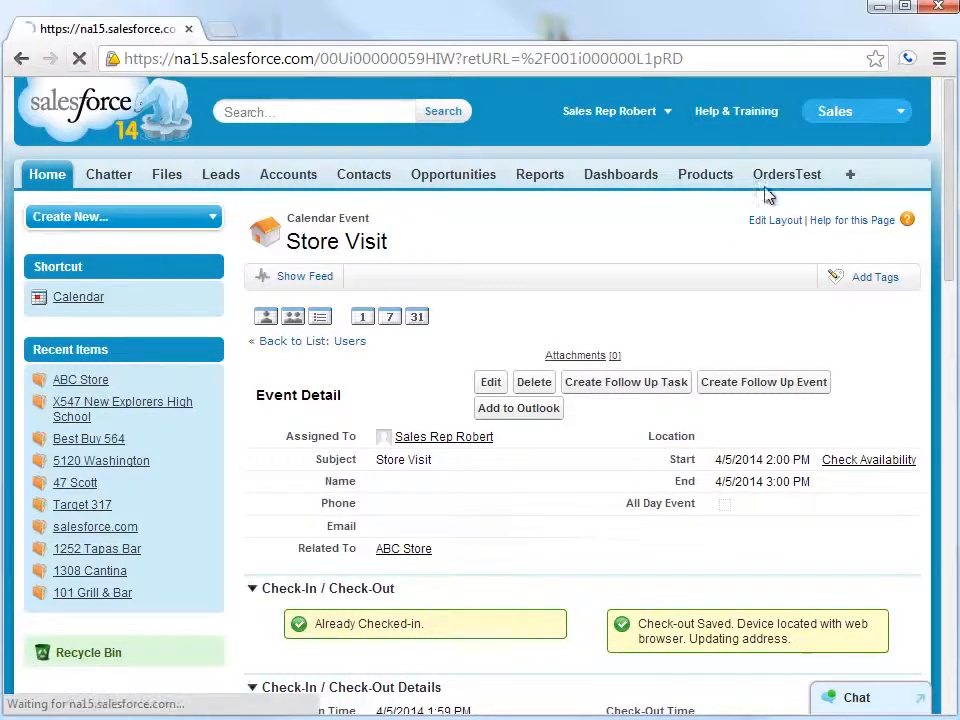
{"action": "scroll", "scroll_direction": "down", "scroll_amount": 3}
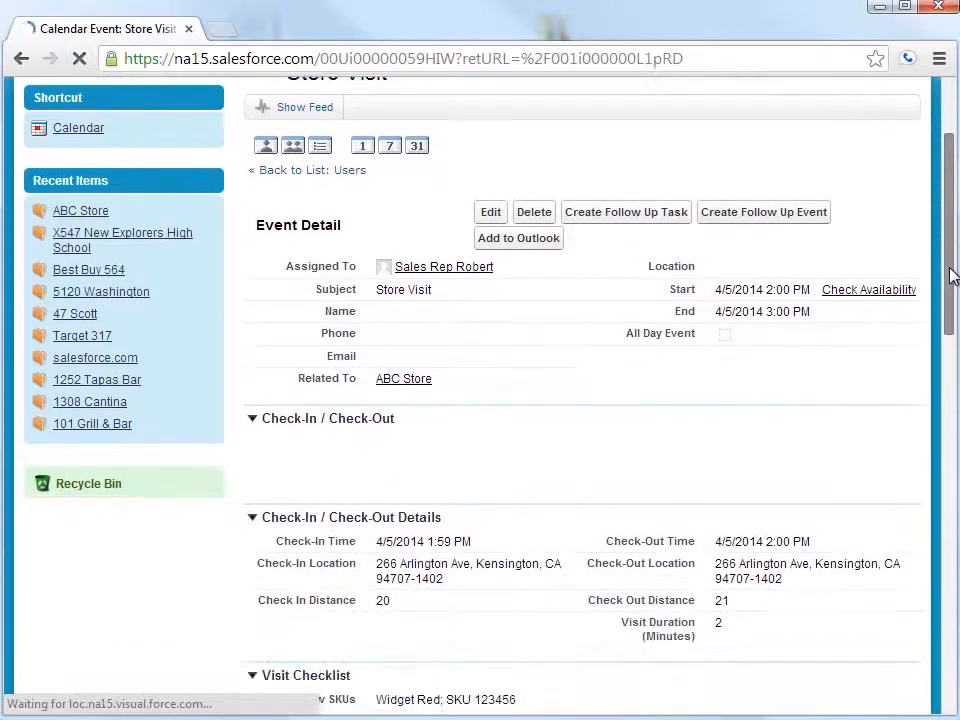